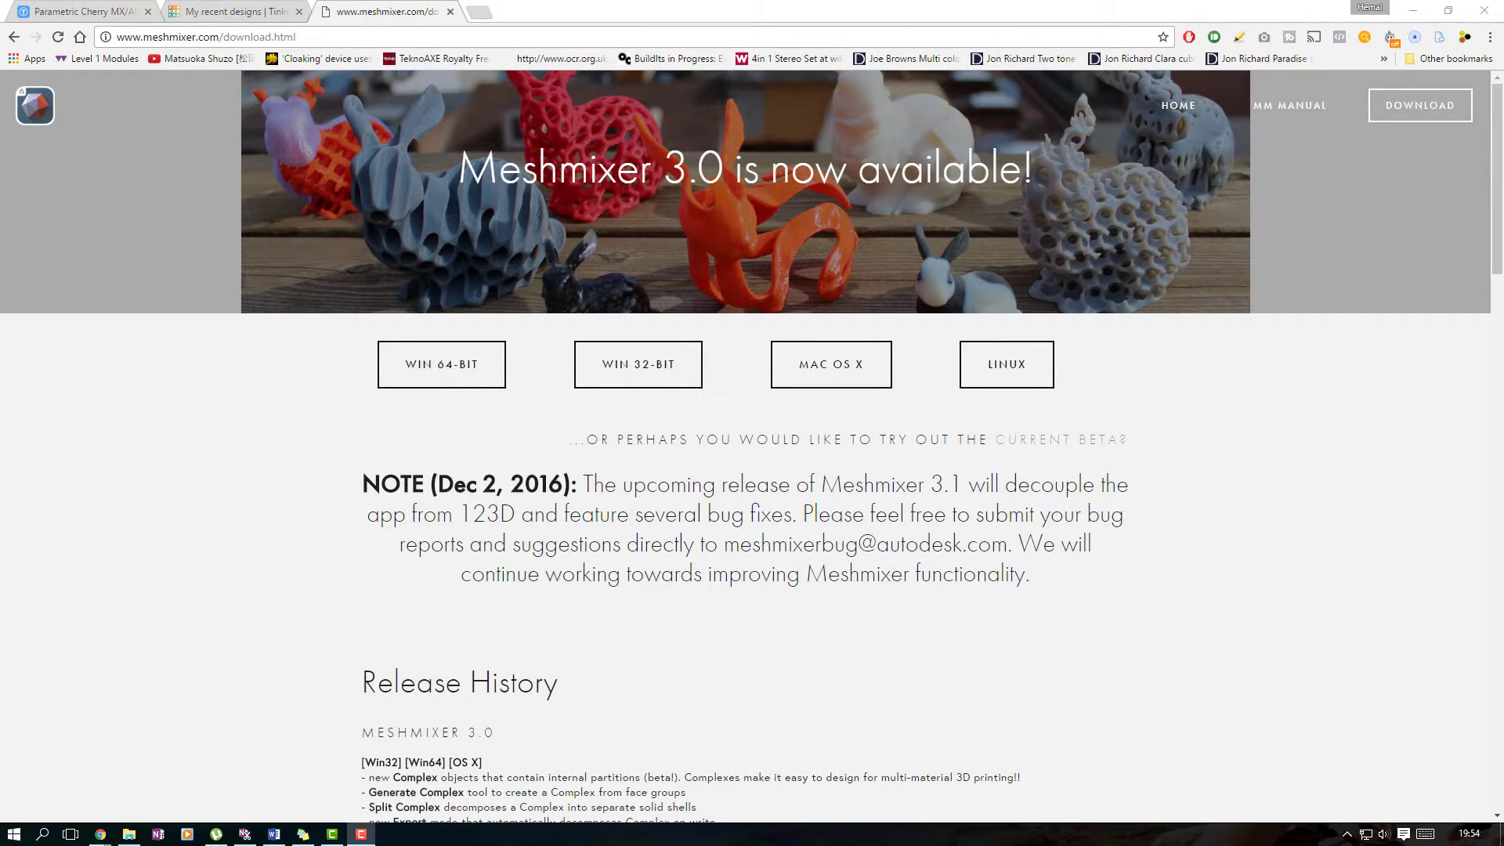
{"action": "mouse_move", "coordinate": [356, 597]}
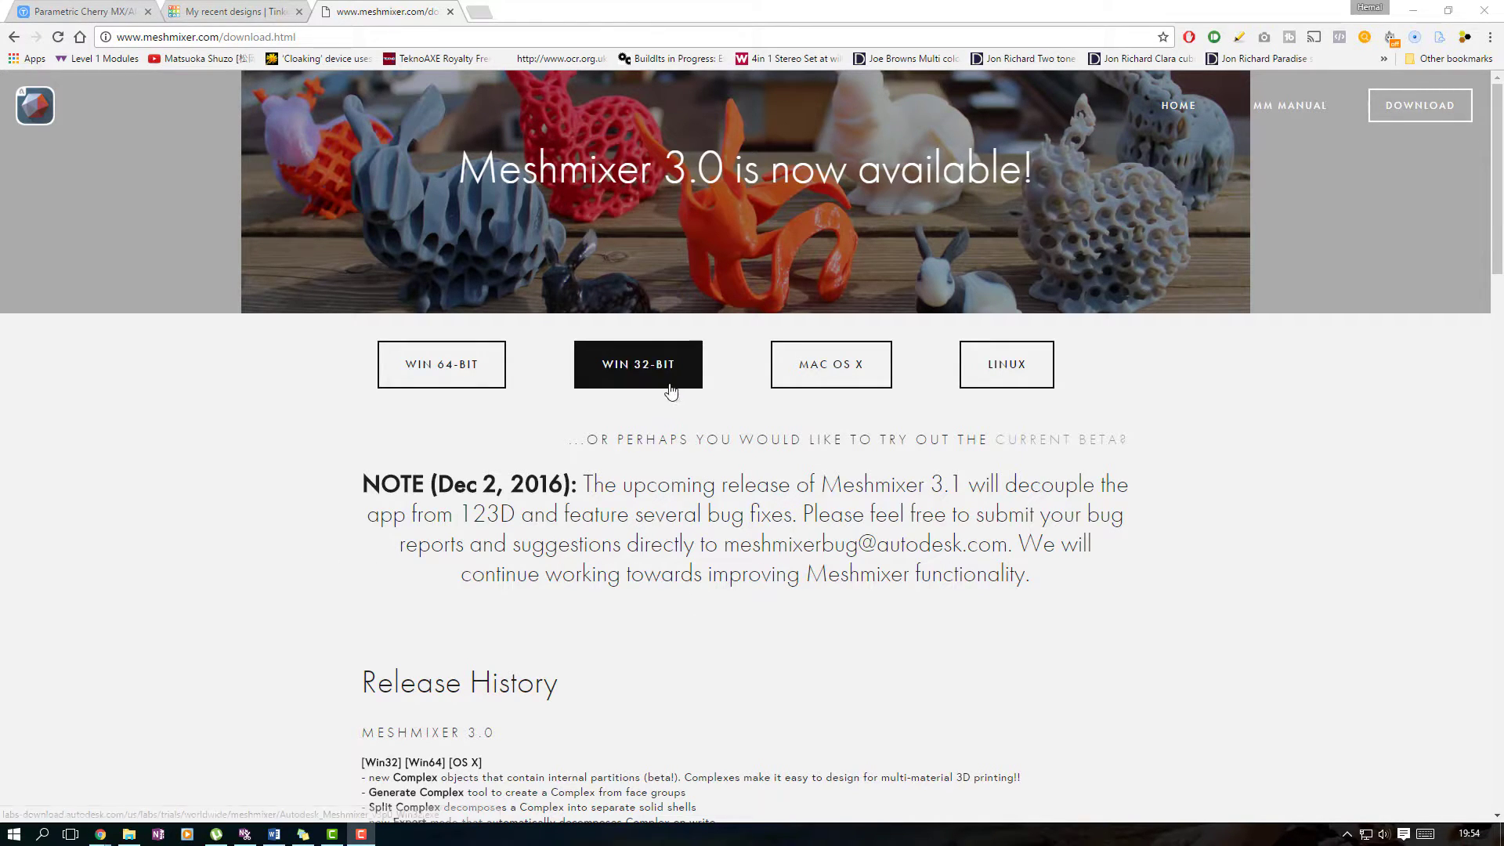
{"action": "mouse_move", "coordinate": [635, 219]}
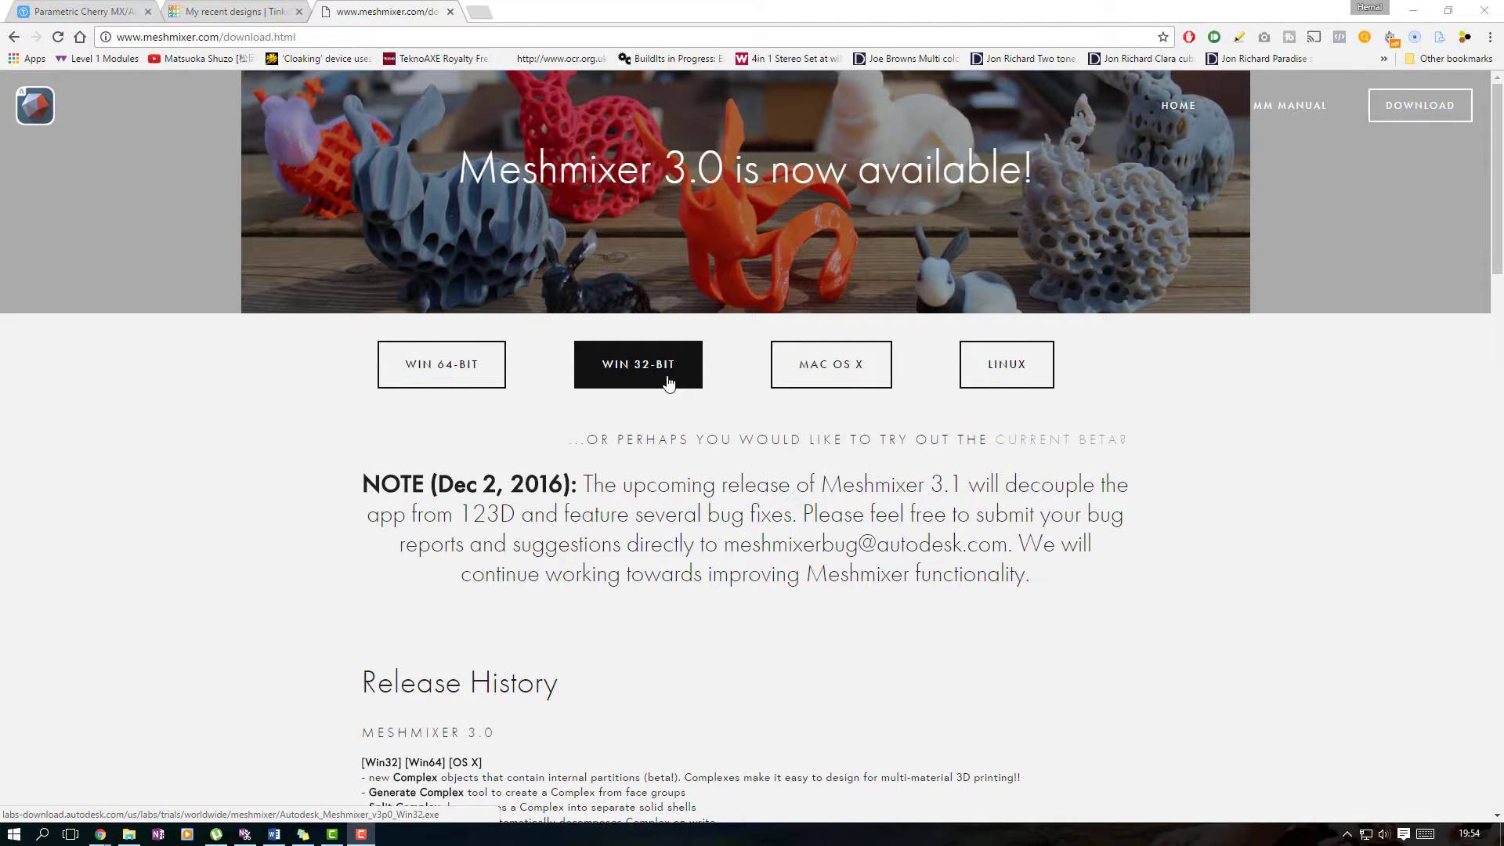
{"action": "mouse_move", "coordinate": [667, 390]}
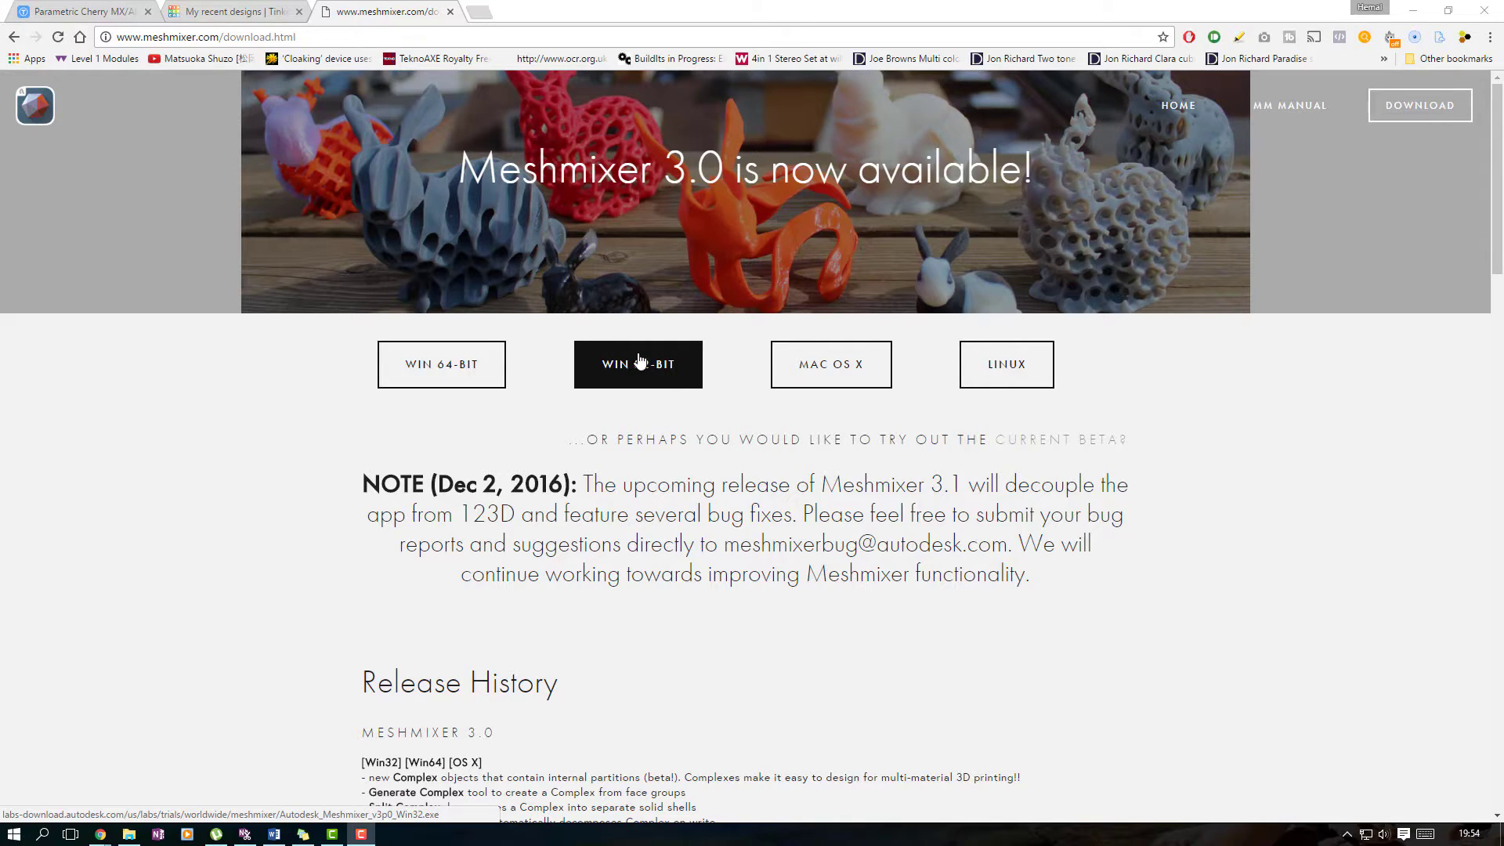
{"action": "mouse_move", "coordinate": [602, 320]}
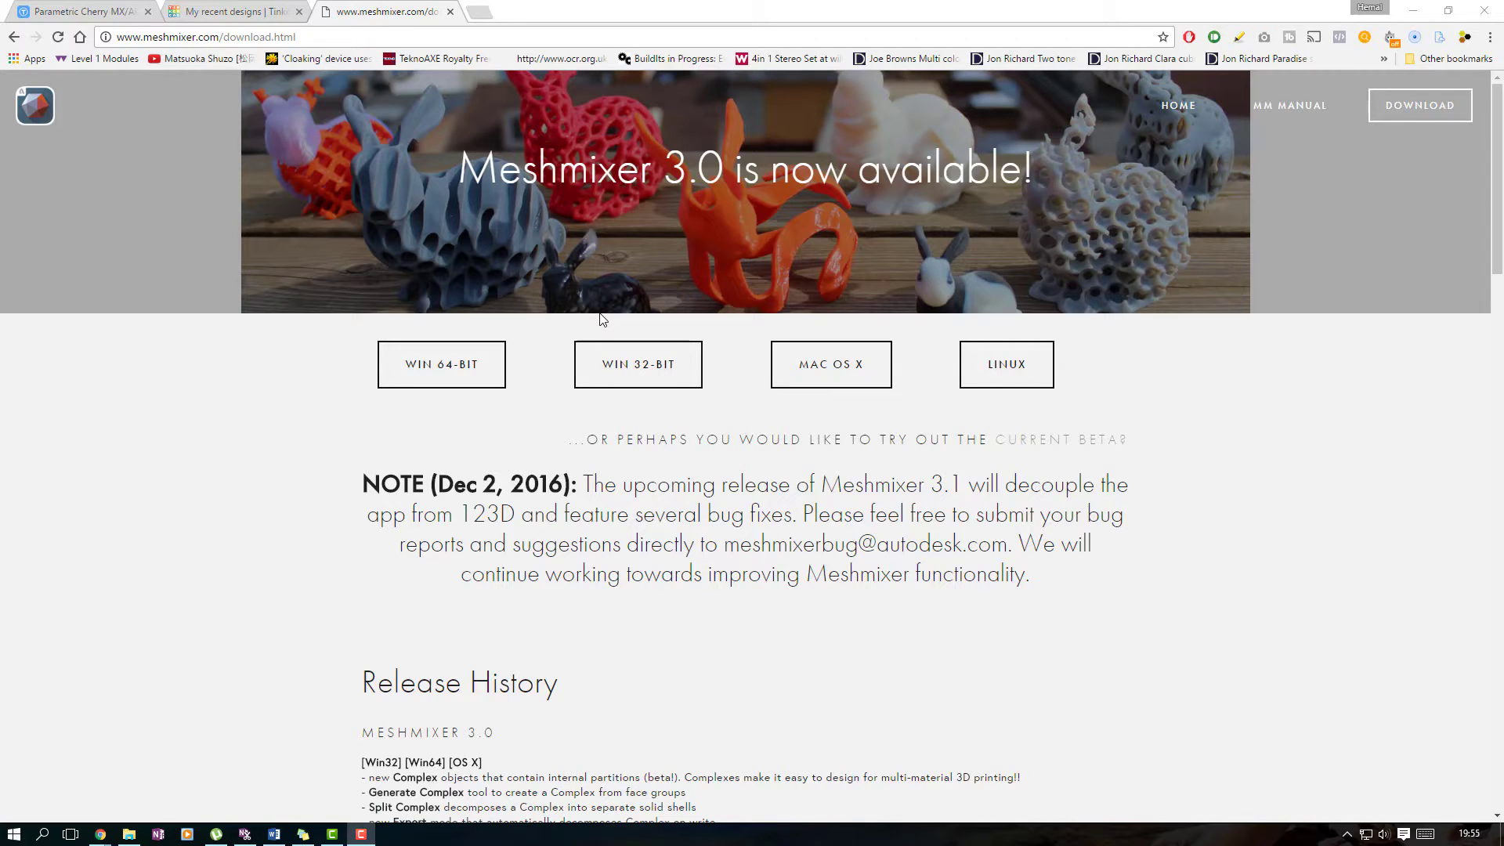
{"action": "mouse_move", "coordinate": [434, 150]}
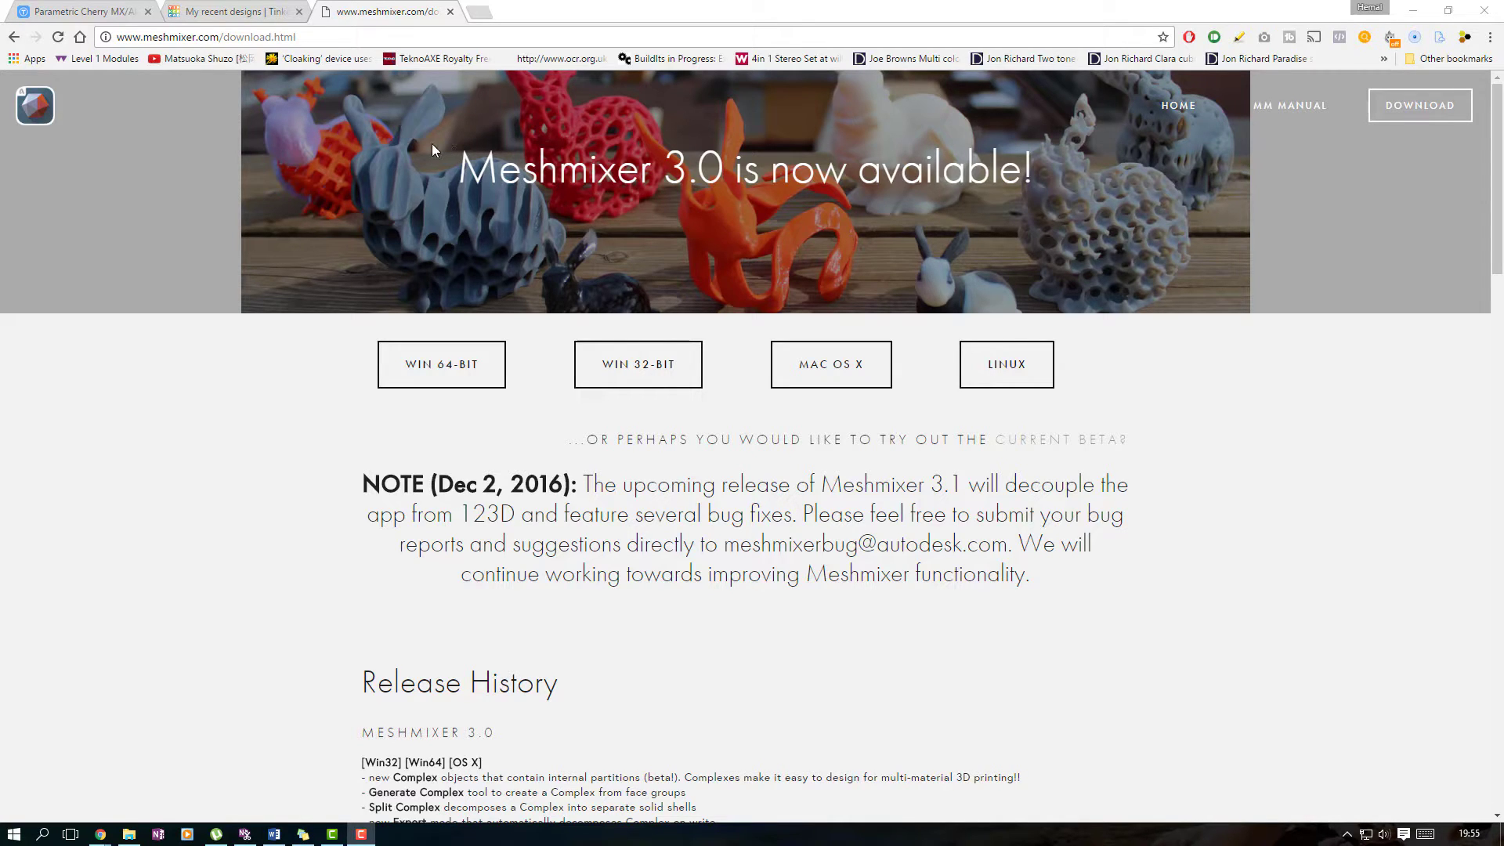
{"action": "mouse_move", "coordinate": [391, 127]}
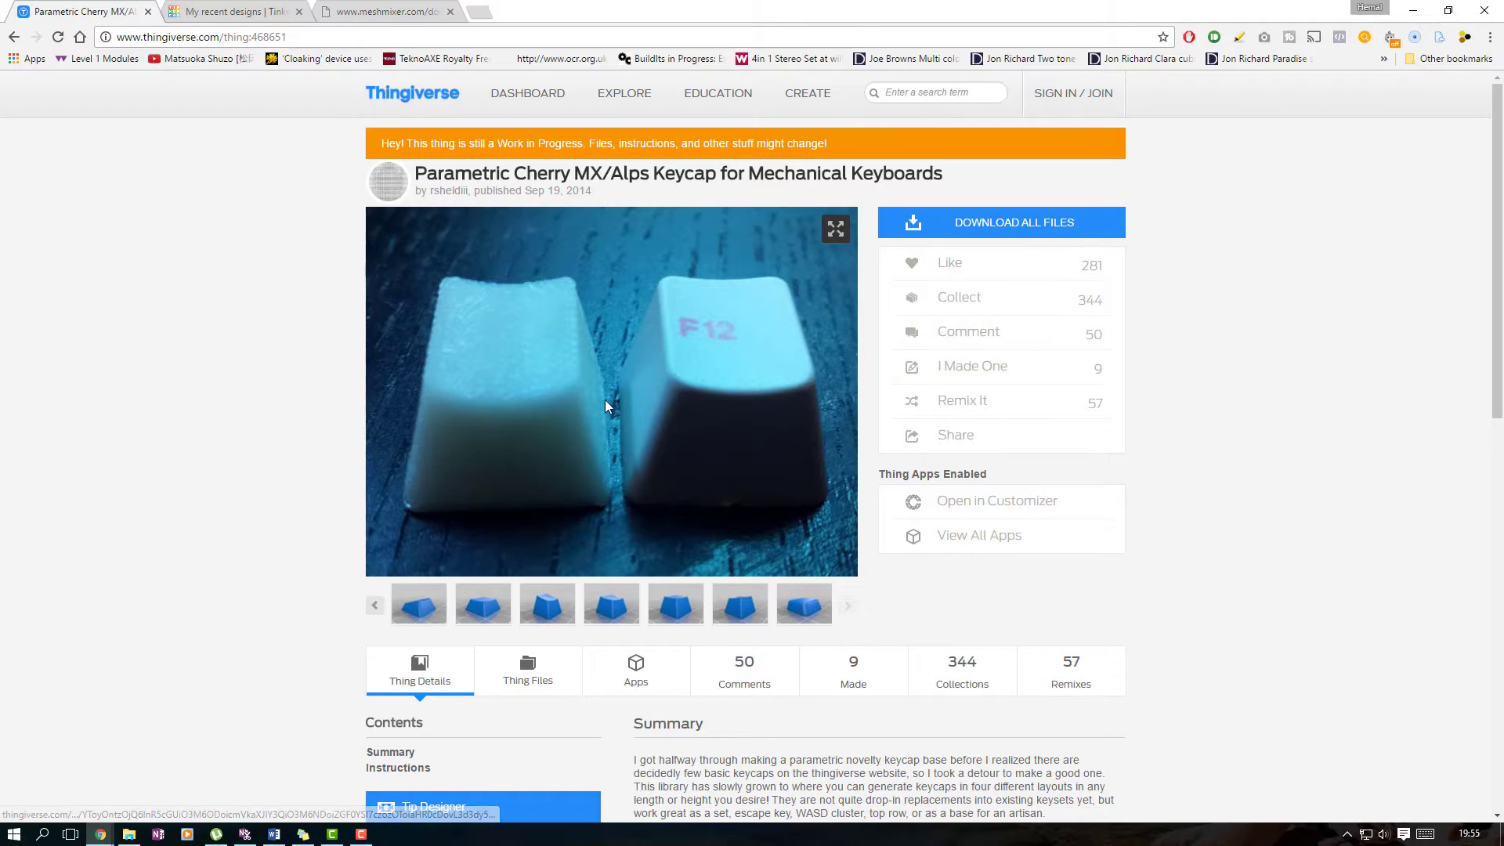
Load the interactive Thingiview 3D preview of the blue keycap in place of the photo
{"action": "left_click", "coordinate": [611, 603]}
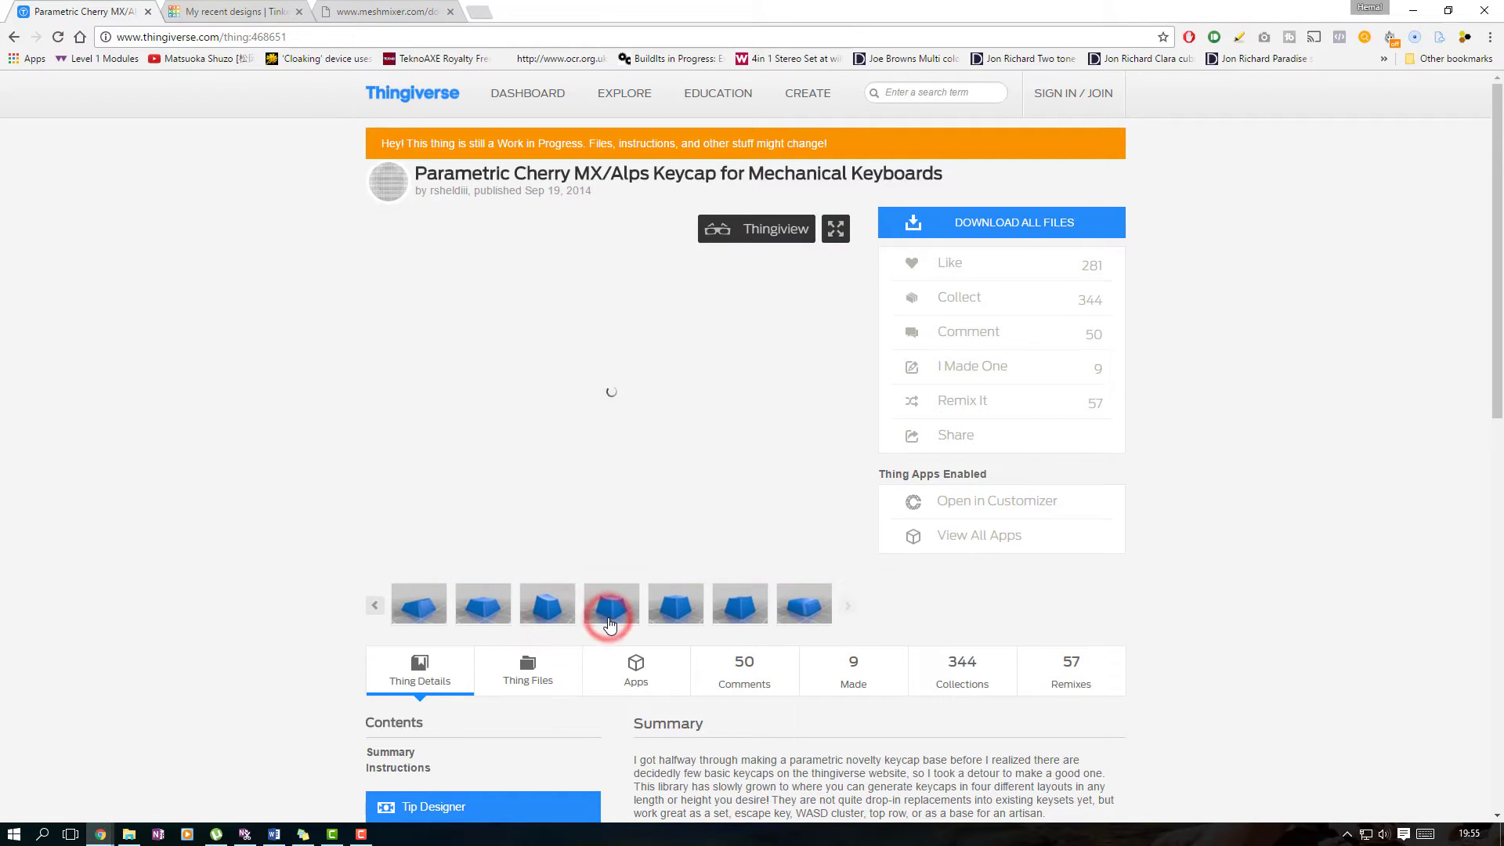
{"action": "left_click", "coordinate": [611, 603]}
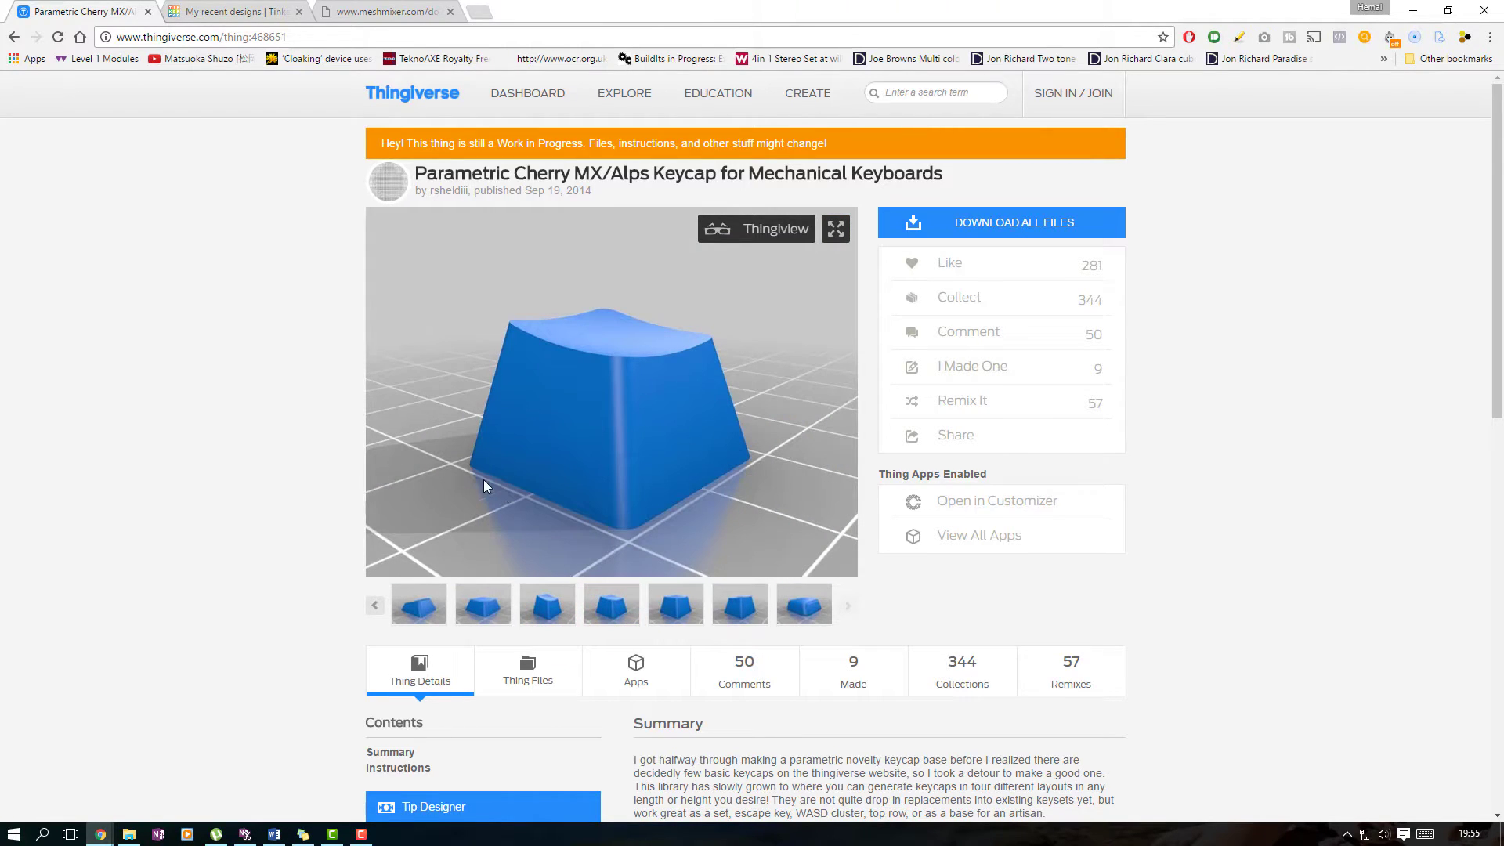
{"action": "mouse_move", "coordinate": [279, 389]}
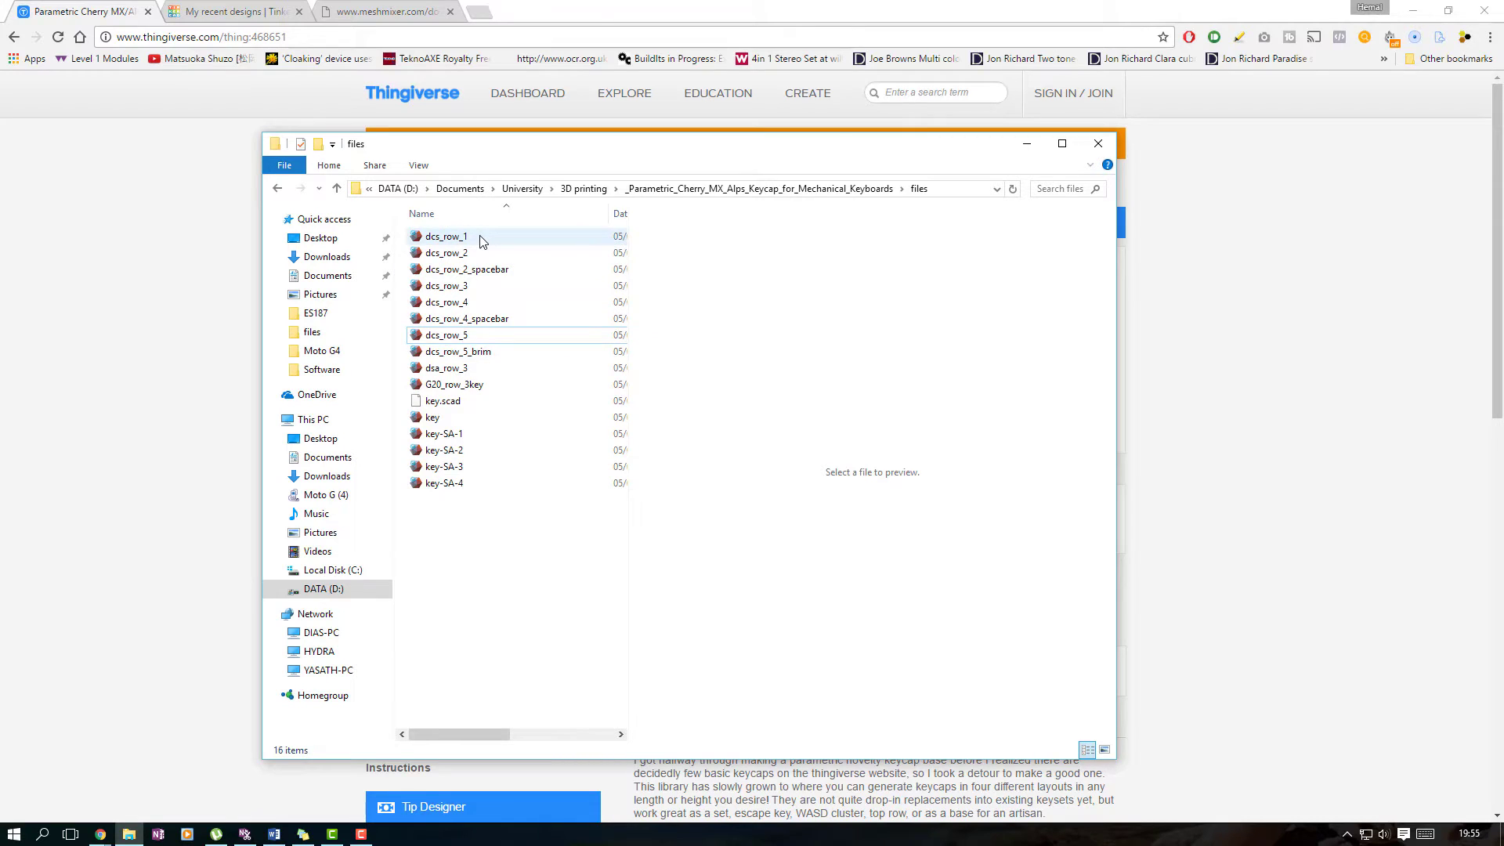
{"action": "mouse_move", "coordinate": [479, 238]}
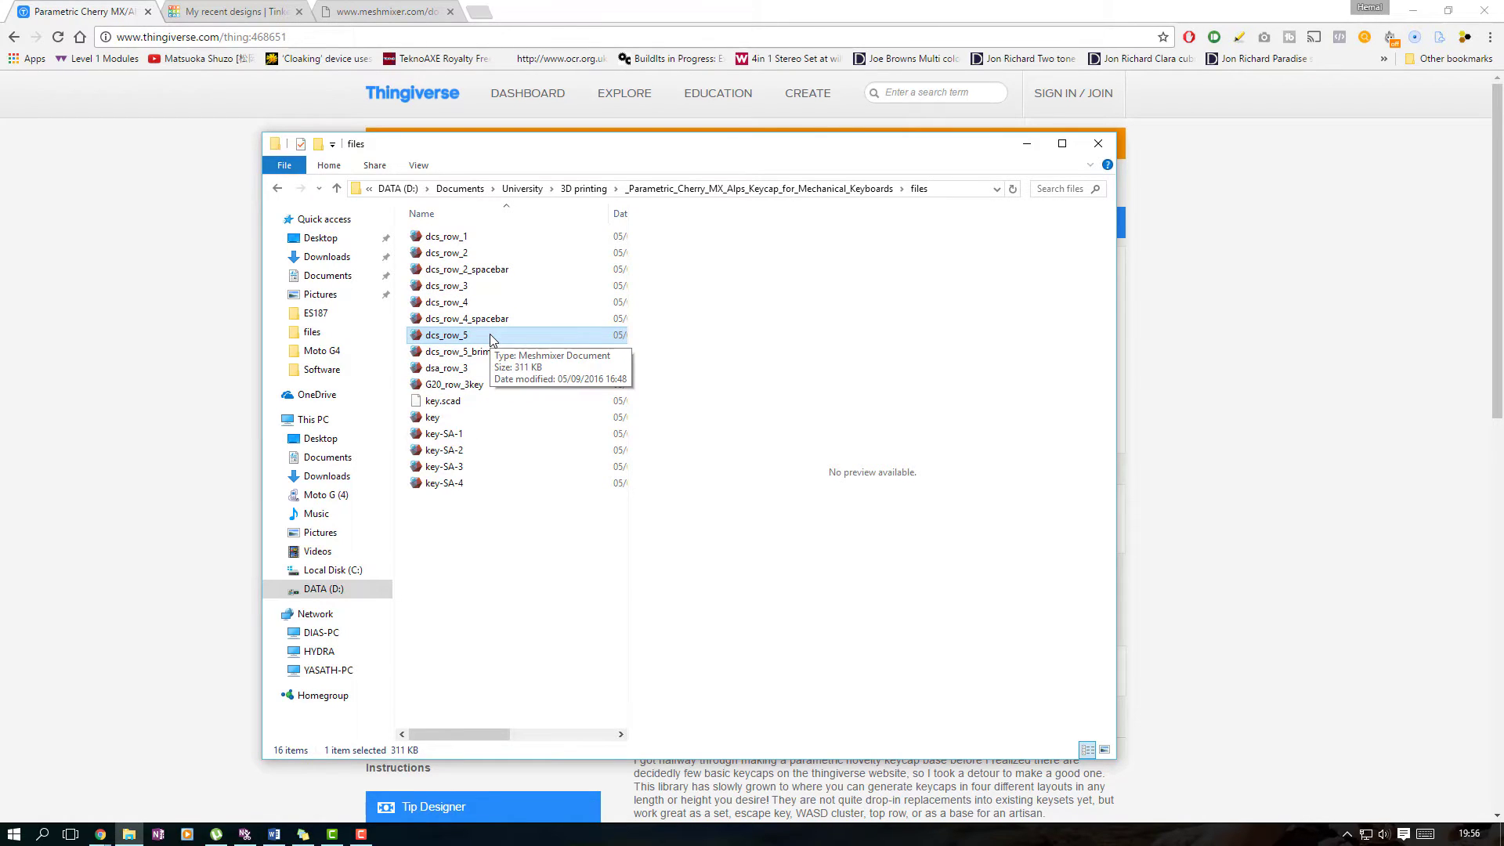
Launch the dcs_row_5 keycap file from the downloaded keycap files folder into Meshmixer
{"action": "double_click", "coordinate": [446, 335]}
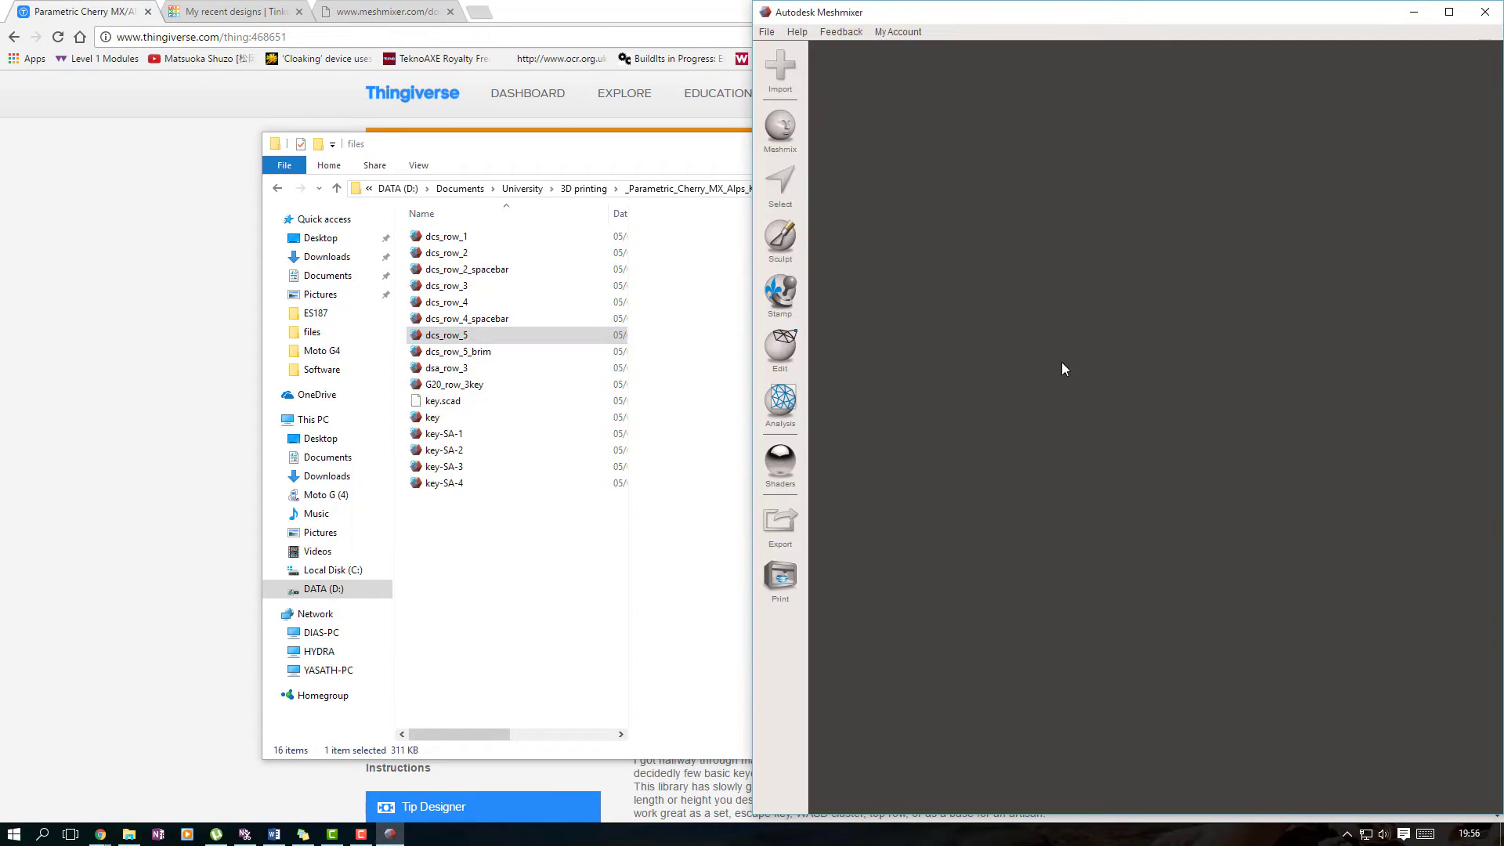
Dismiss Meshmixer and the file folder so the Thingiverse keycap page shows again
{"action": "double_click", "coordinate": [445, 334]}
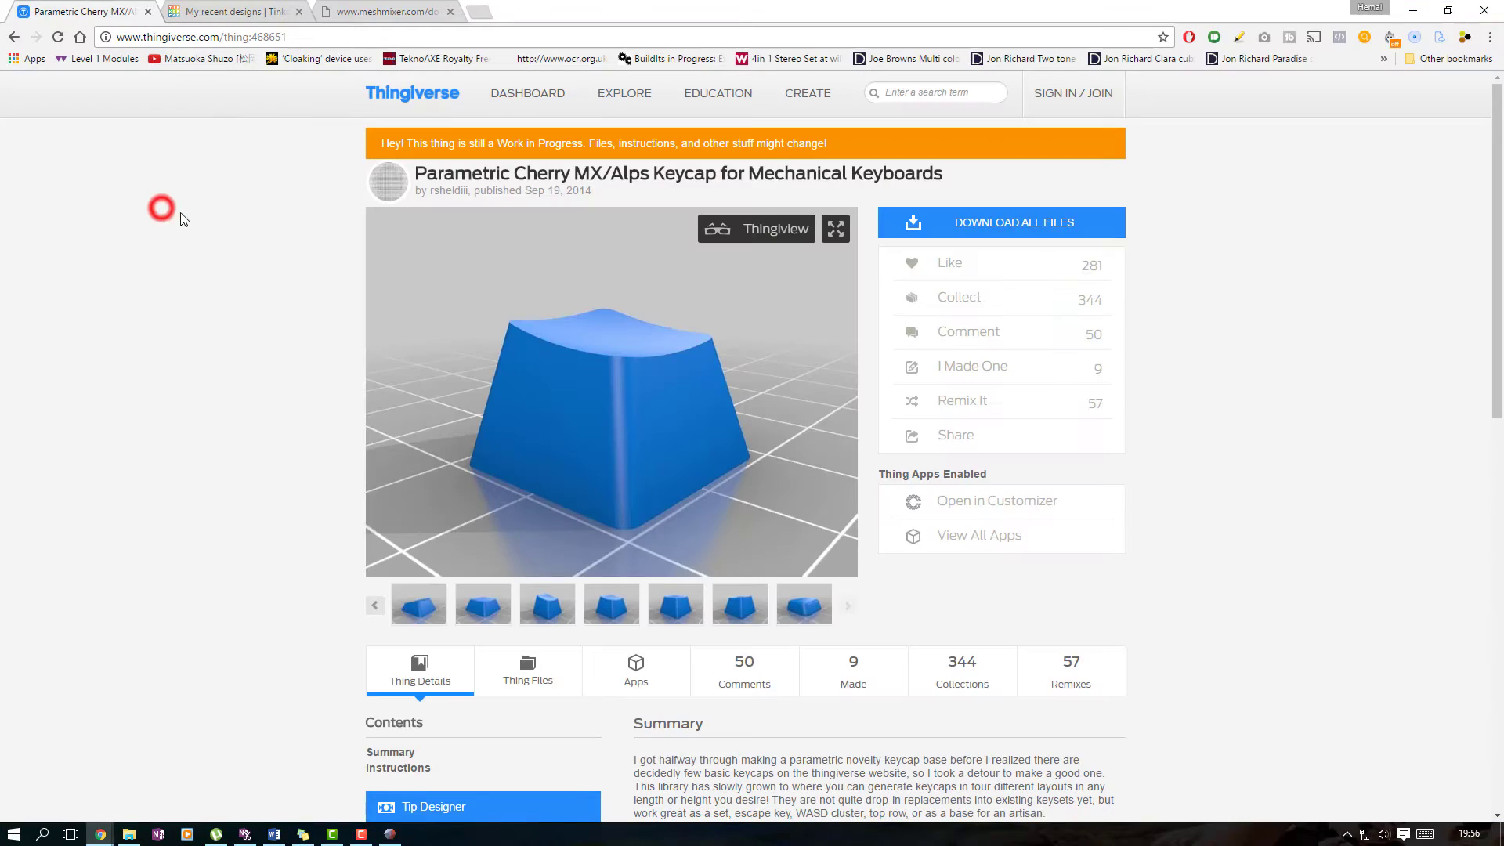
Create a new Tinkercad project and start a blank legacy design in it
{"action": "left_click", "coordinate": [235, 11]}
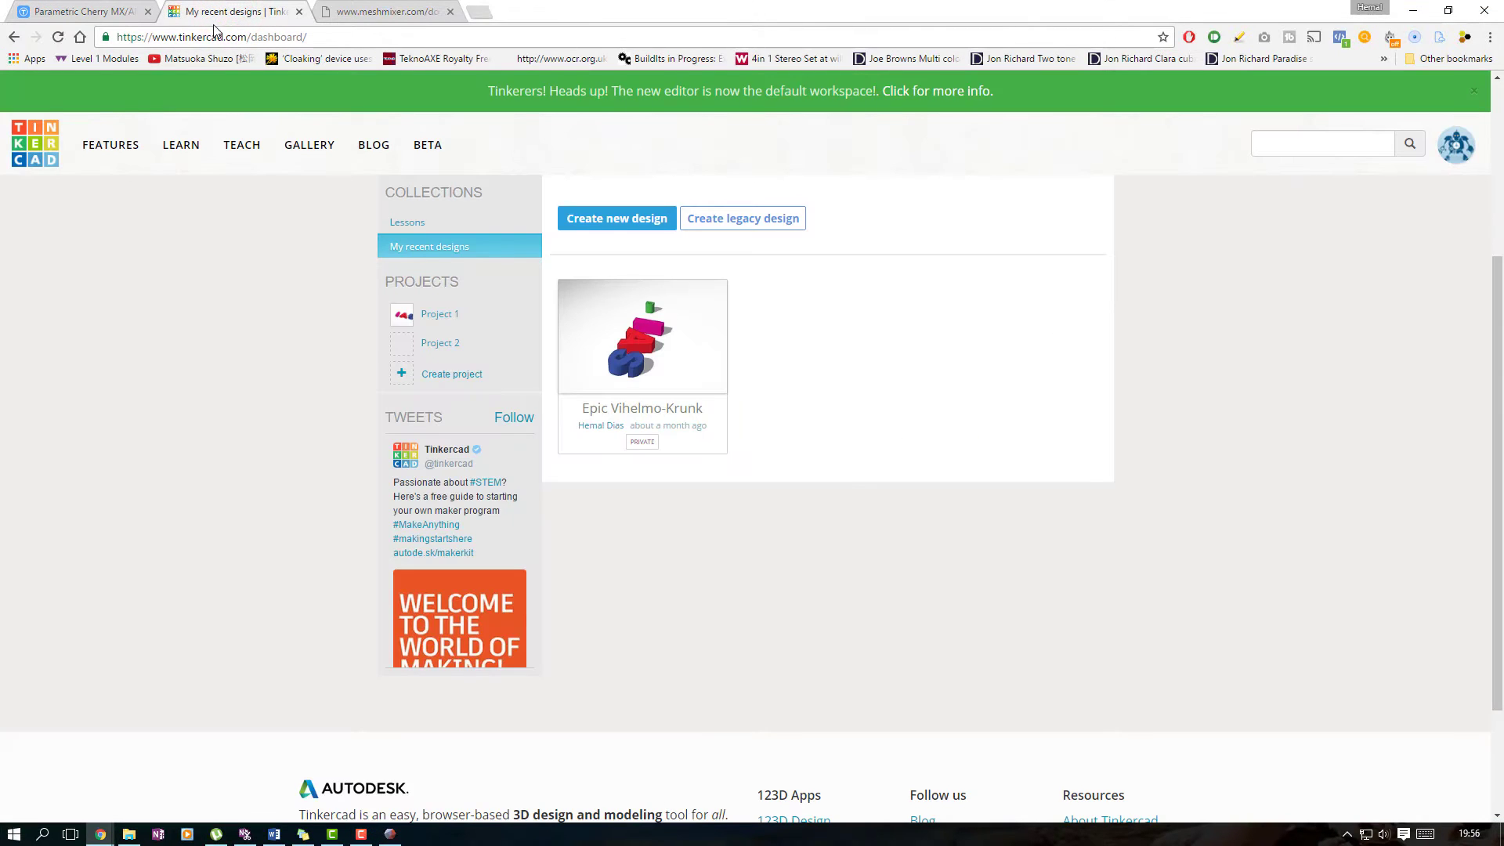
{"action": "mouse_move", "coordinate": [223, 38]}
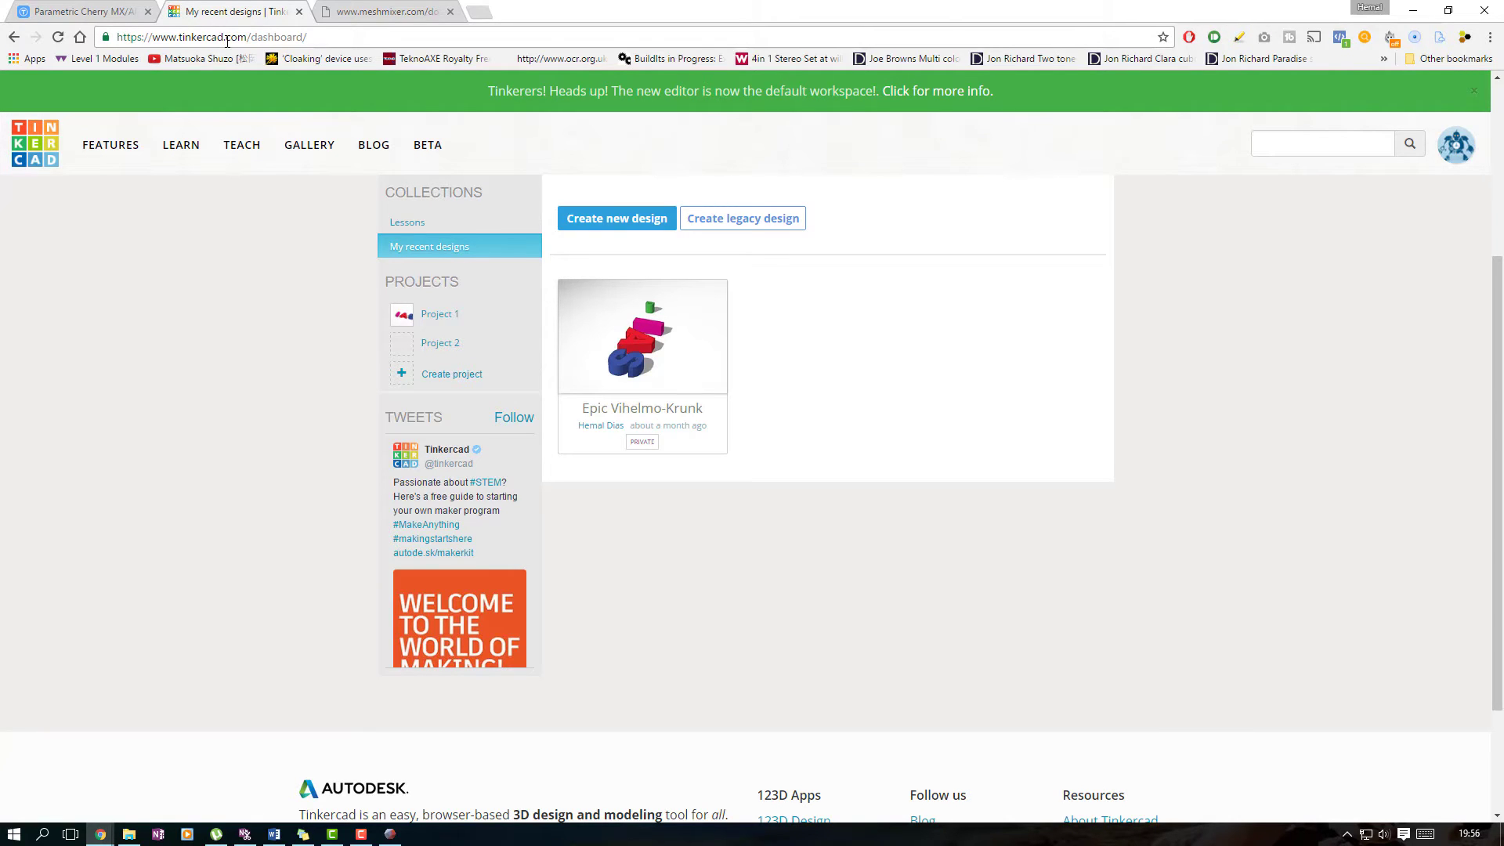
{"action": "mouse_move", "coordinate": [333, 210]}
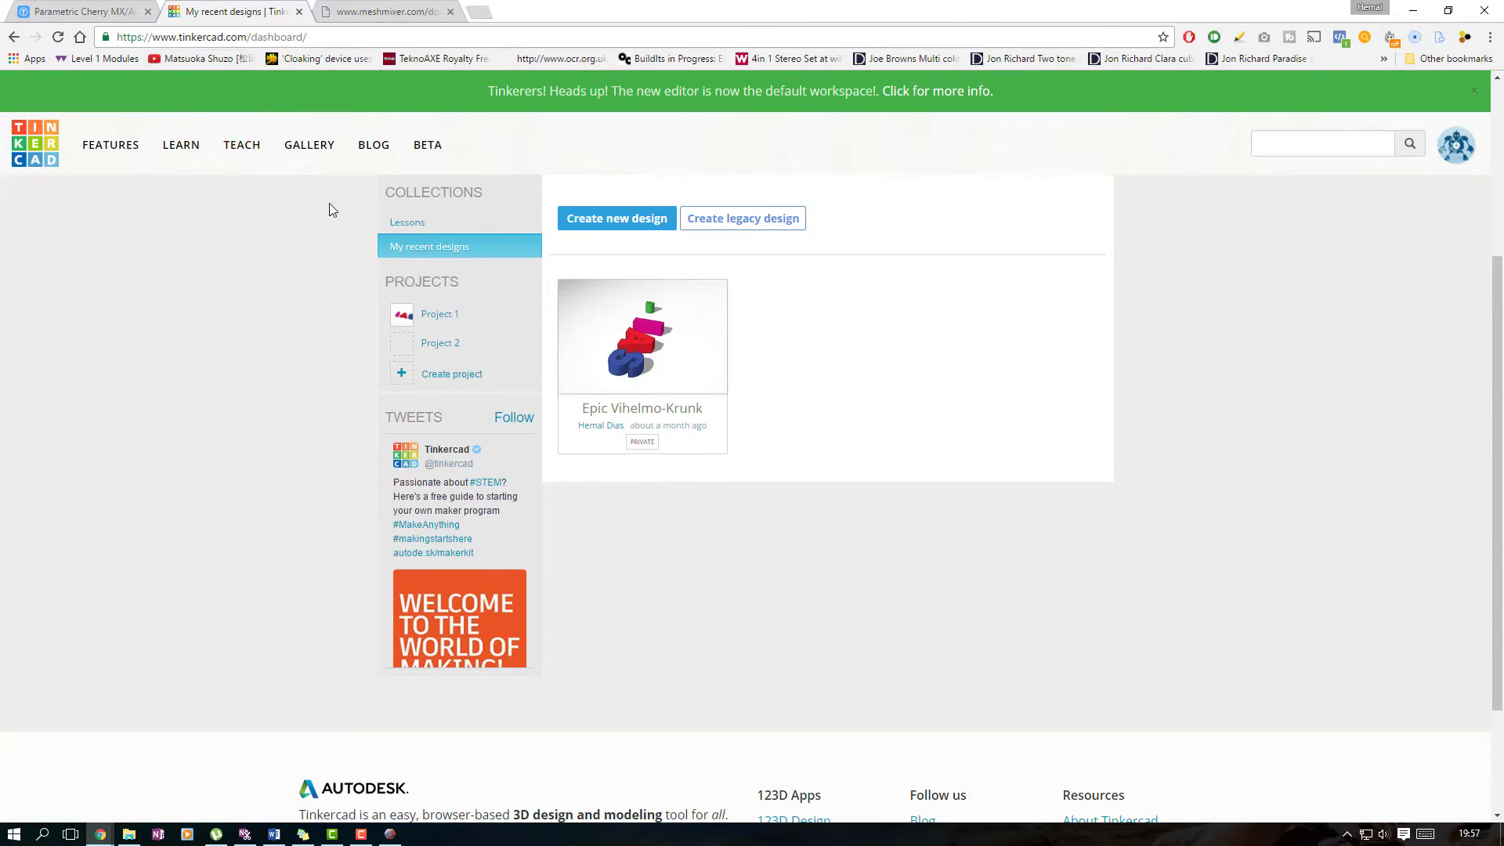
{"action": "mouse_move", "coordinate": [357, 256]}
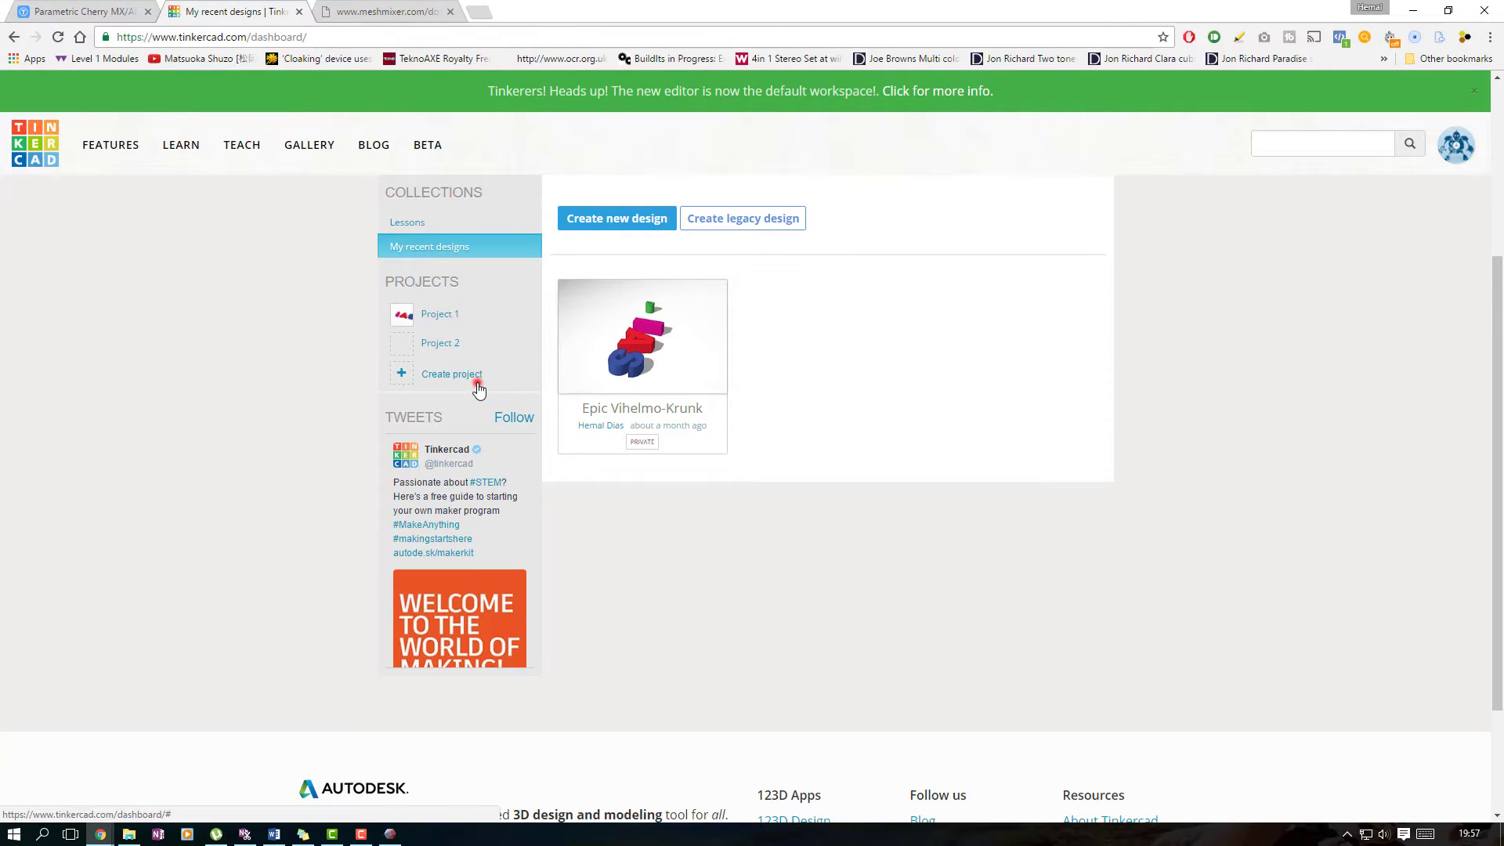
{"action": "left_click", "coordinate": [451, 373]}
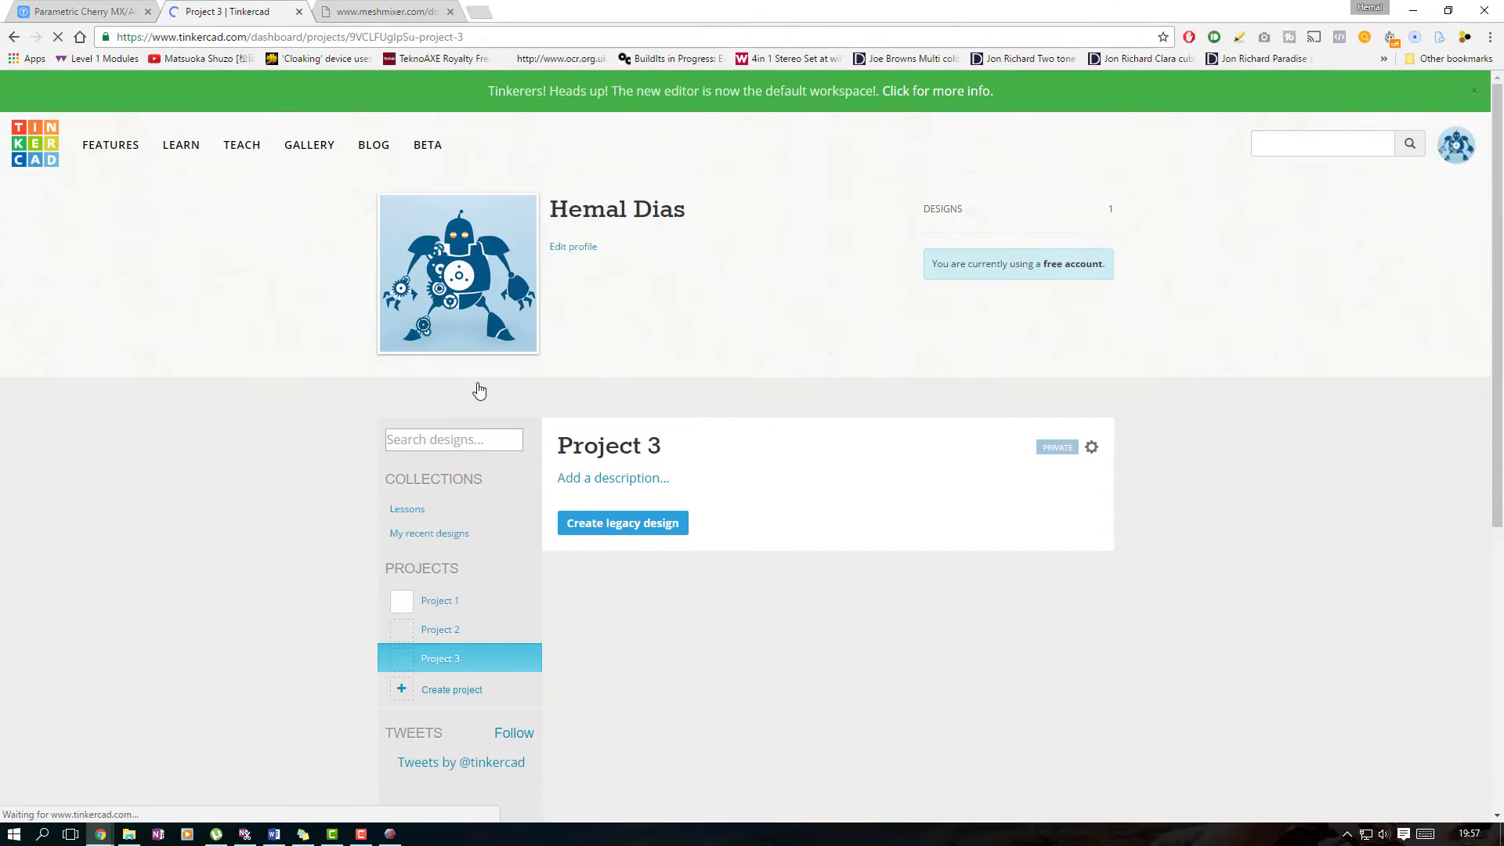
{"action": "left_click", "coordinate": [652, 531]}
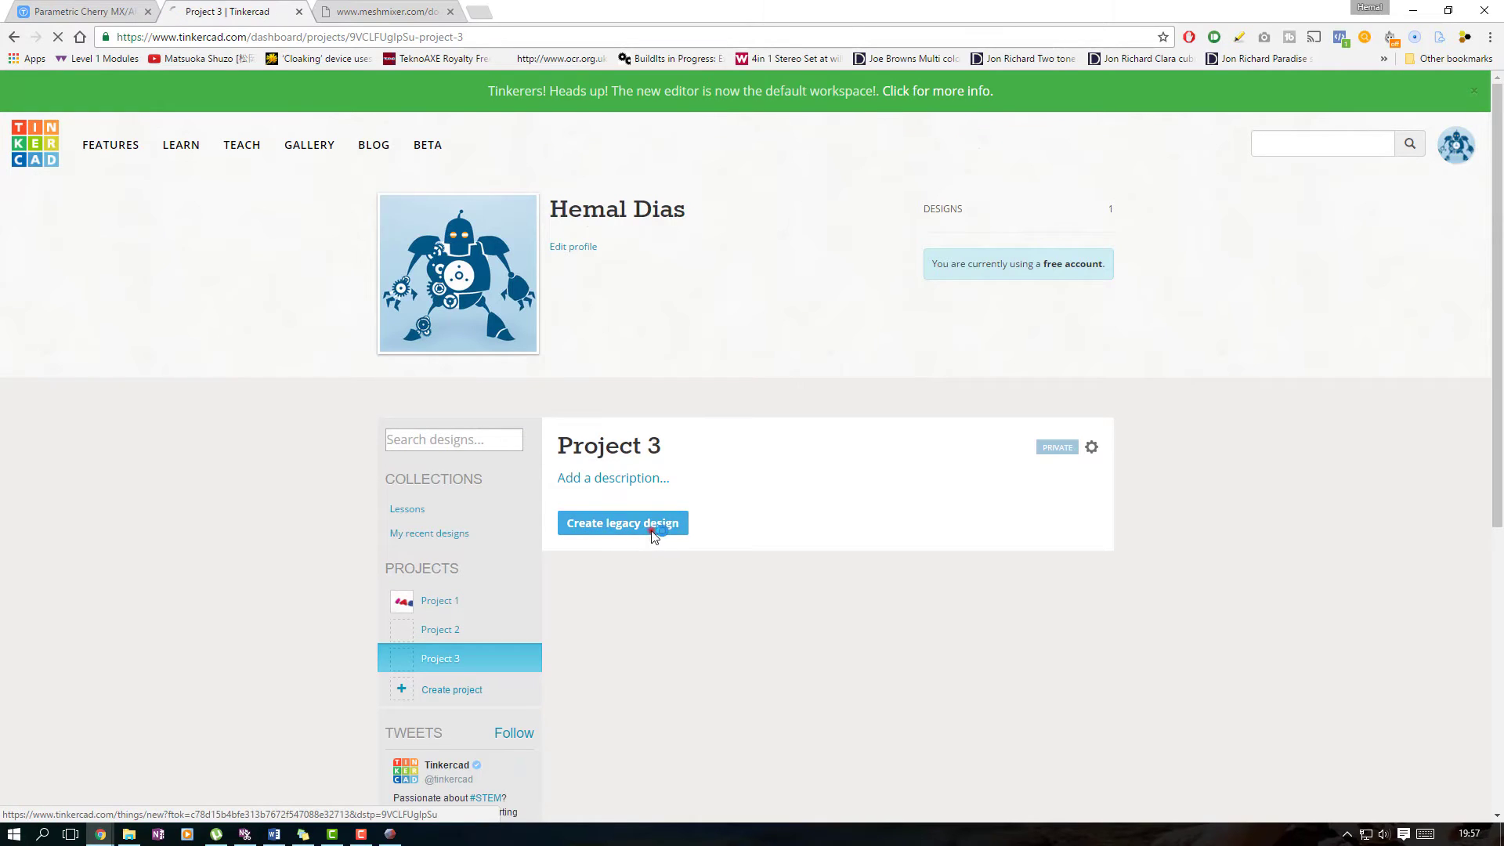
{"action": "left_click", "coordinate": [622, 523]}
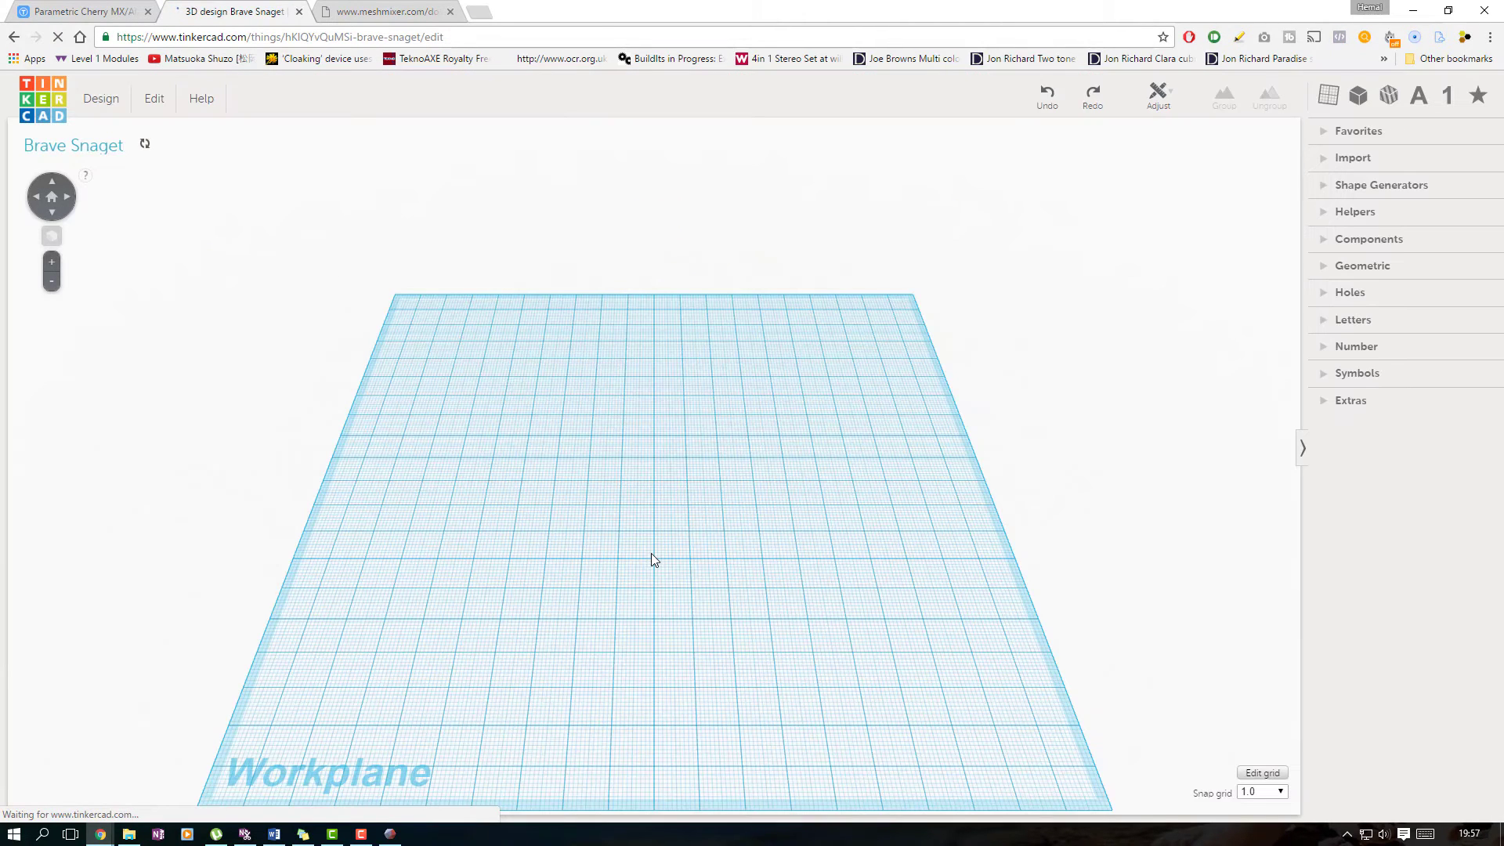
Add letter shapes H and I from the Letters category and move them together to spell HI
{"action": "left_click", "coordinate": [1353, 319]}
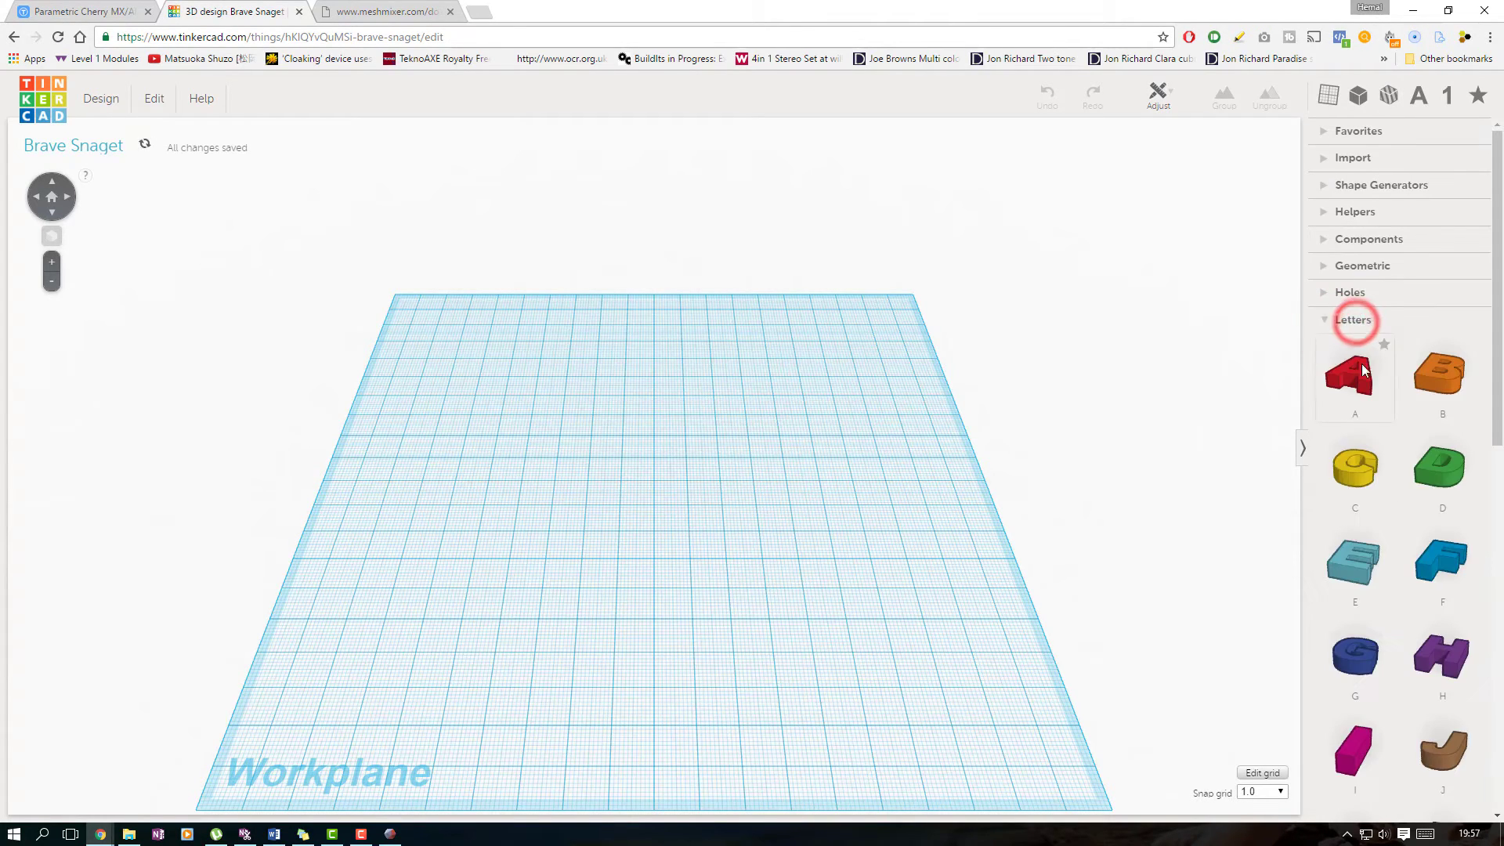
{"action": "scroll", "scroll_direction": "down", "scroll_amount": 3}
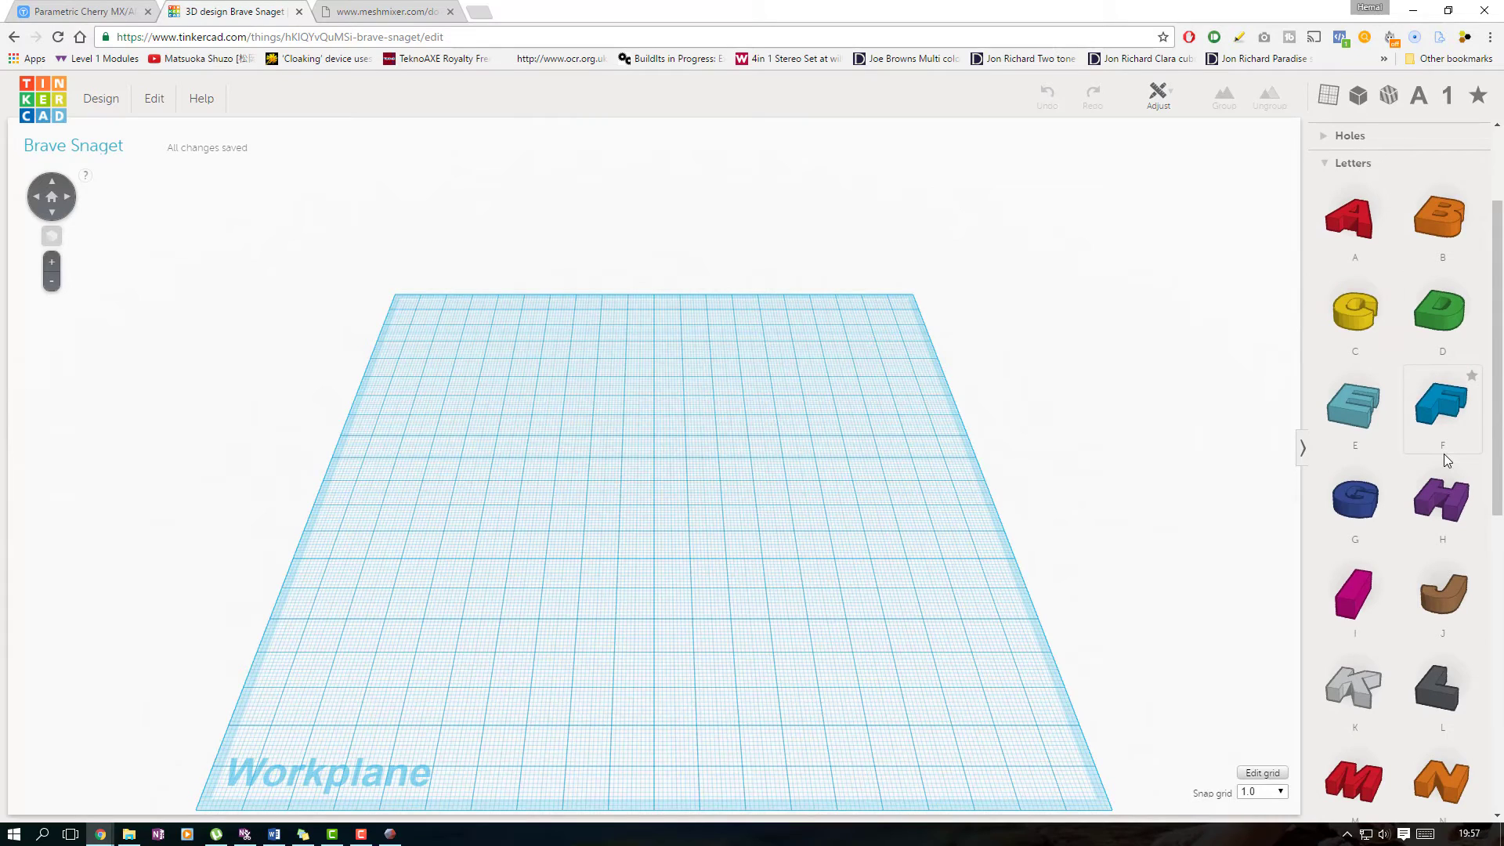
{"action": "left_click", "coordinate": [1441, 500]}
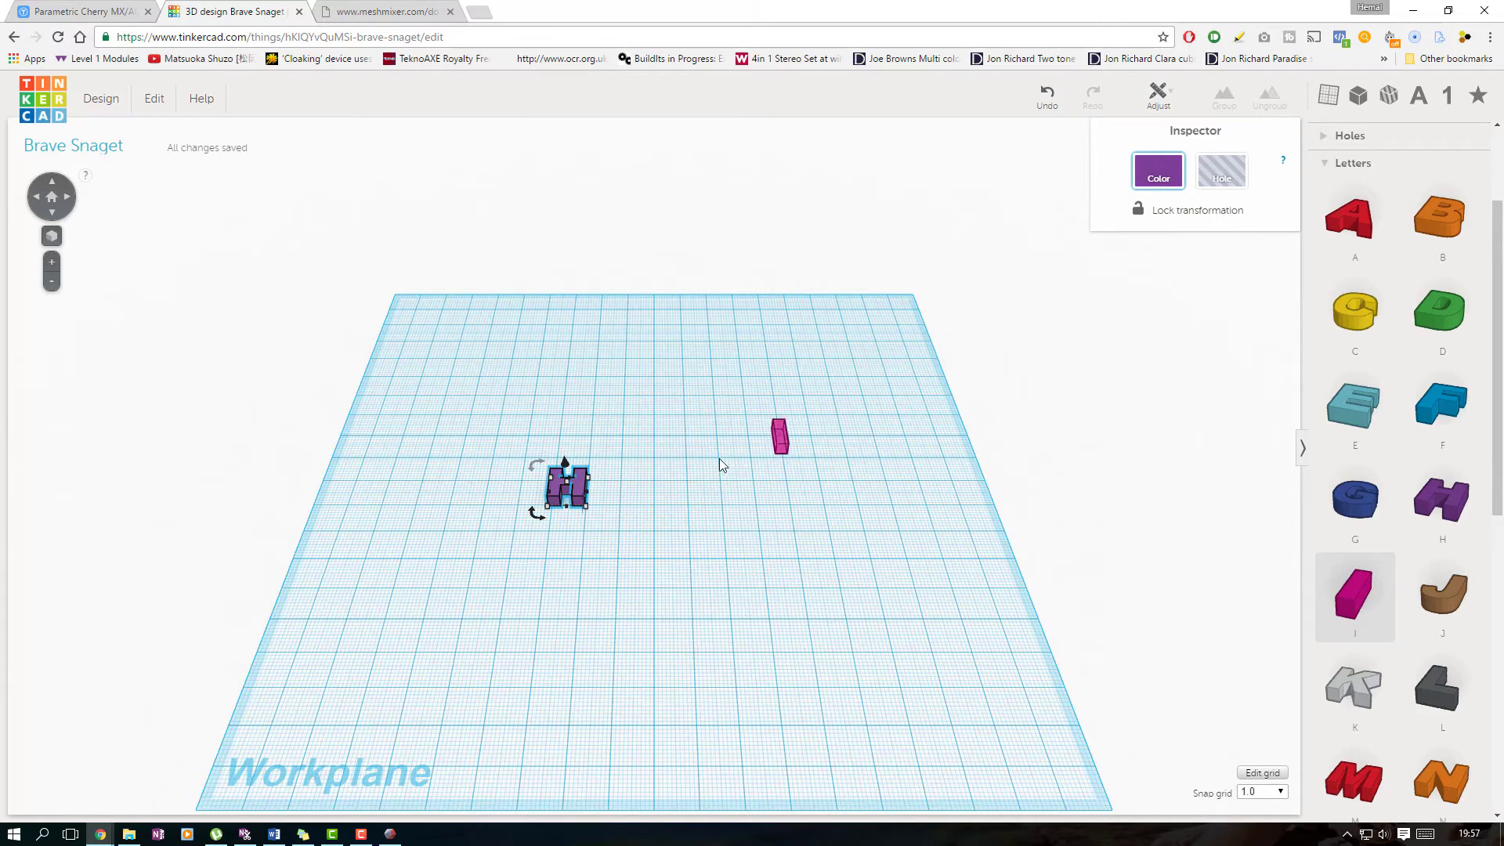
{"action": "left_click_drag", "start_coordinate": [778, 434], "coordinate": [602, 484]}
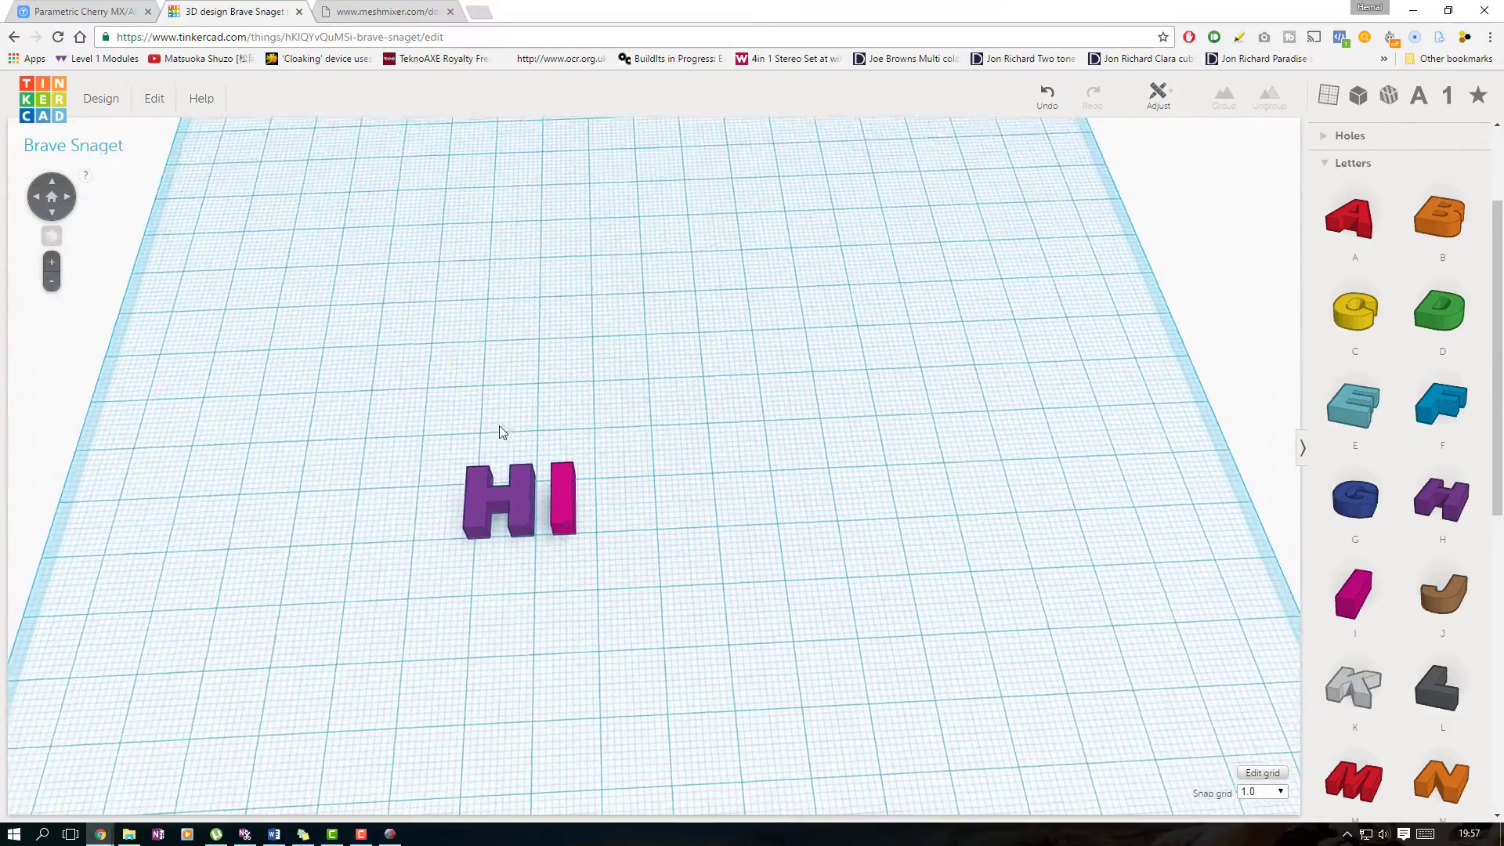
{"action": "left_click_drag", "start_coordinate": [498, 432], "coordinate": [442, 420]}
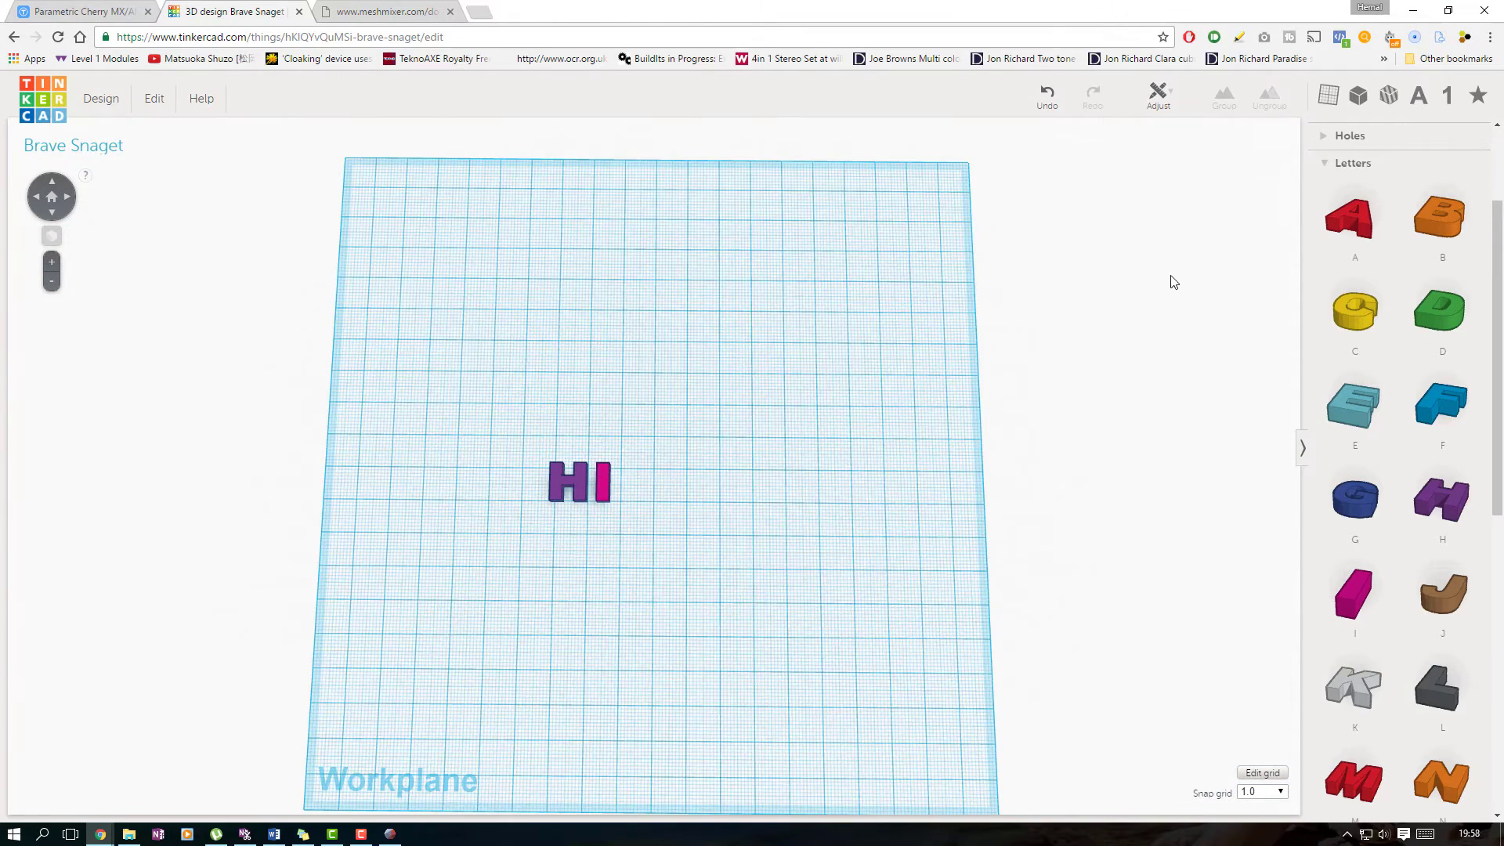
{"action": "mouse_move", "coordinate": [1207, 252]}
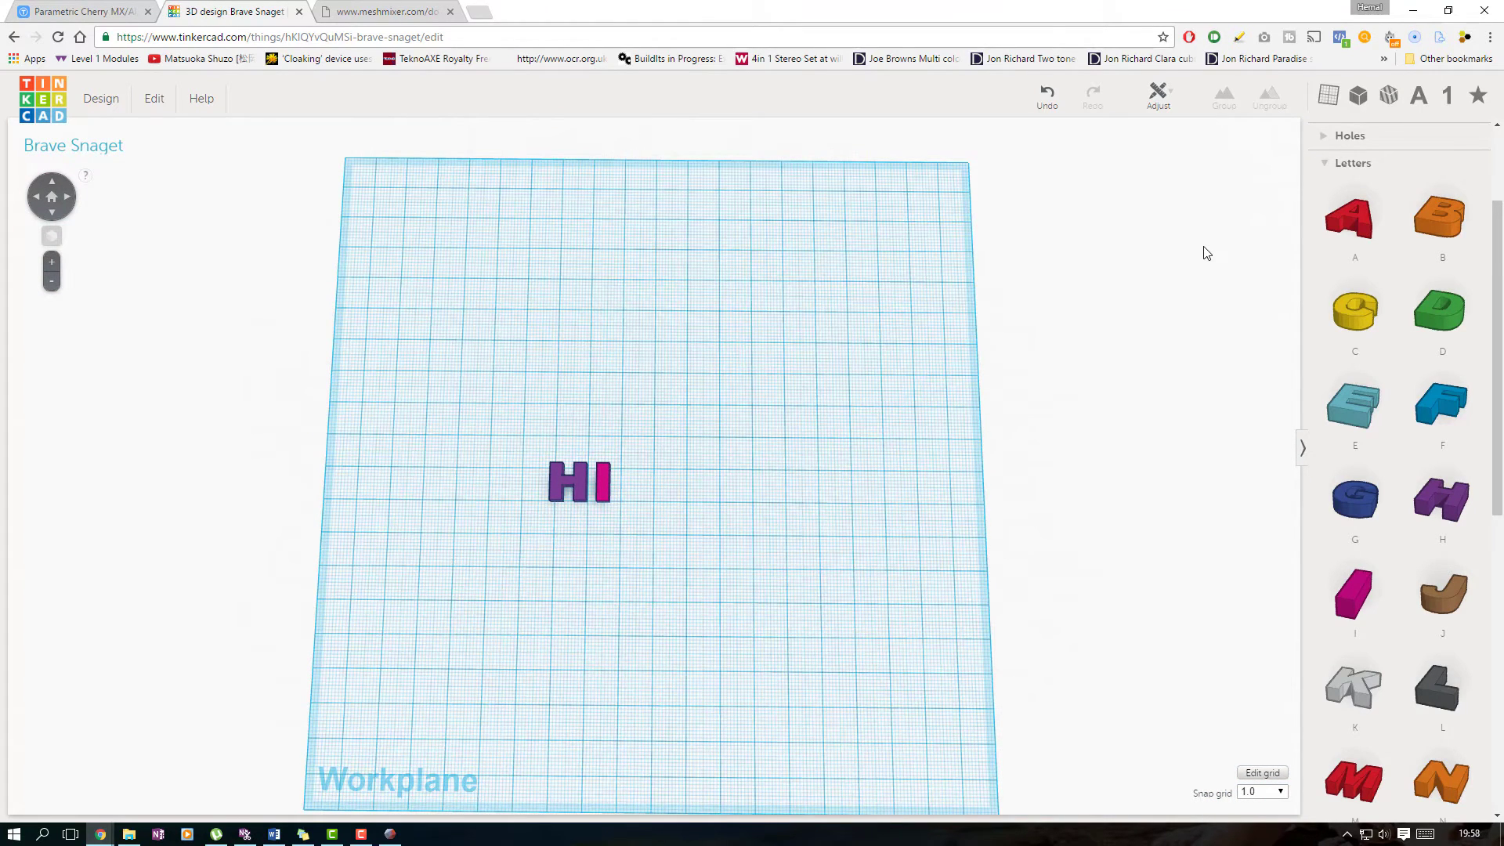
Save the design, then export it via Download for 3D Printing in .STL format
{"action": "left_click", "coordinate": [101, 98]}
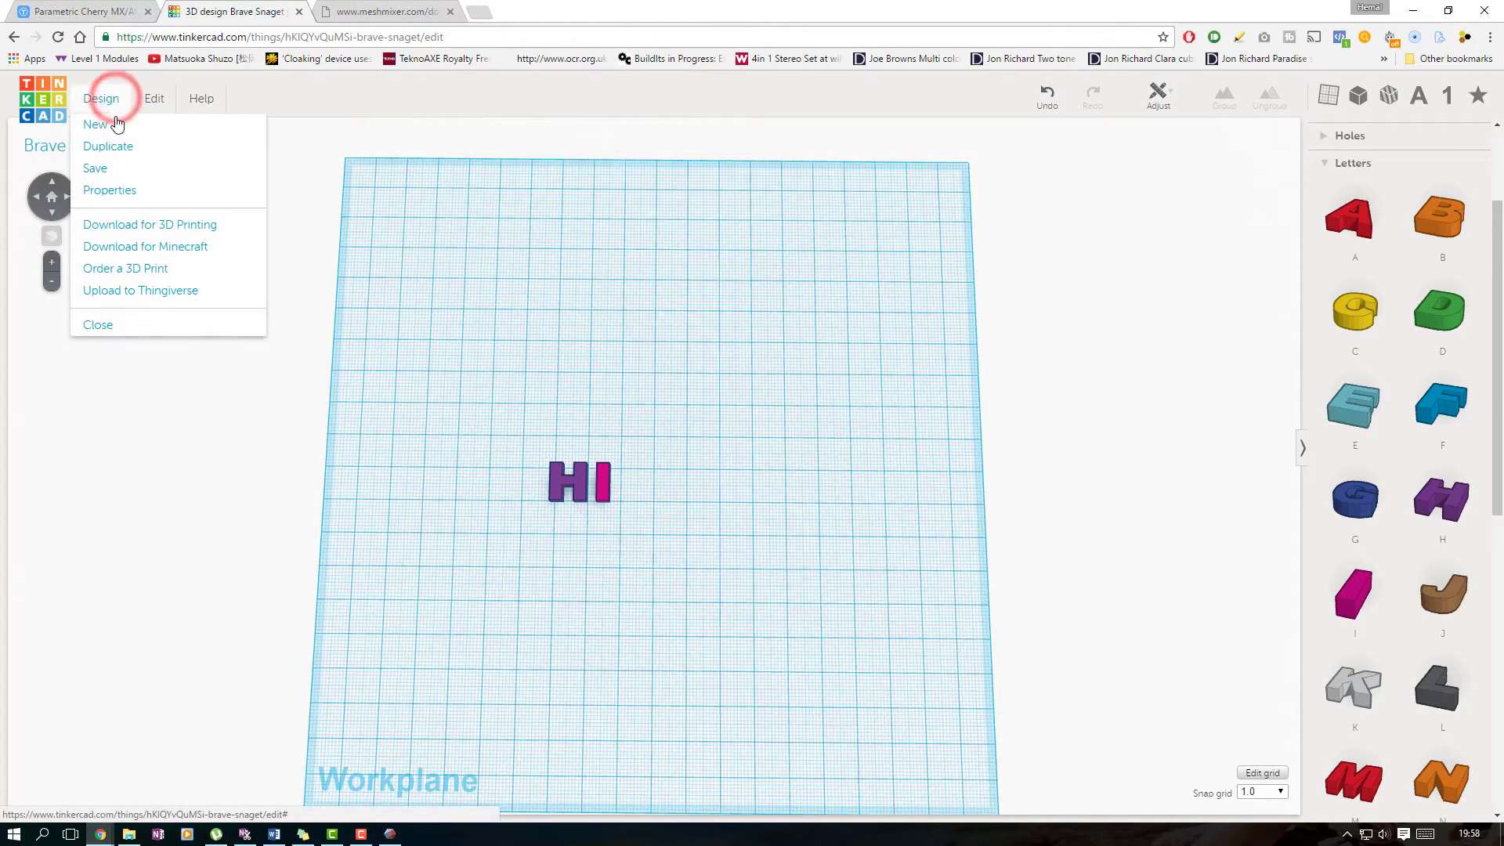
{"action": "mouse_move", "coordinate": [135, 174]}
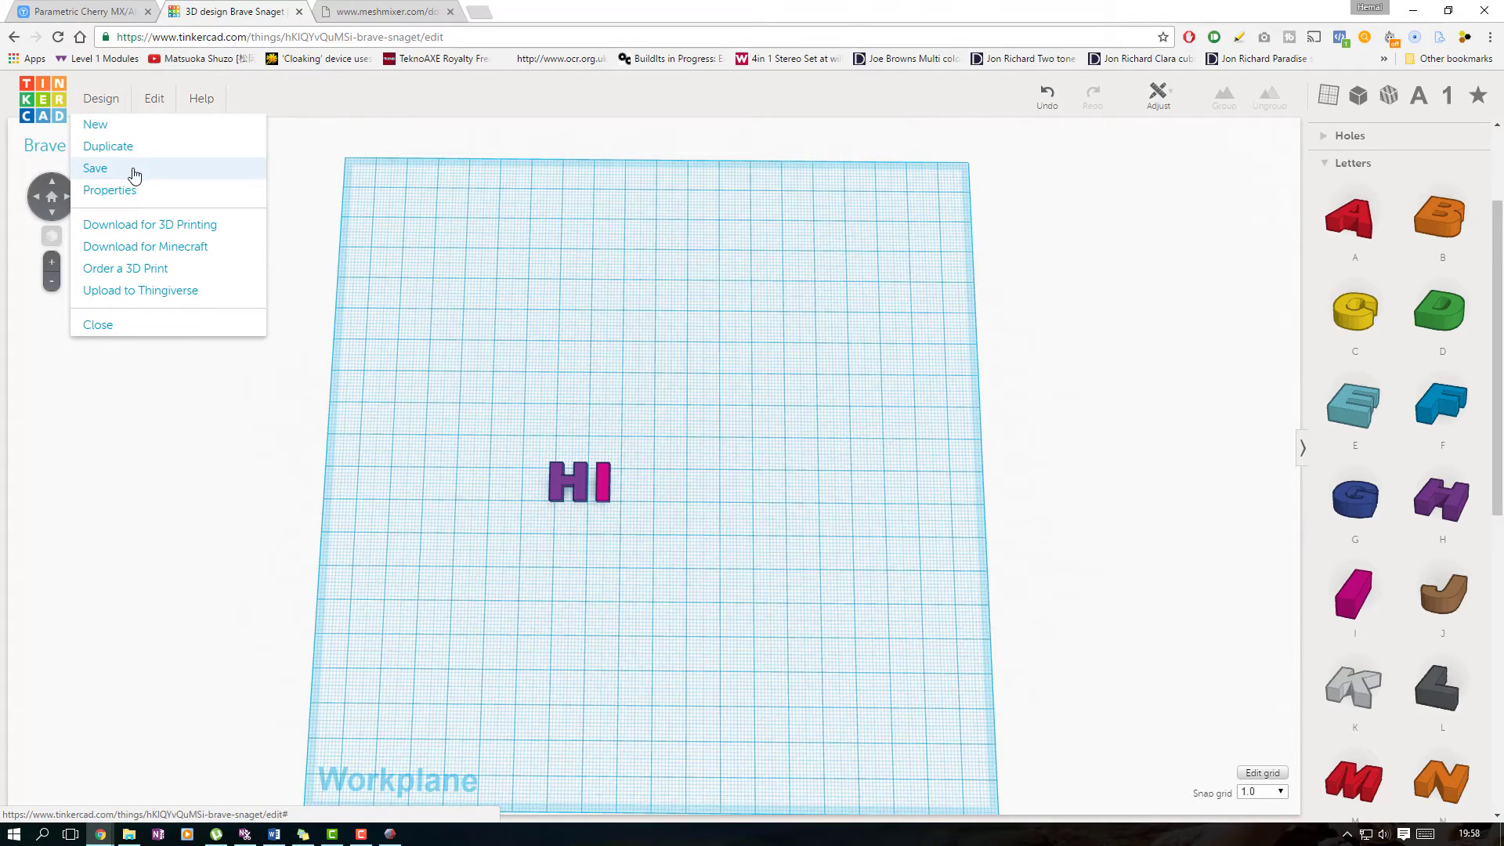
{"action": "left_click", "coordinate": [94, 170]}
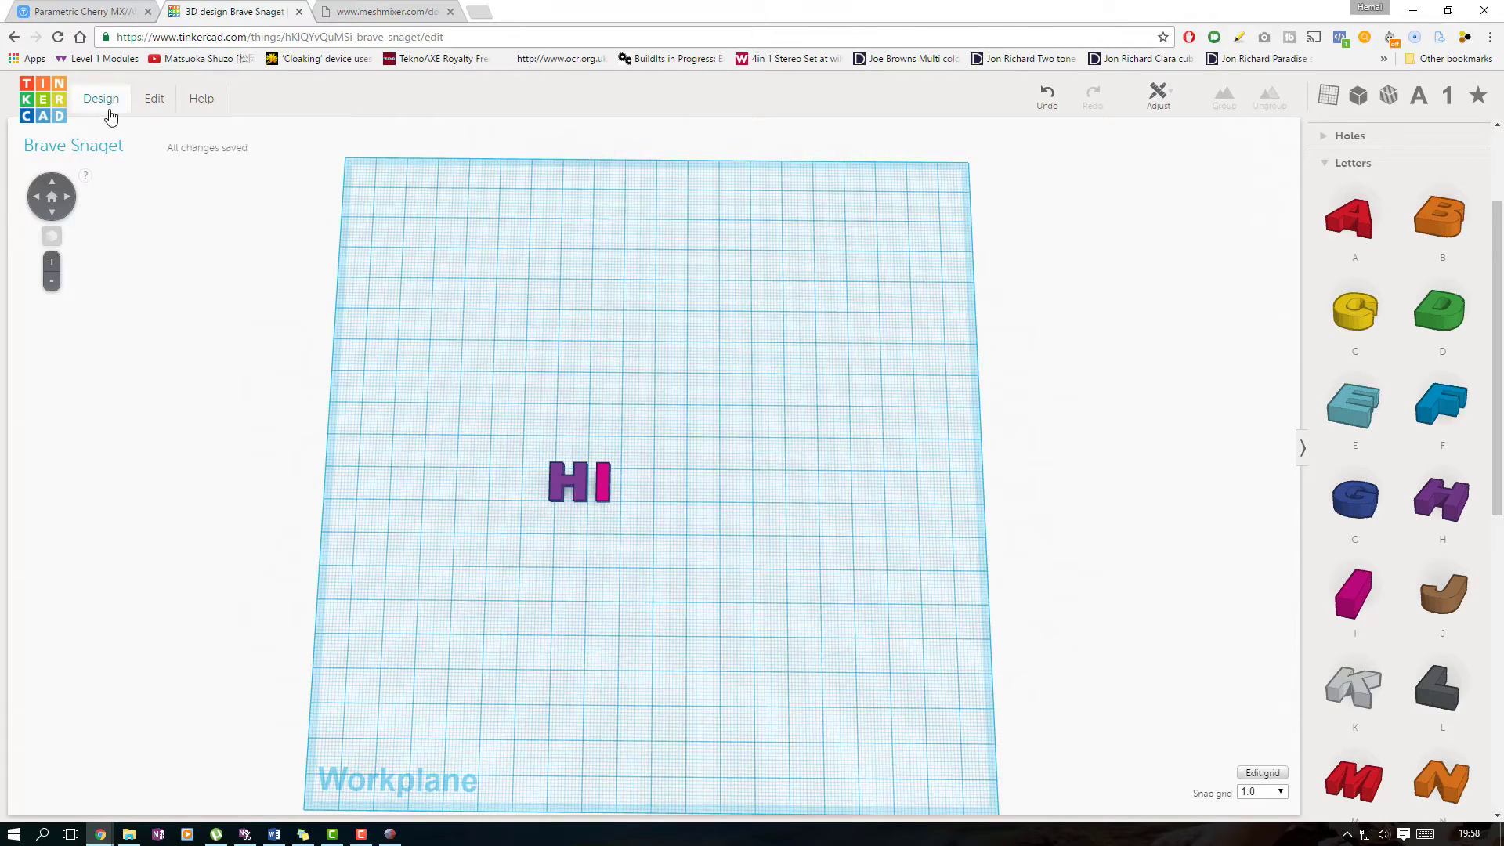
{"action": "left_click", "coordinate": [100, 98]}
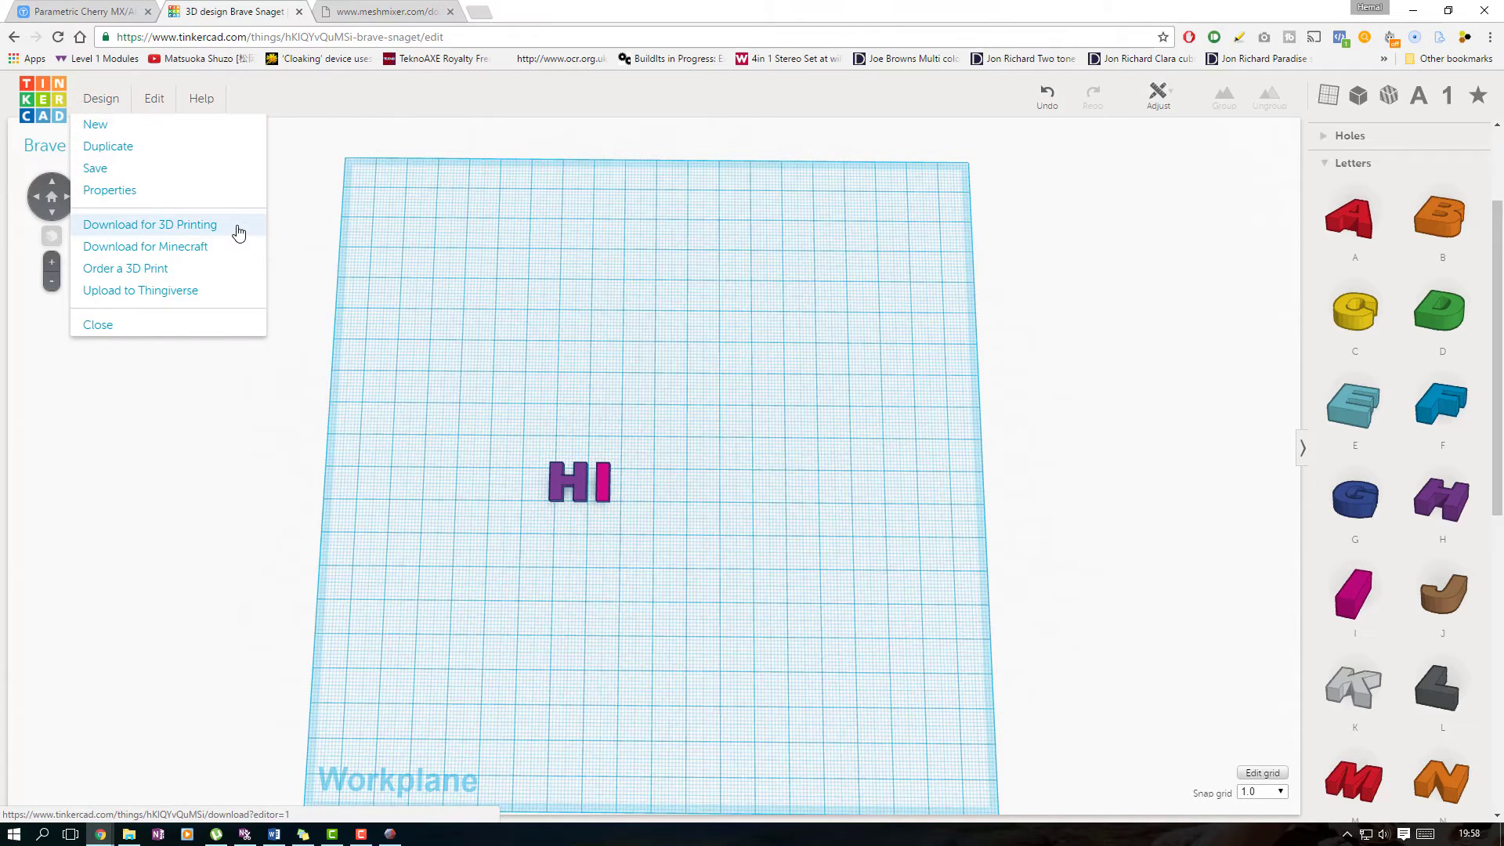
{"action": "left_click", "coordinate": [151, 225]}
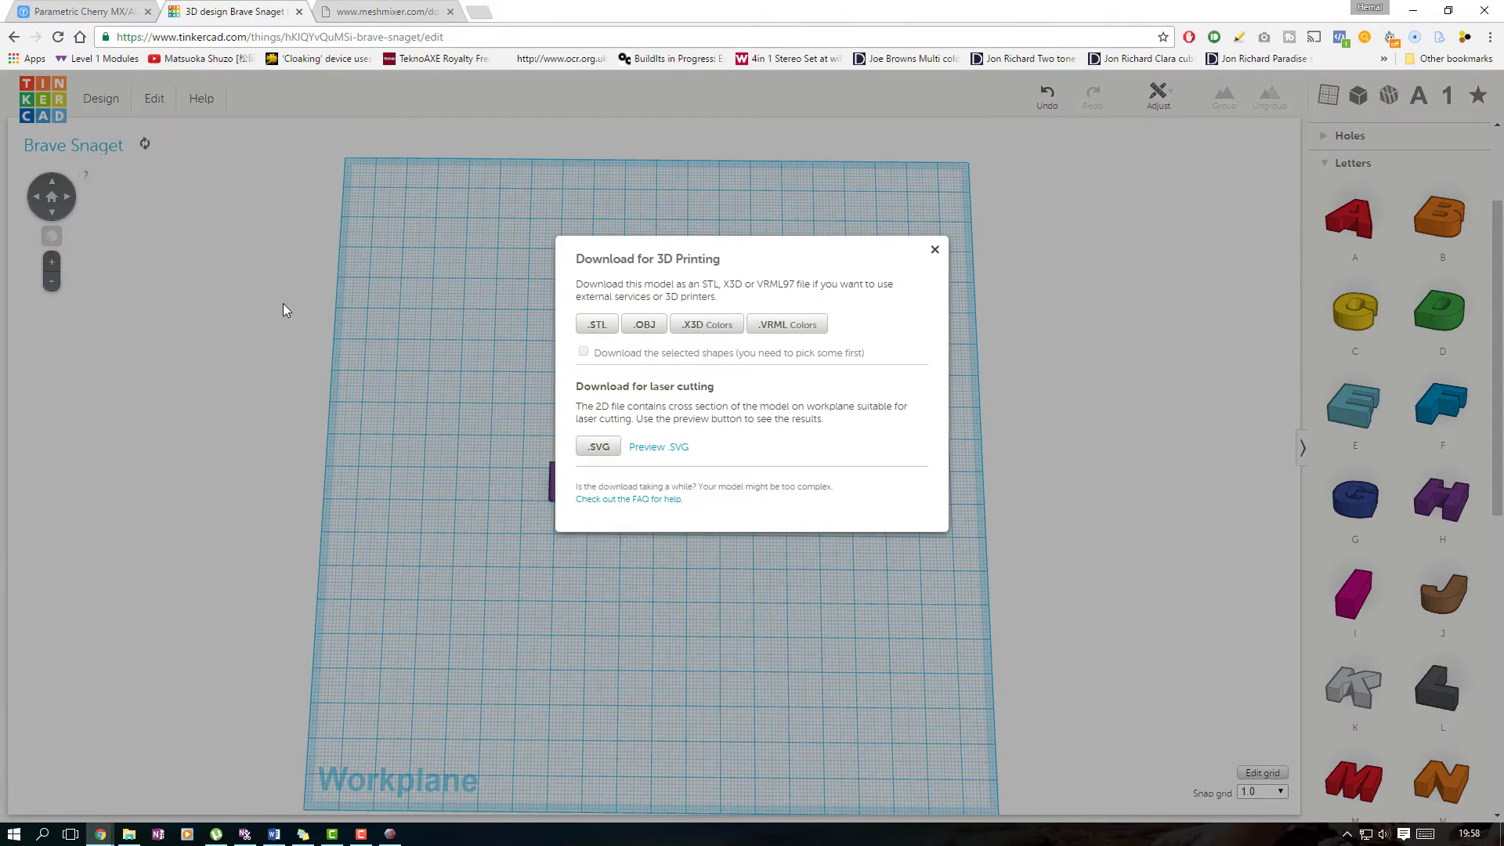
{"action": "mouse_move", "coordinate": [617, 320]}
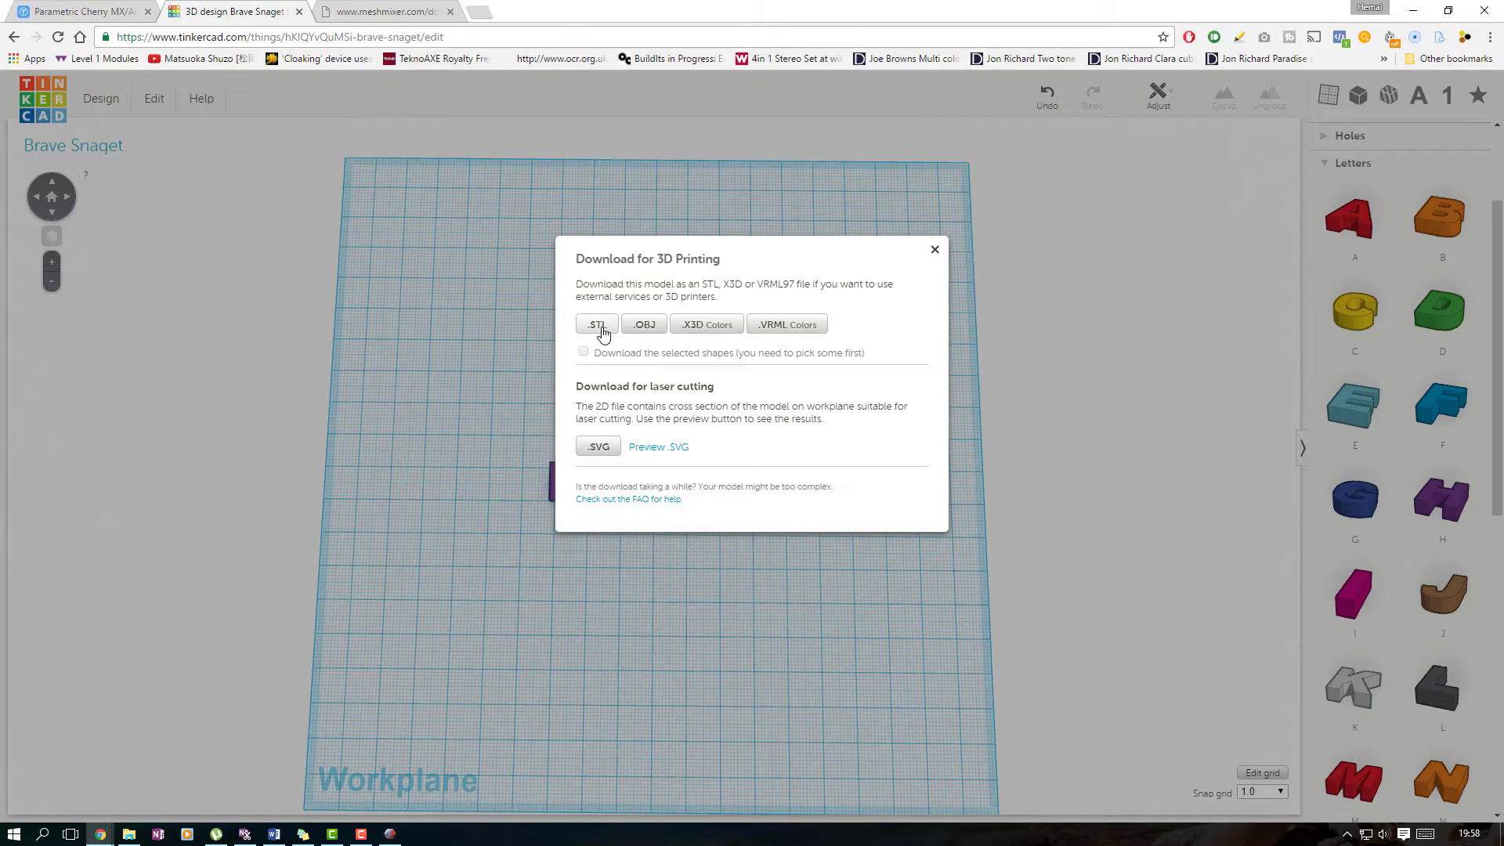
{"action": "left_click", "coordinate": [597, 323]}
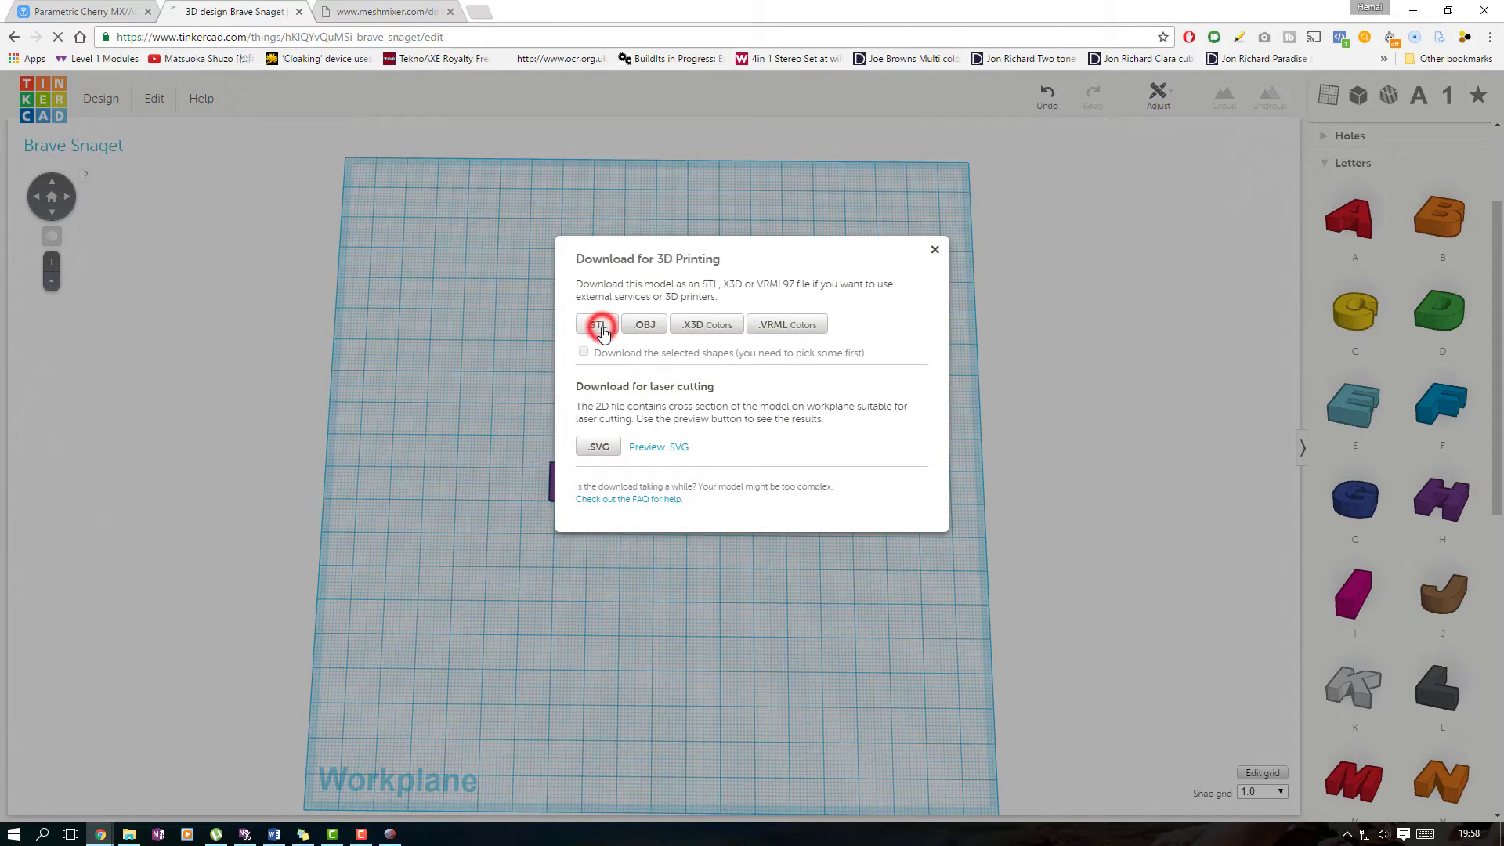
{"action": "left_click", "coordinate": [595, 322]}
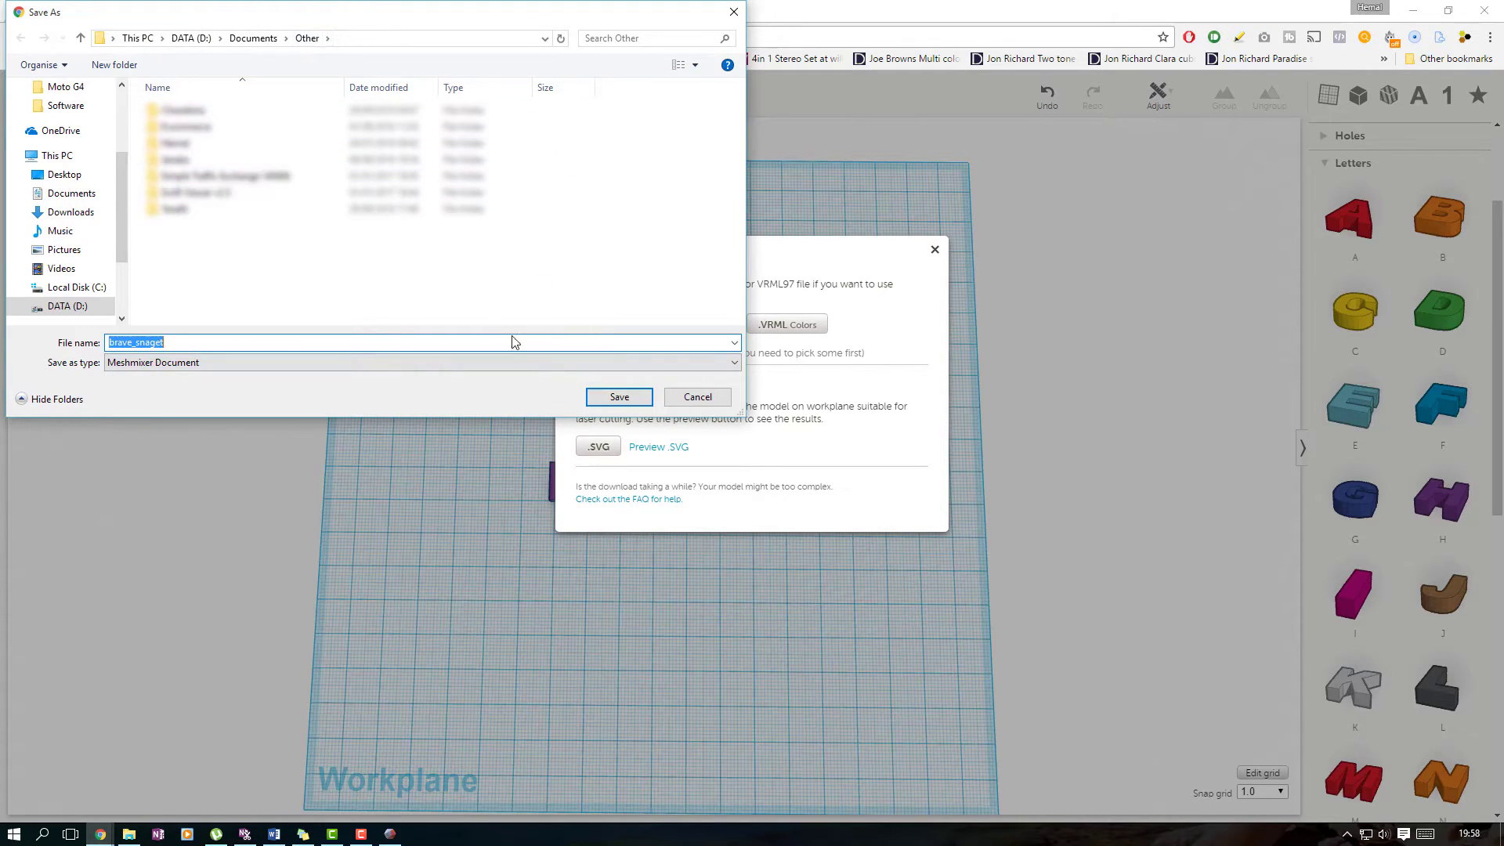
Save the STL as 'hi' inside a new '3d printing' folder in Documents
{"action": "left_click", "coordinate": [72, 195]}
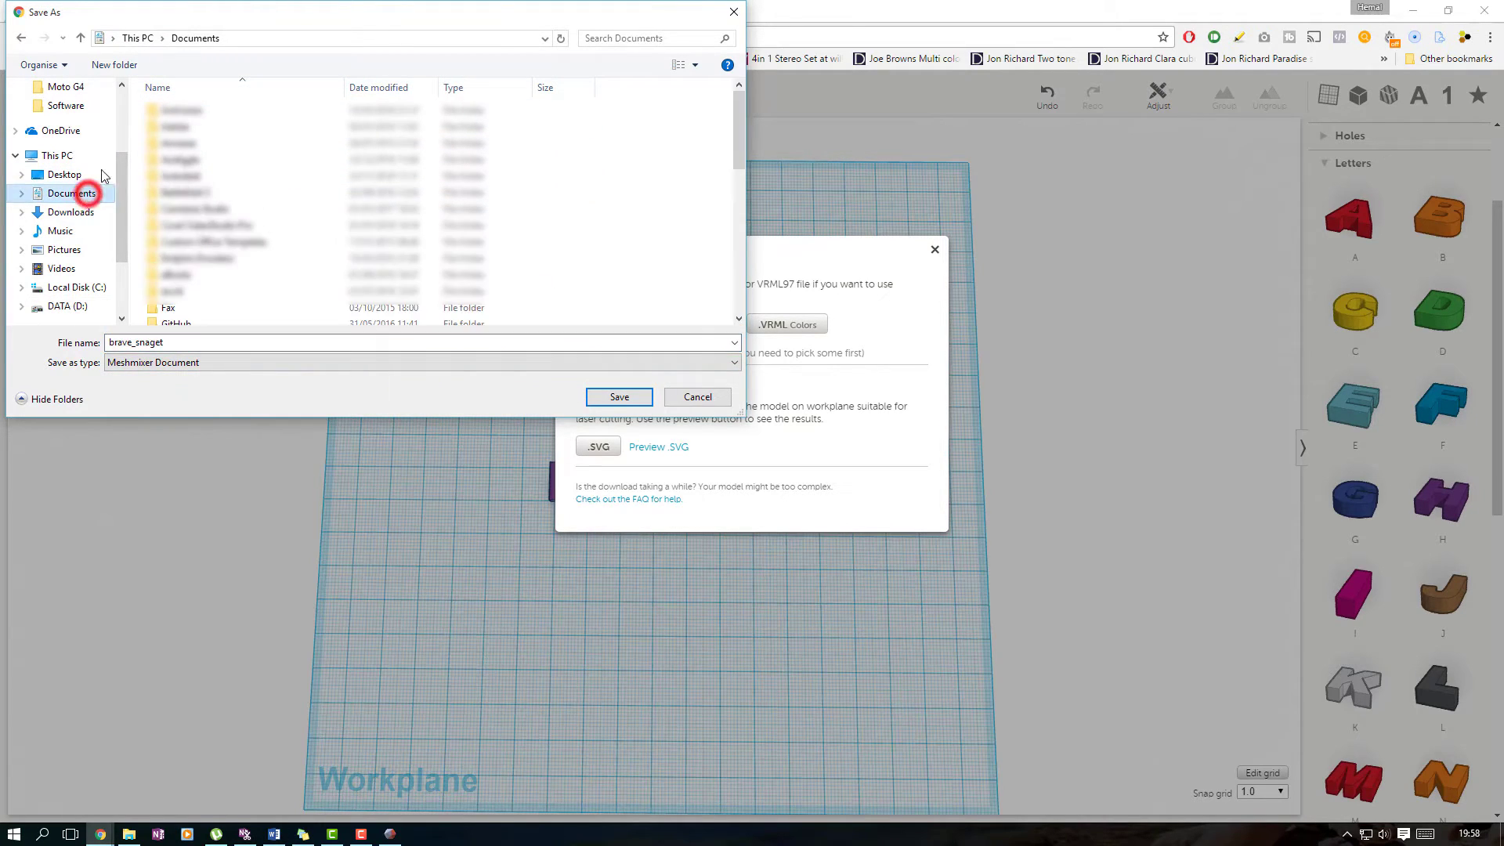
{"action": "left_click", "coordinate": [114, 66]}
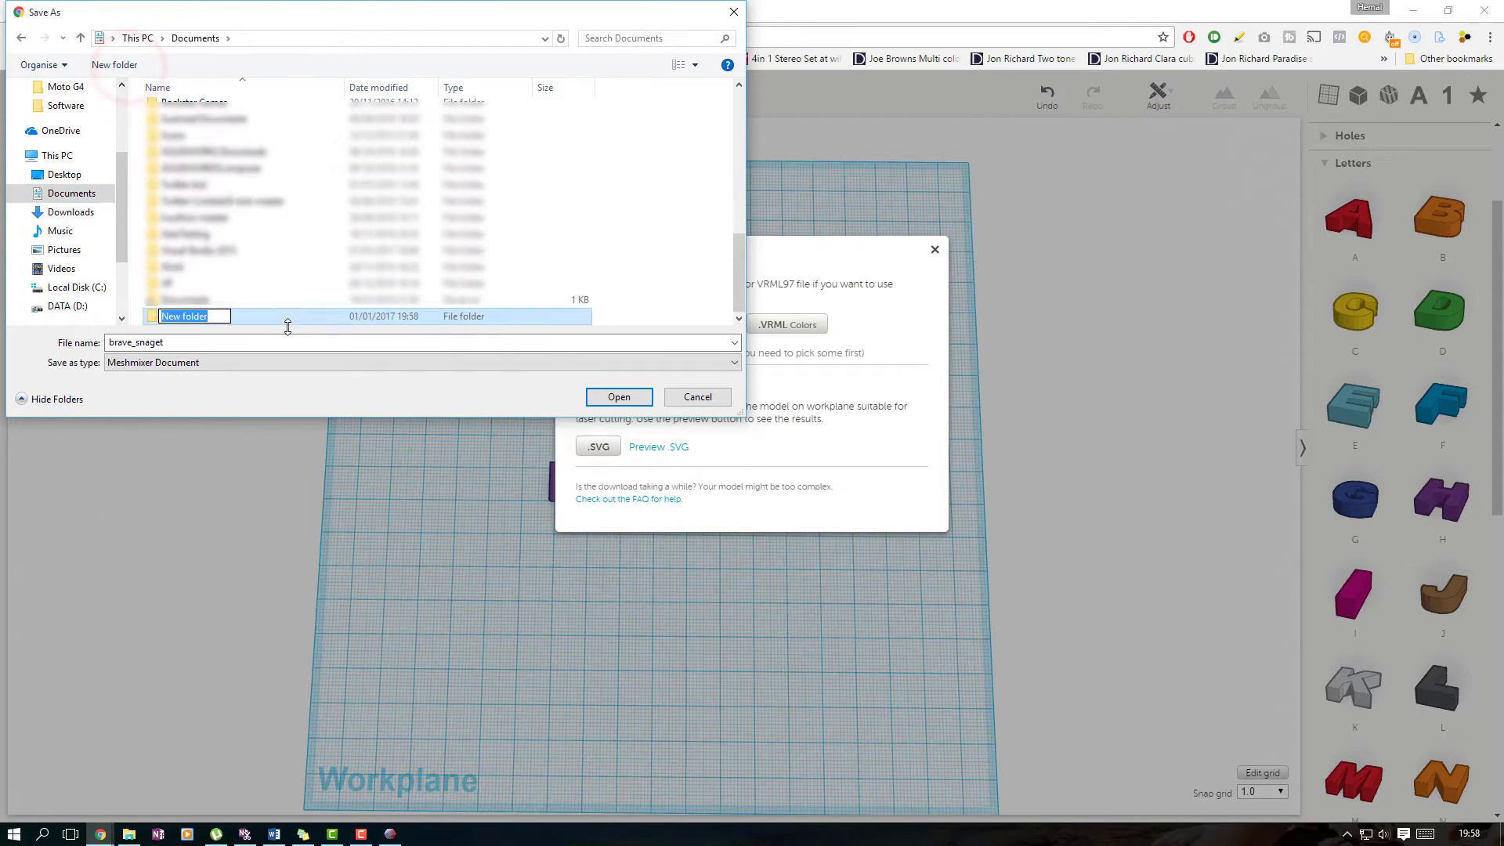
{"action": "type", "text": "3d pr"}
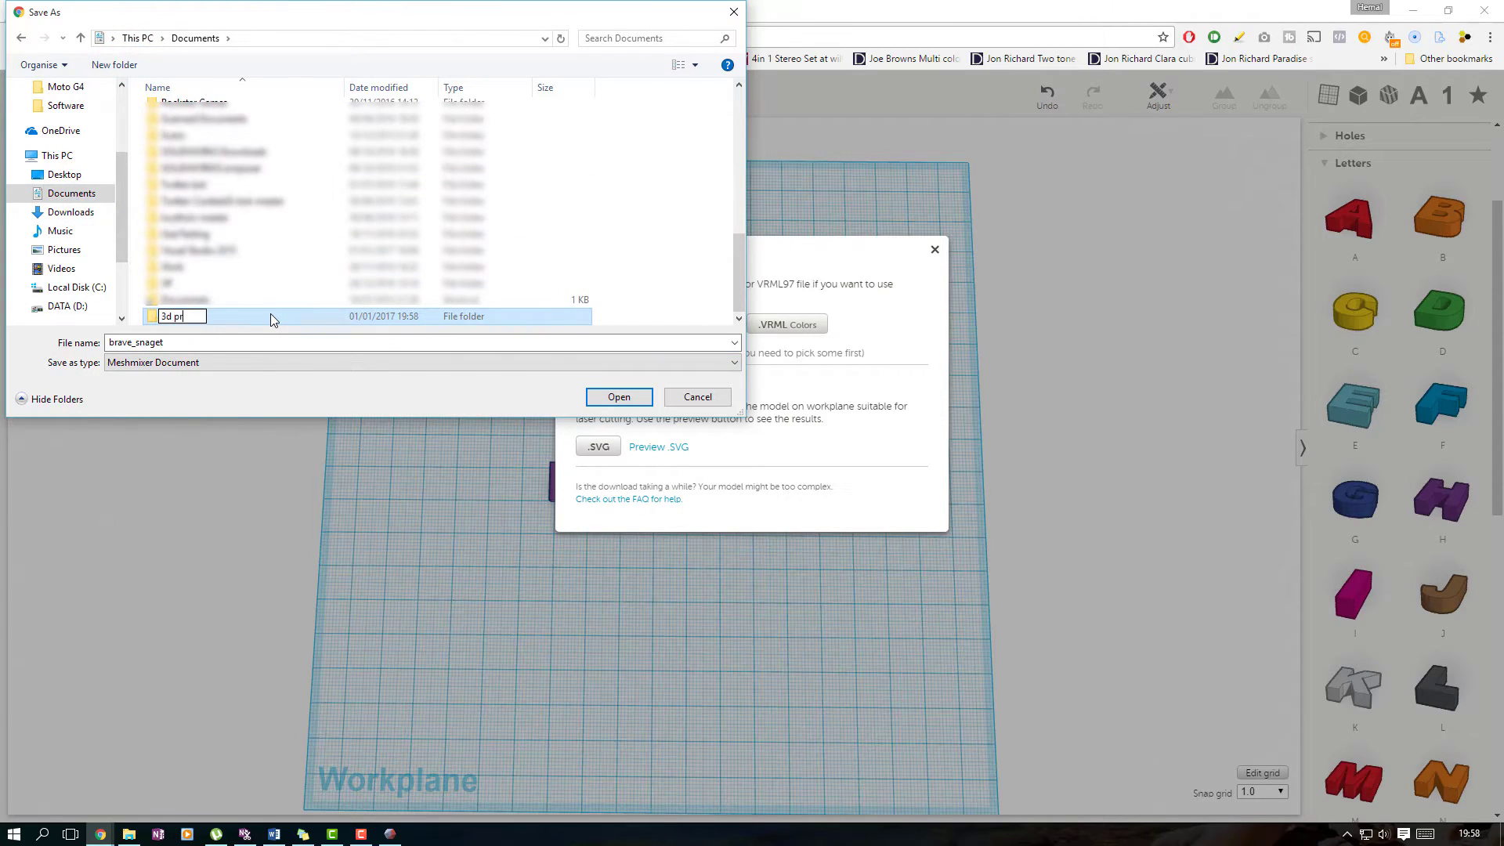
{"action": "double_click", "coordinate": [173, 316]}
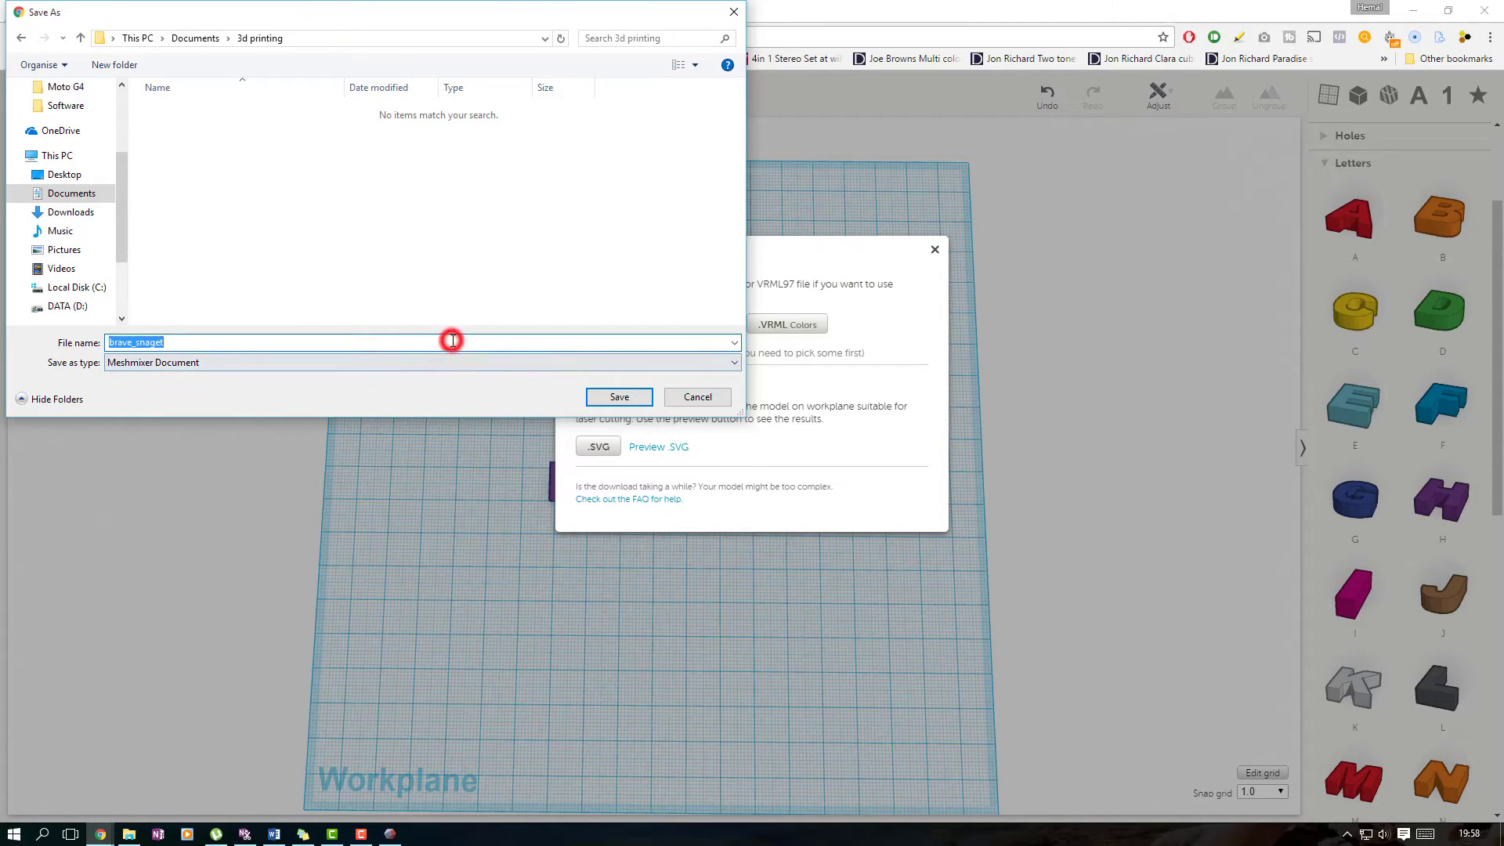
{"action": "type", "text": "hi"}
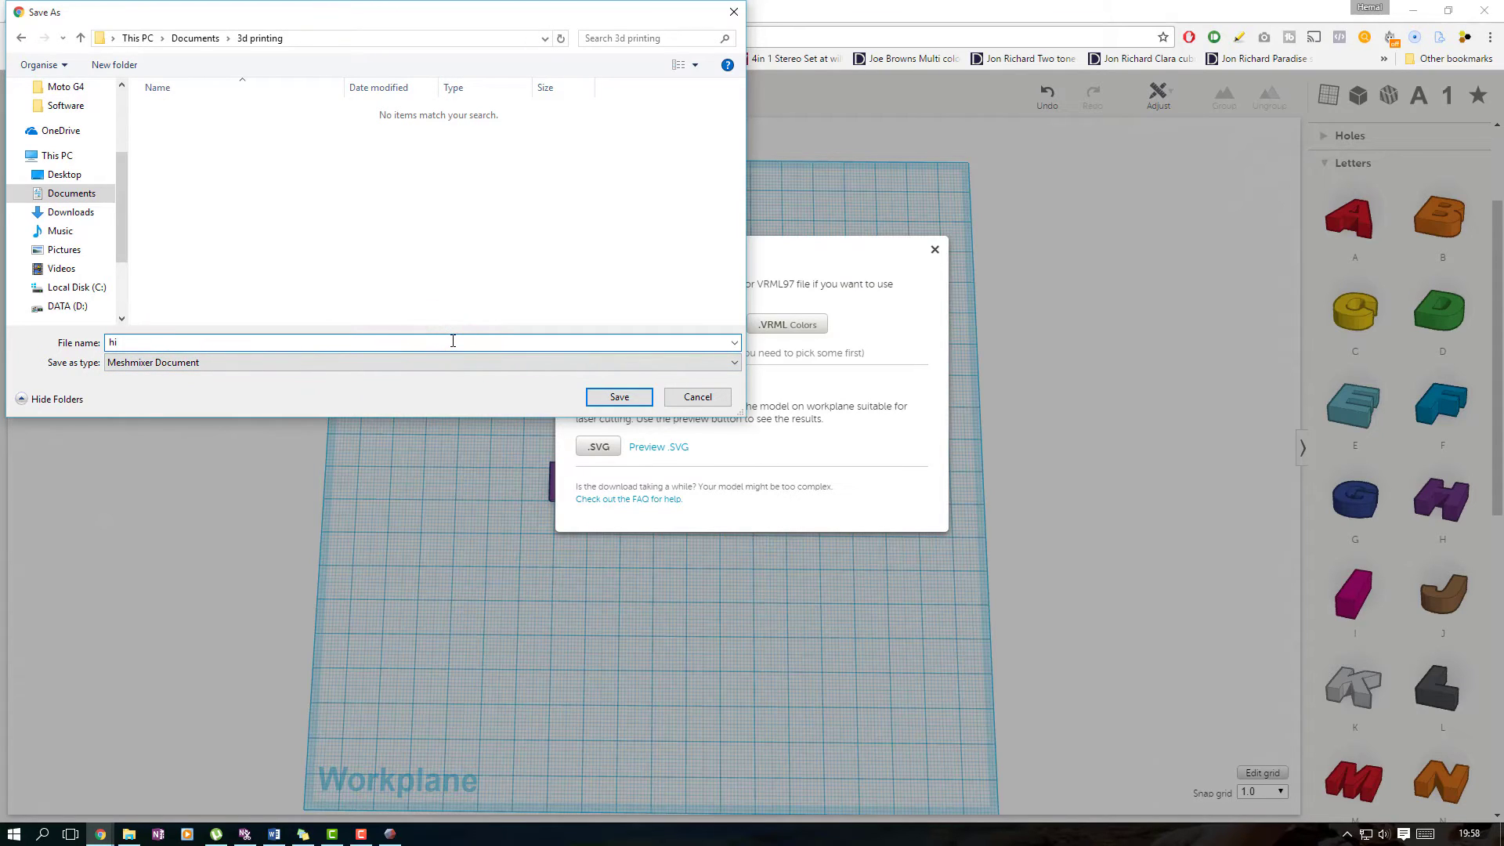
{"action": "left_click", "coordinate": [619, 397]}
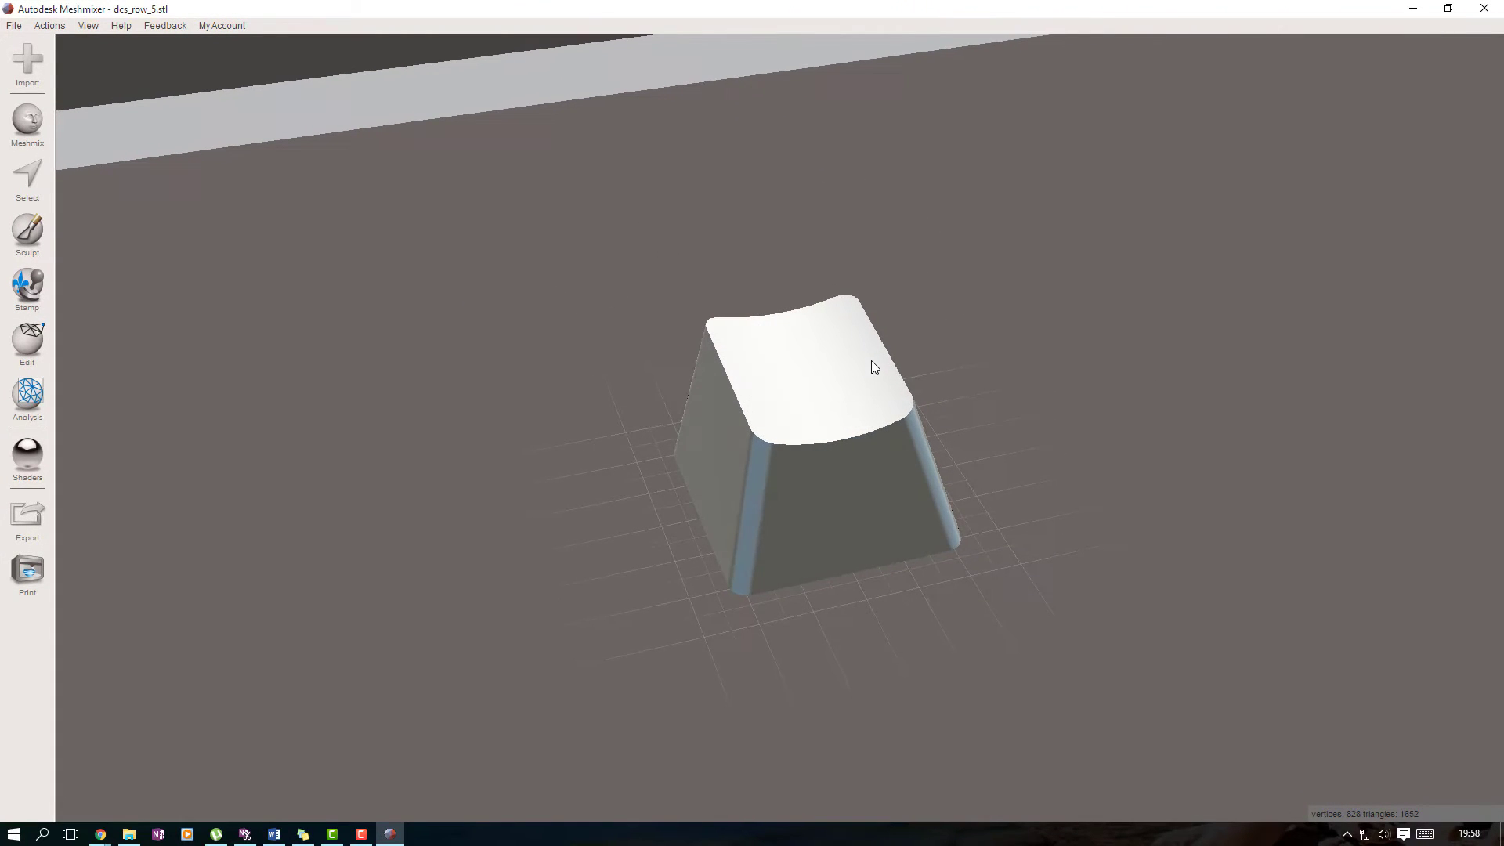
Import hi.stl from Documents > 3d printing into the scene with Append, keeping the keycap
{"action": "left_click", "coordinate": [12, 25]}
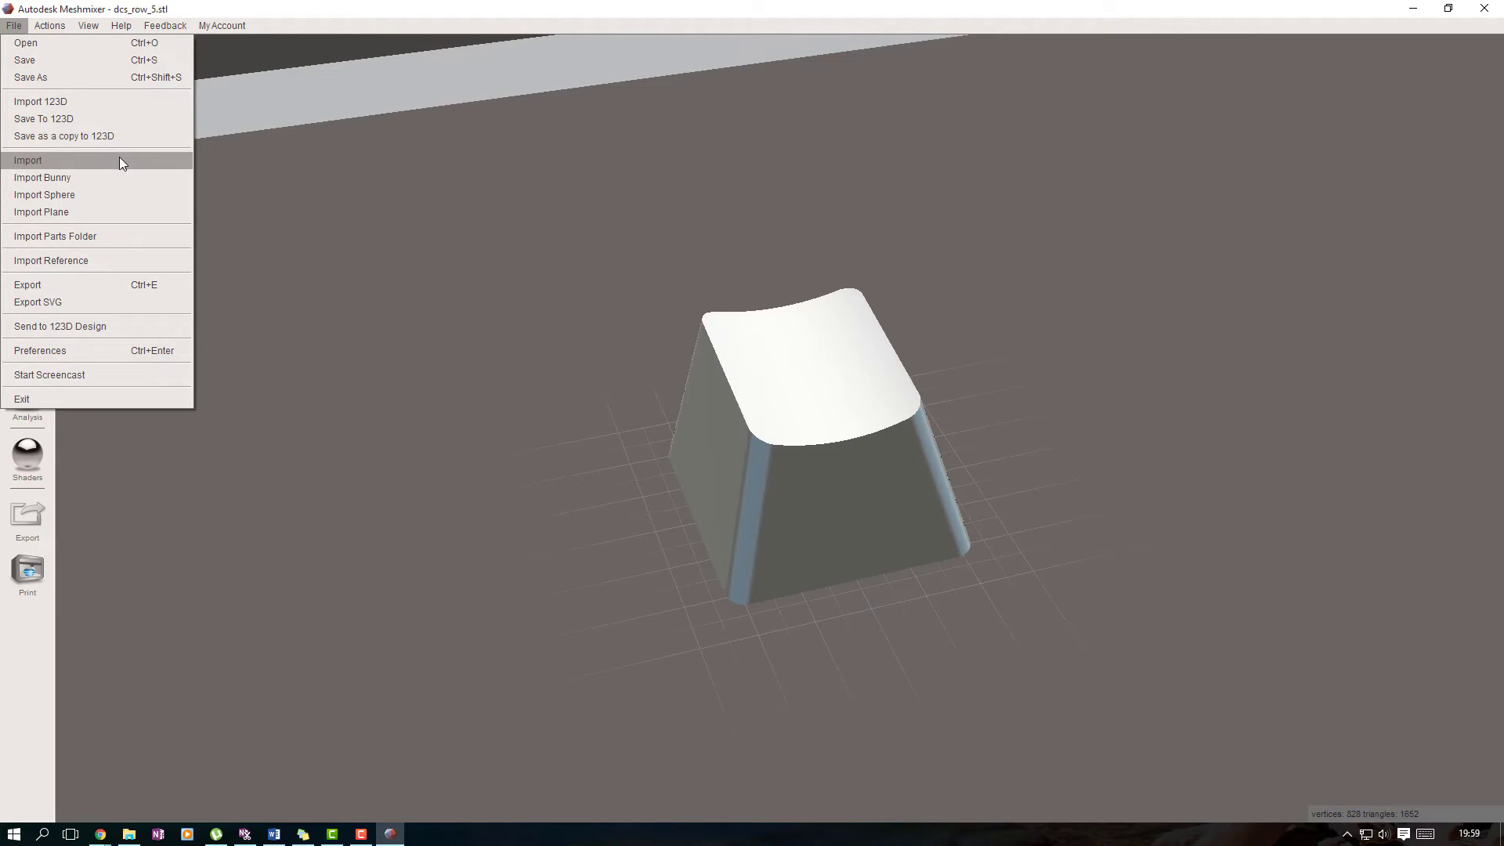
{"action": "mouse_move", "coordinate": [154, 172]}
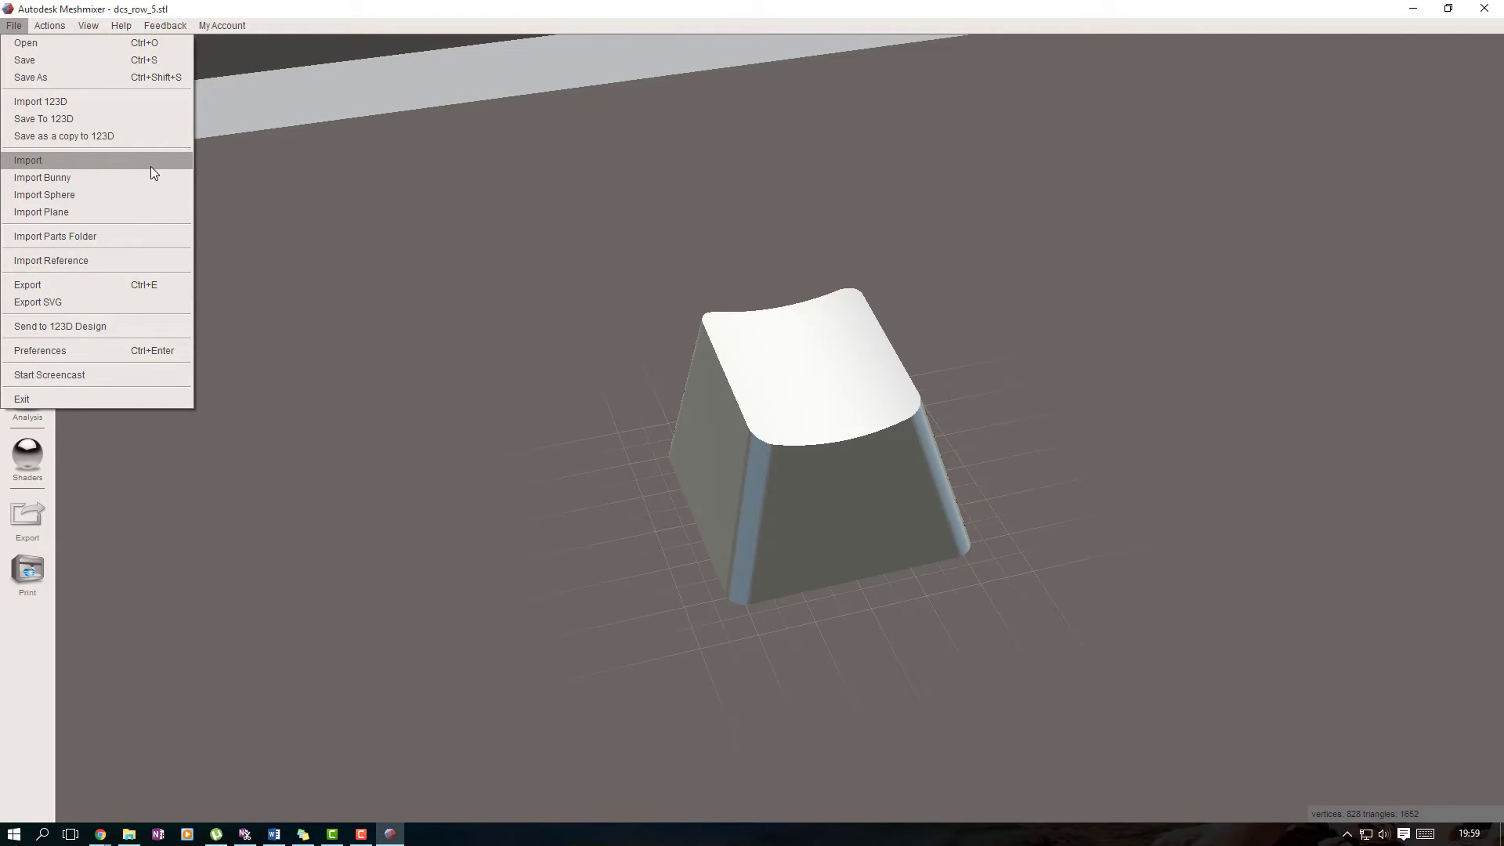
{"action": "mouse_move", "coordinate": [329, 265]}
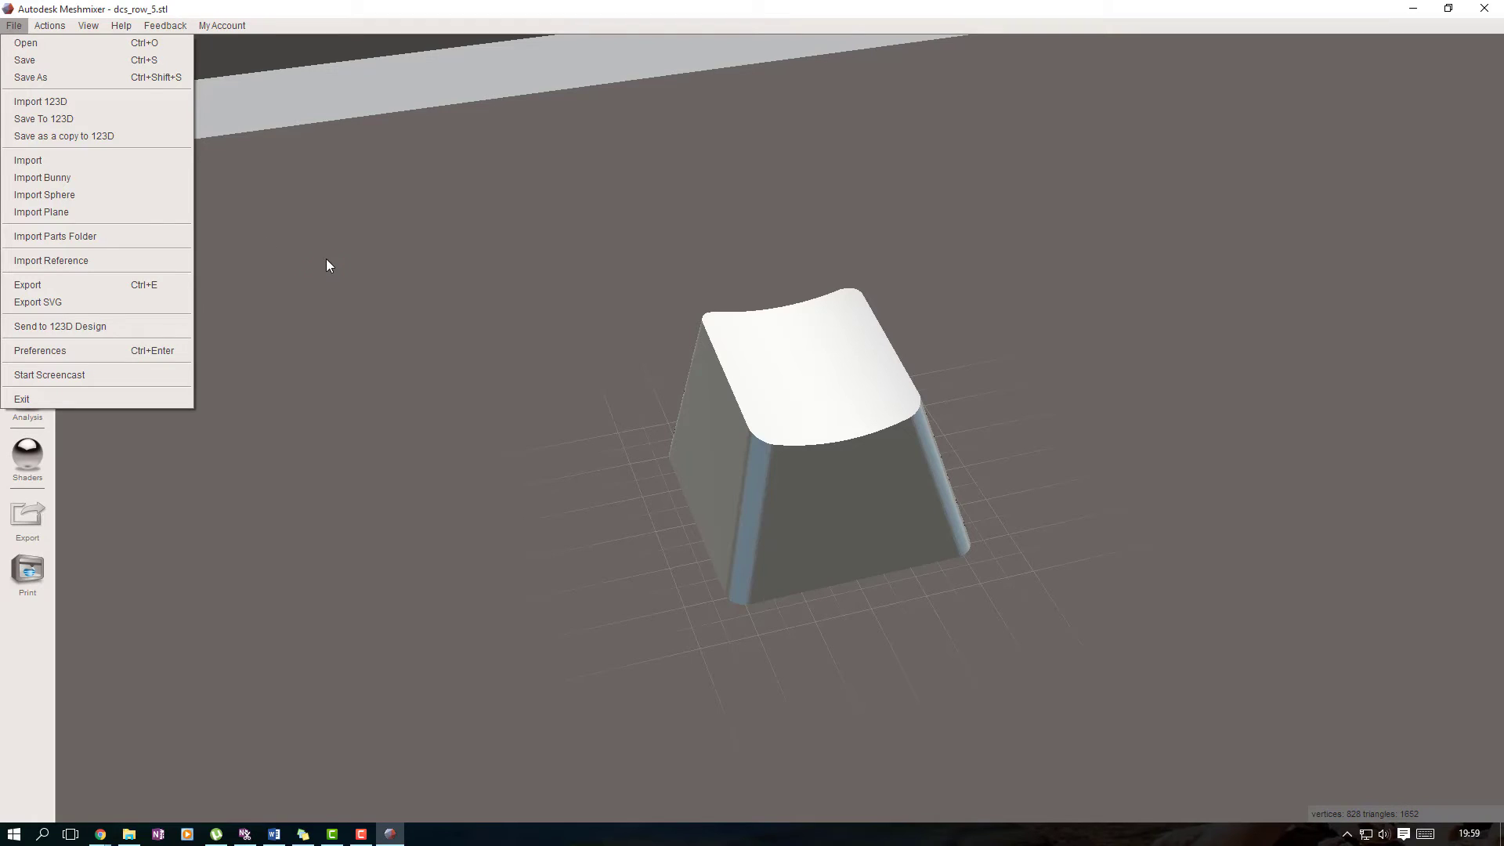
{"action": "left_click", "coordinate": [329, 265]}
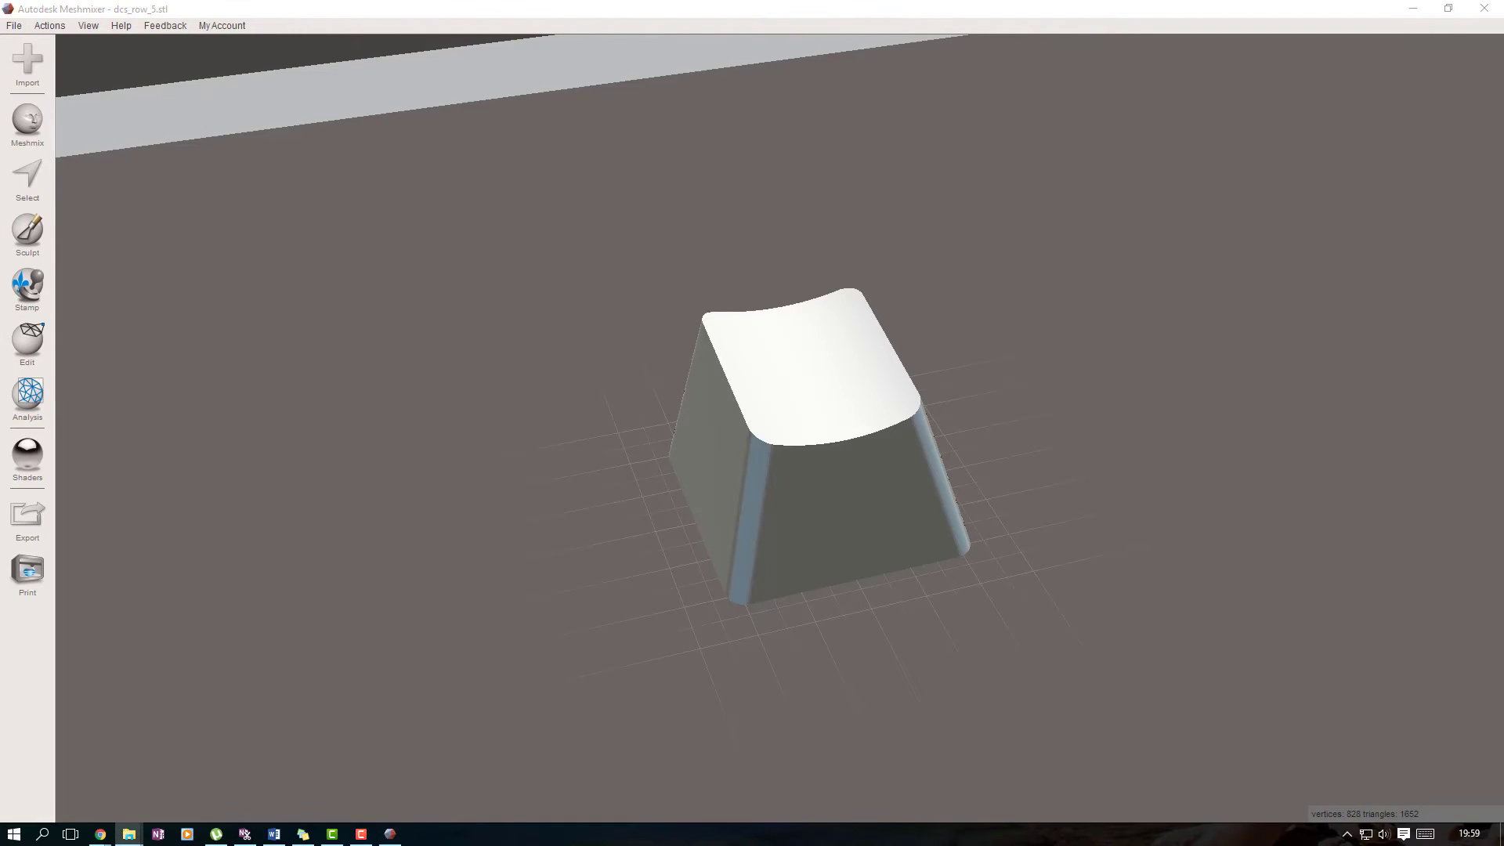
{"action": "left_click", "coordinate": [128, 833]}
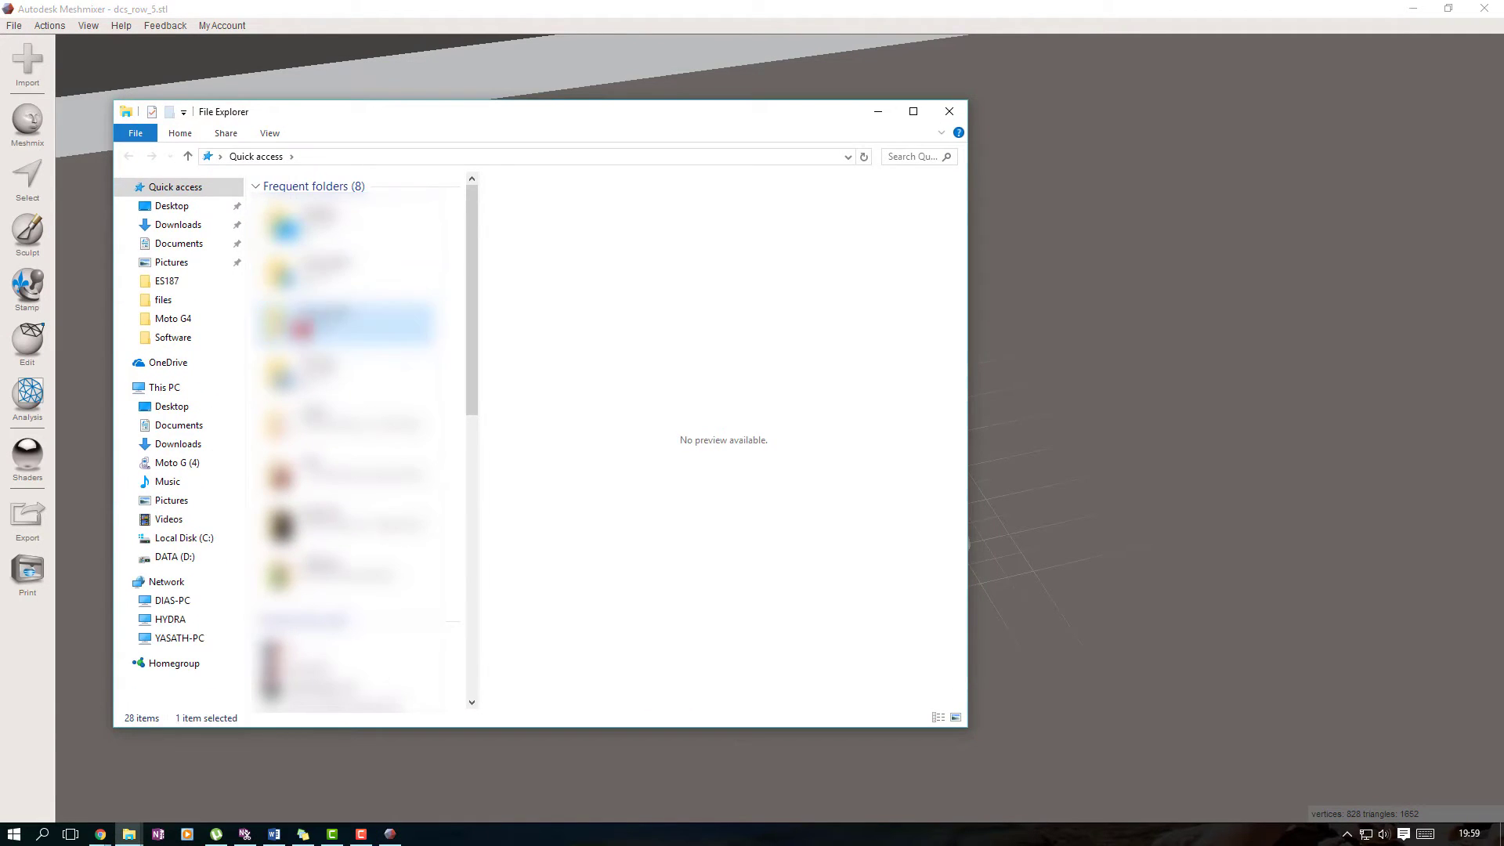
{"action": "left_click", "coordinate": [179, 425]}
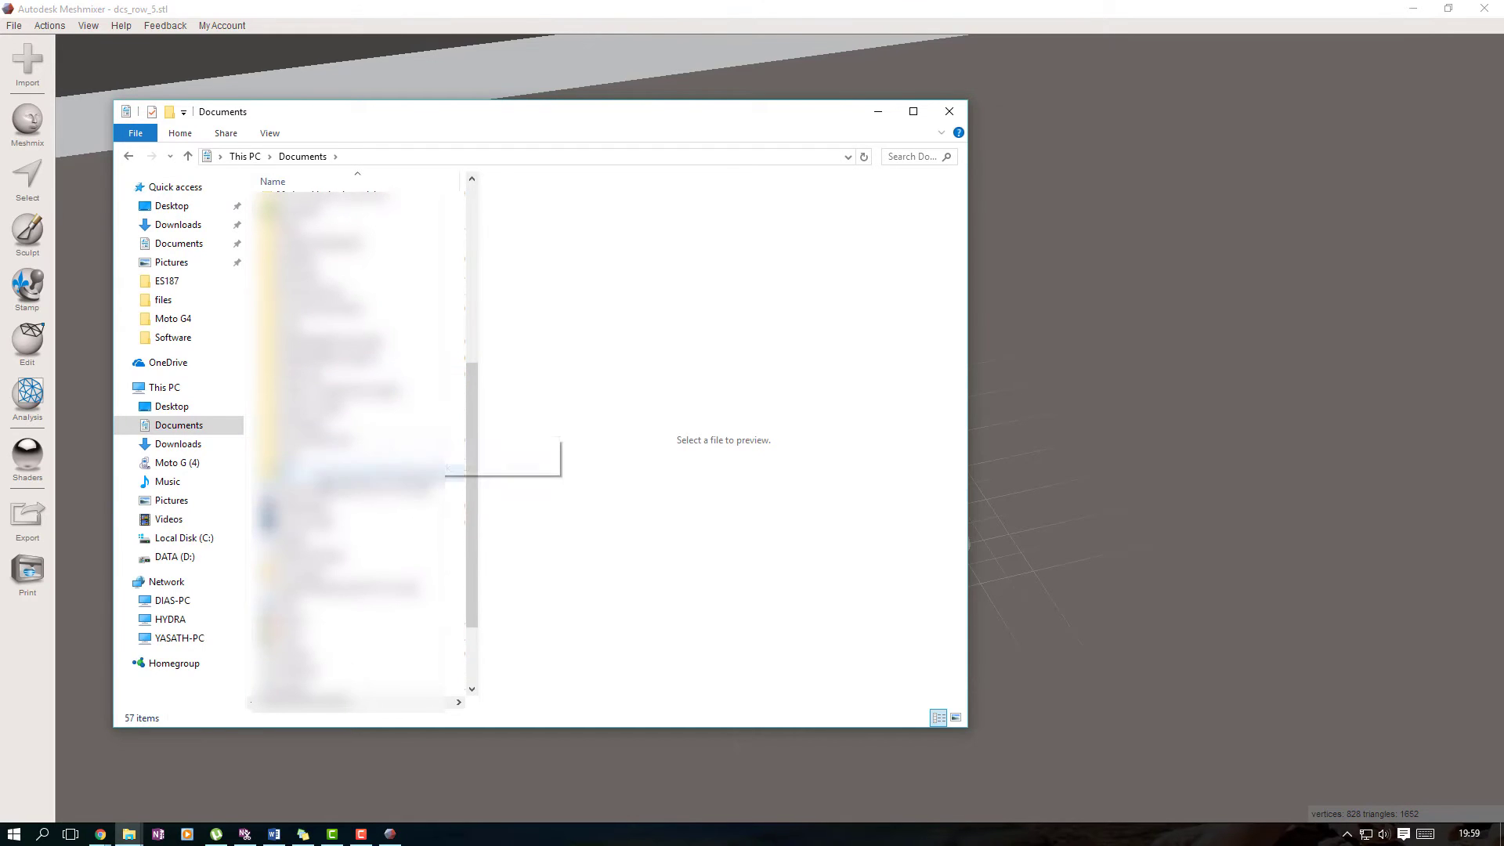
{"action": "double_click", "coordinate": [323, 211]}
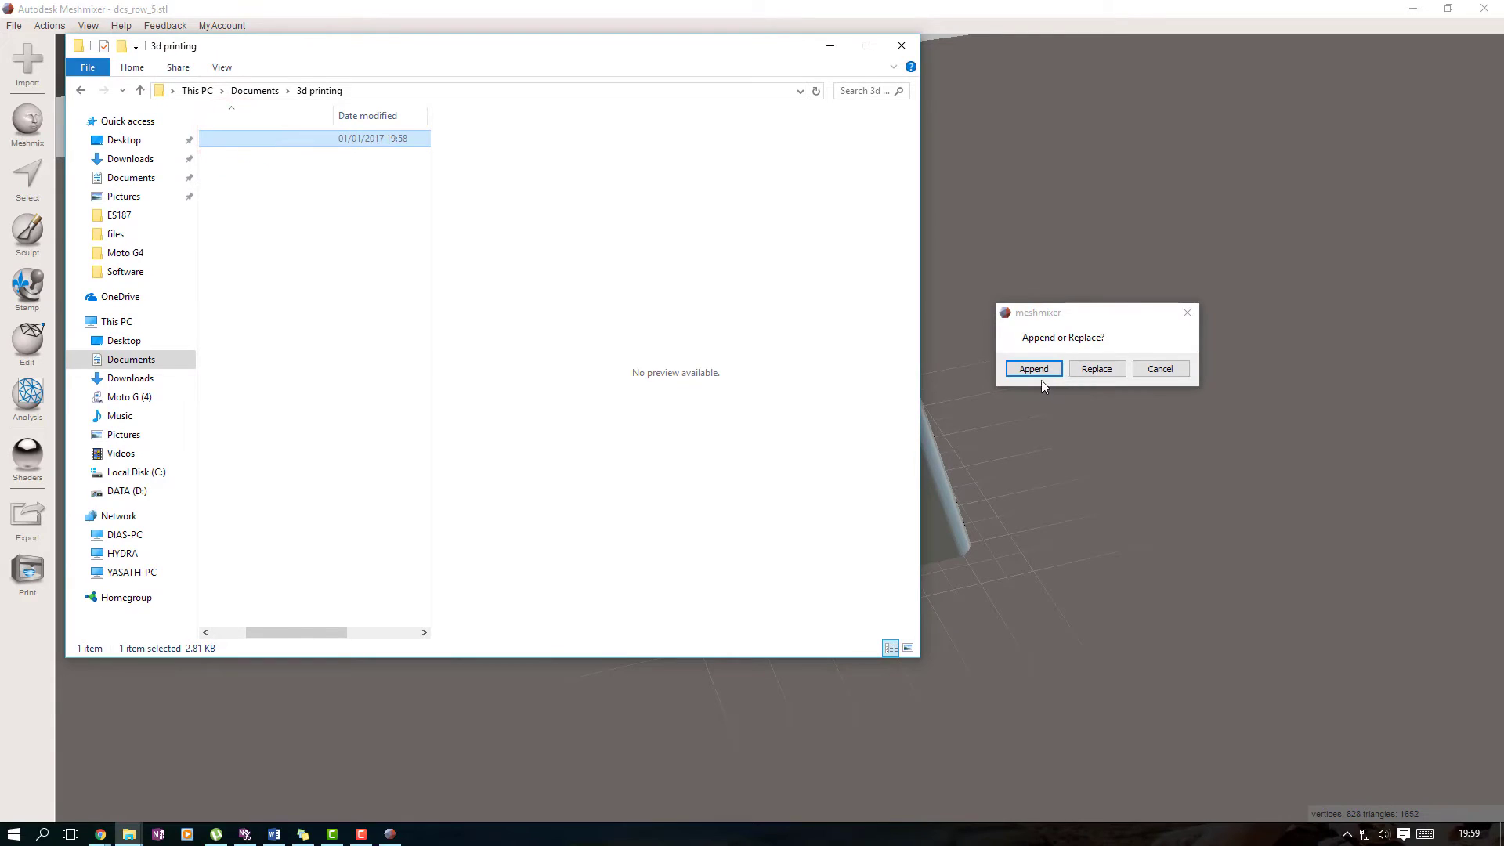
{"action": "mouse_move", "coordinate": [1093, 346]}
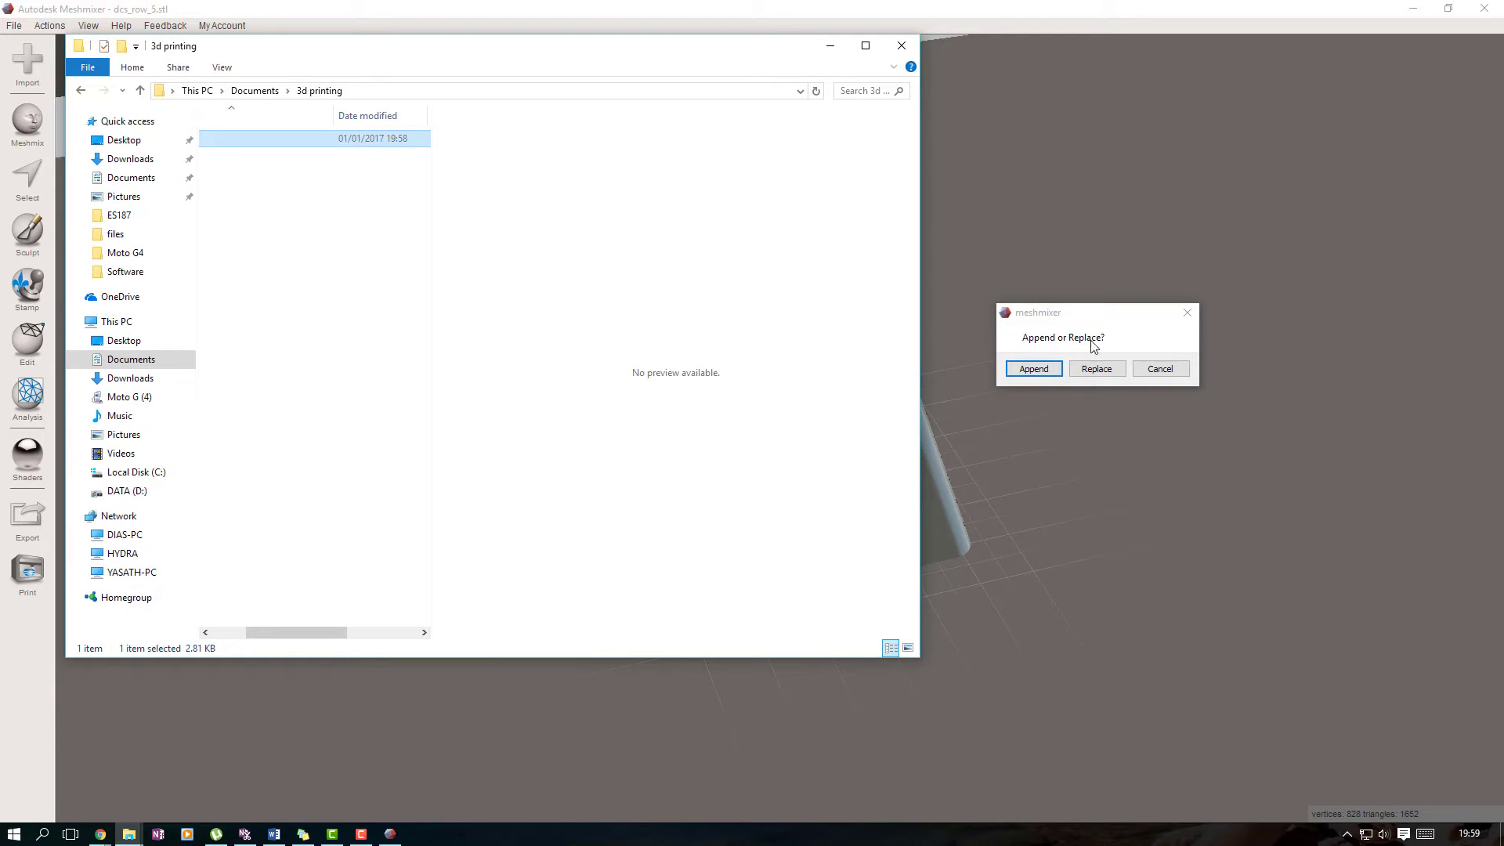
{"action": "left_click", "coordinate": [1034, 368]}
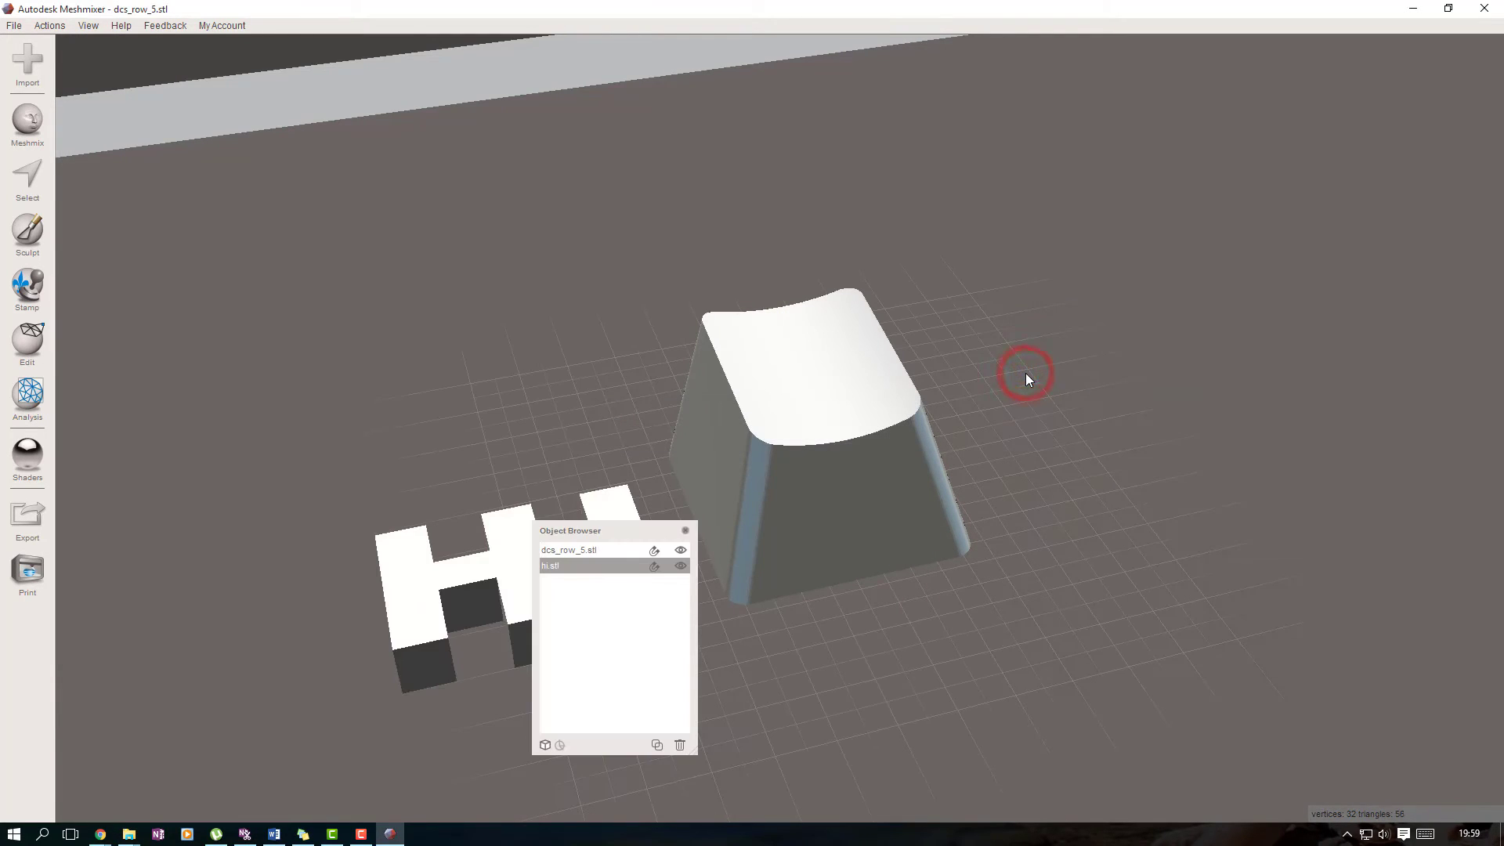
{"action": "left_click_drag", "start_coordinate": [569, 531], "coordinate": [1161, 385]}
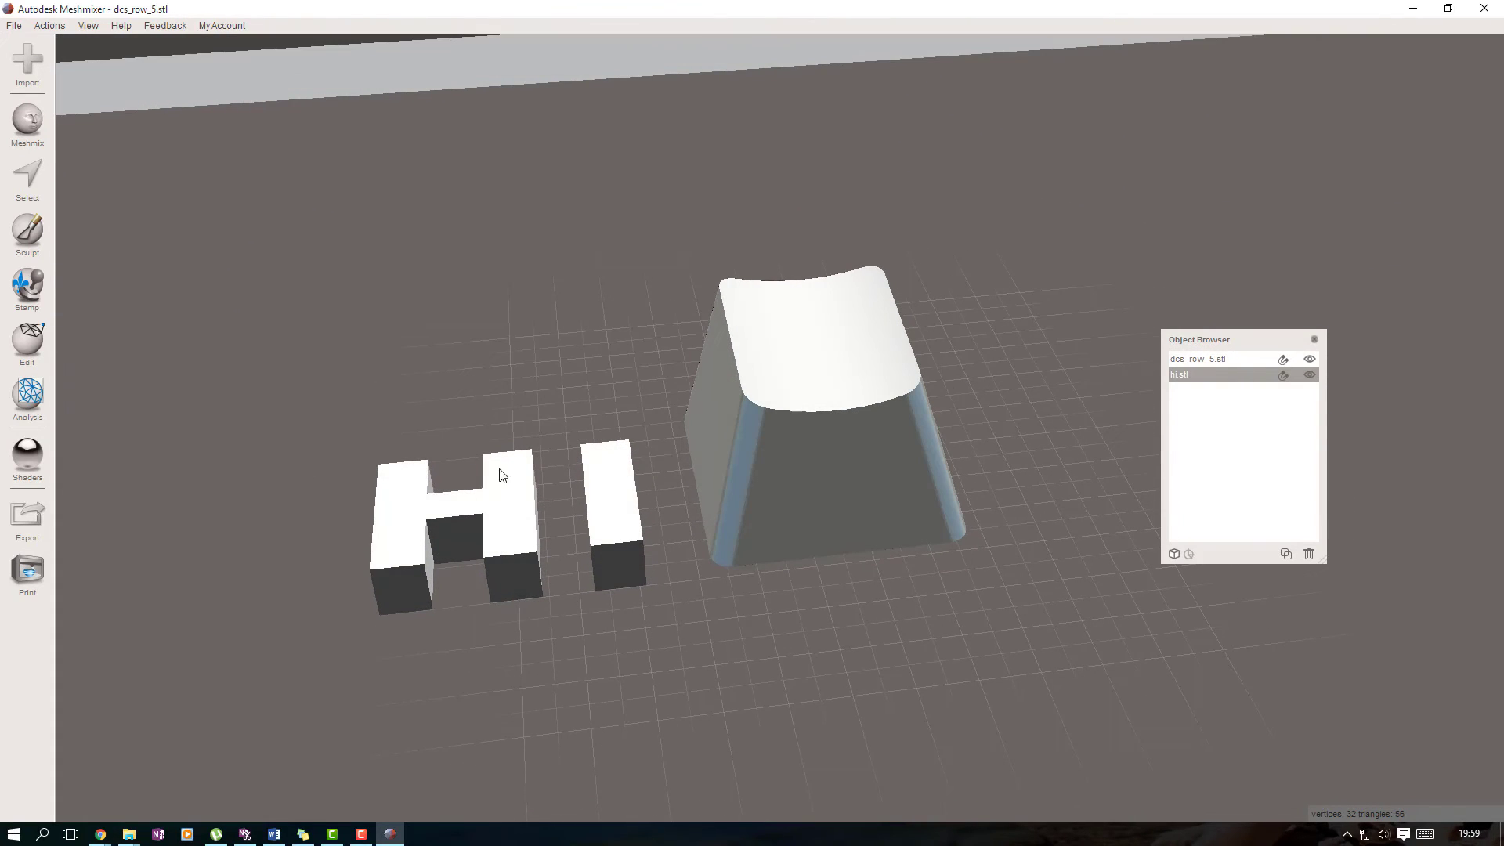
{"action": "mouse_move", "coordinate": [439, 539]}
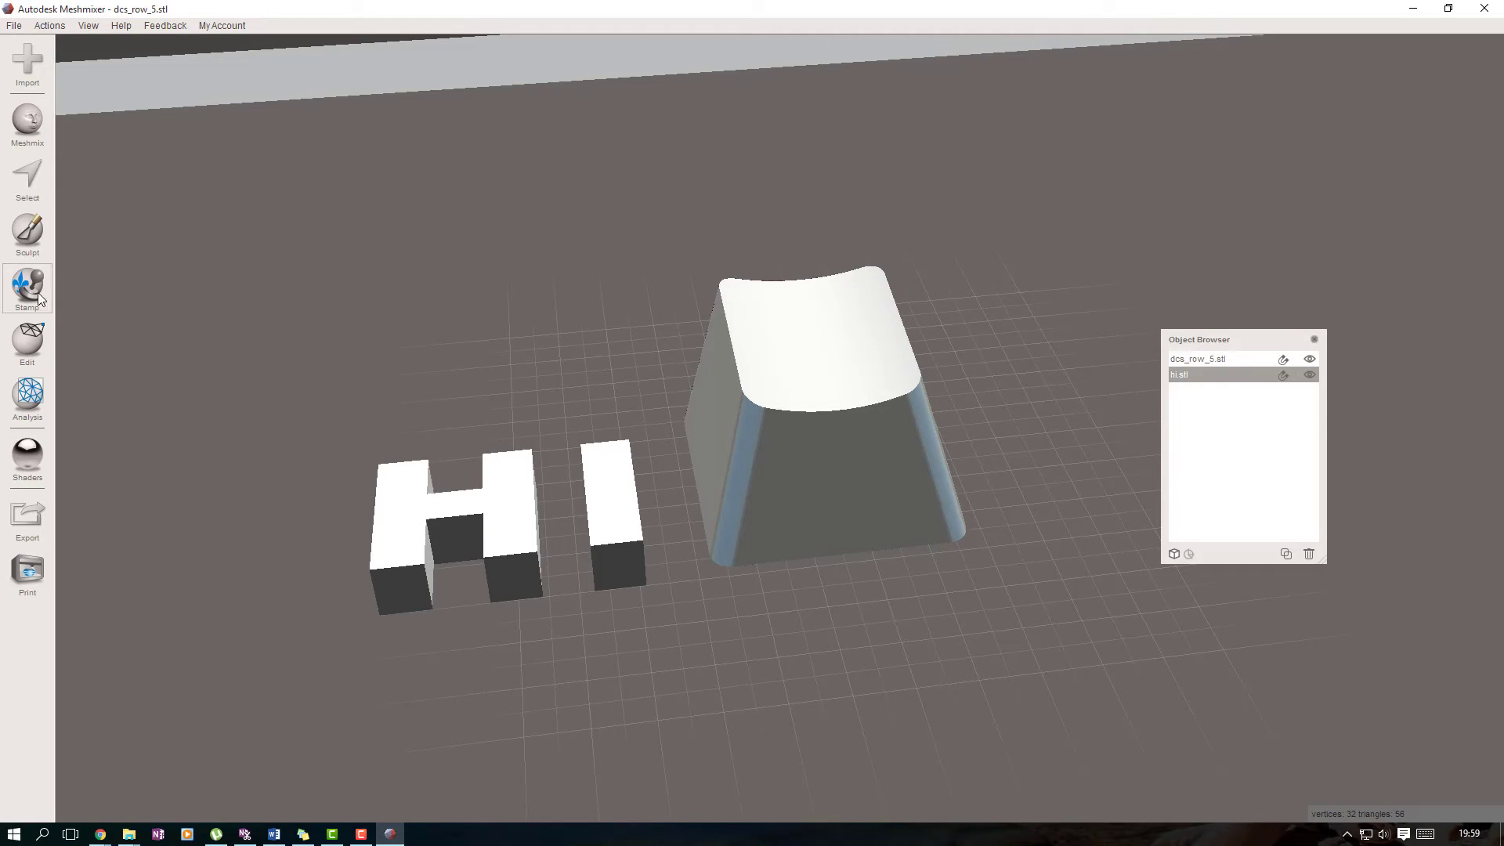
{"action": "mouse_move", "coordinate": [934, 407]}
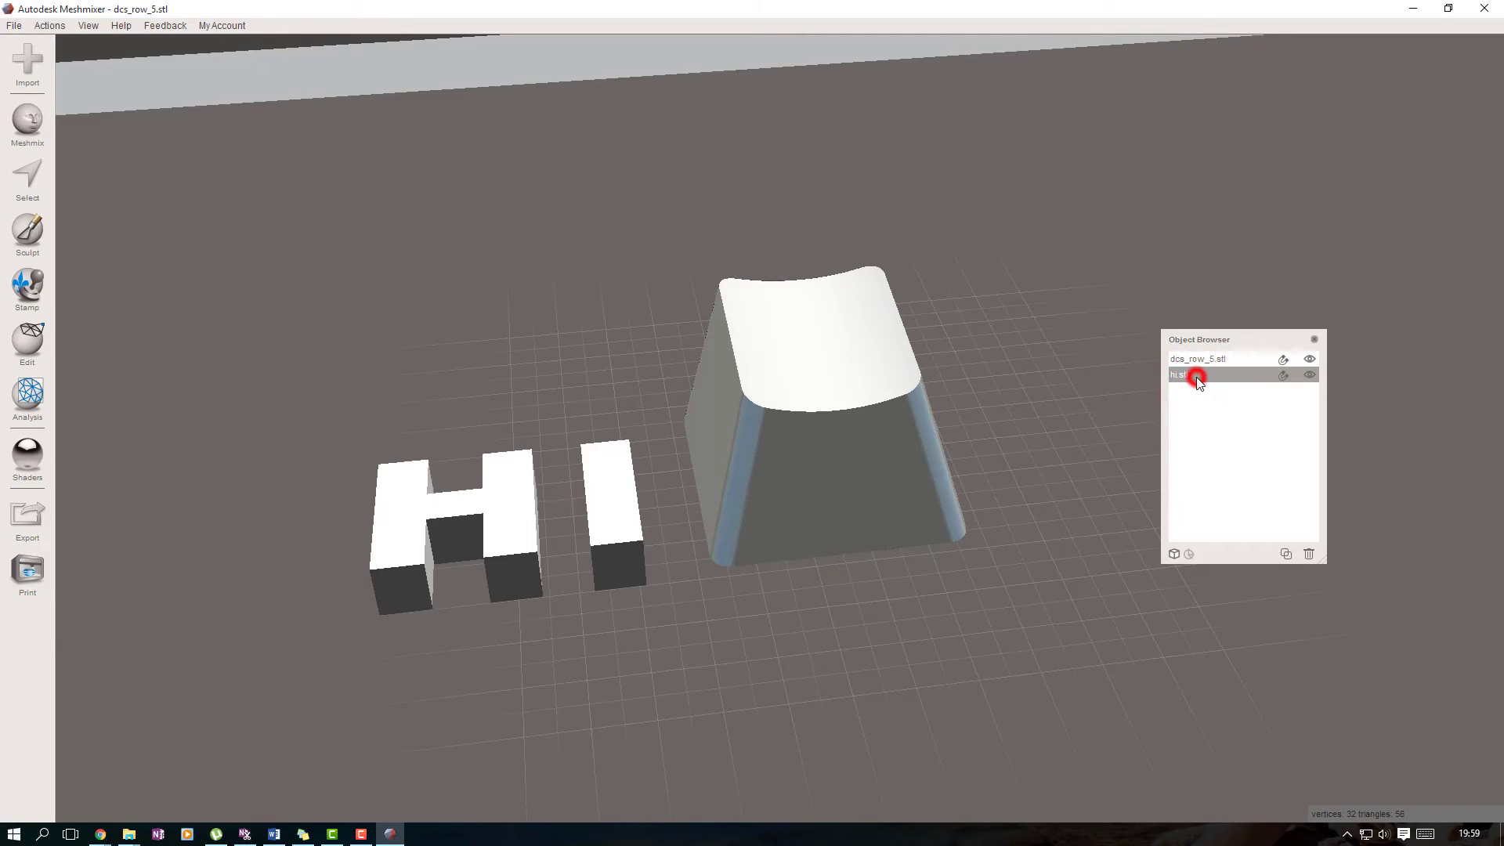
{"action": "mouse_move", "coordinate": [27, 339]}
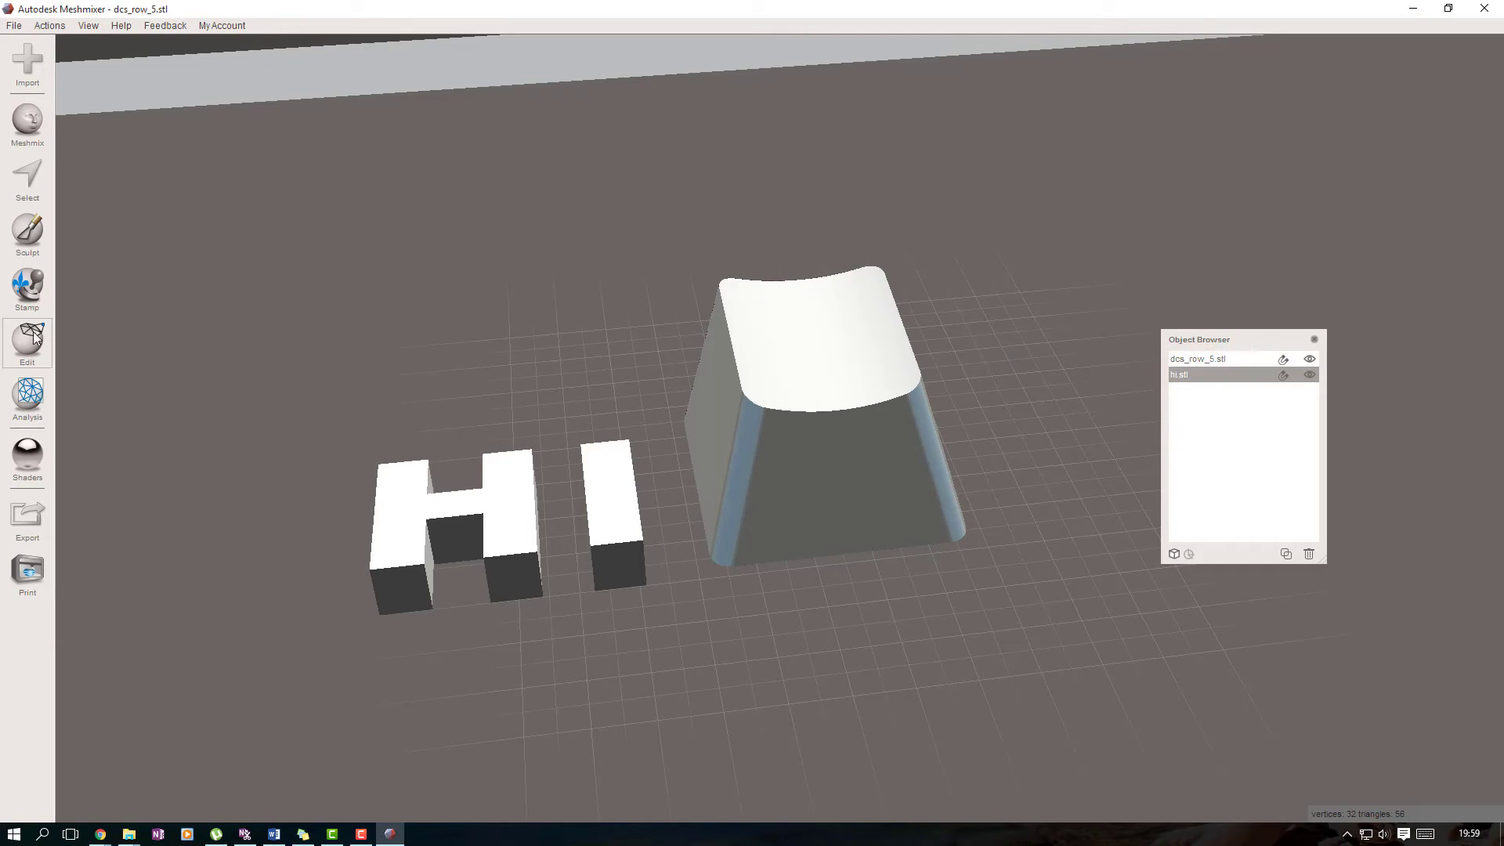
With Edit > Transform, lift the HI letters above the keycap and narrow them slightly
{"action": "left_click", "coordinate": [27, 341]}
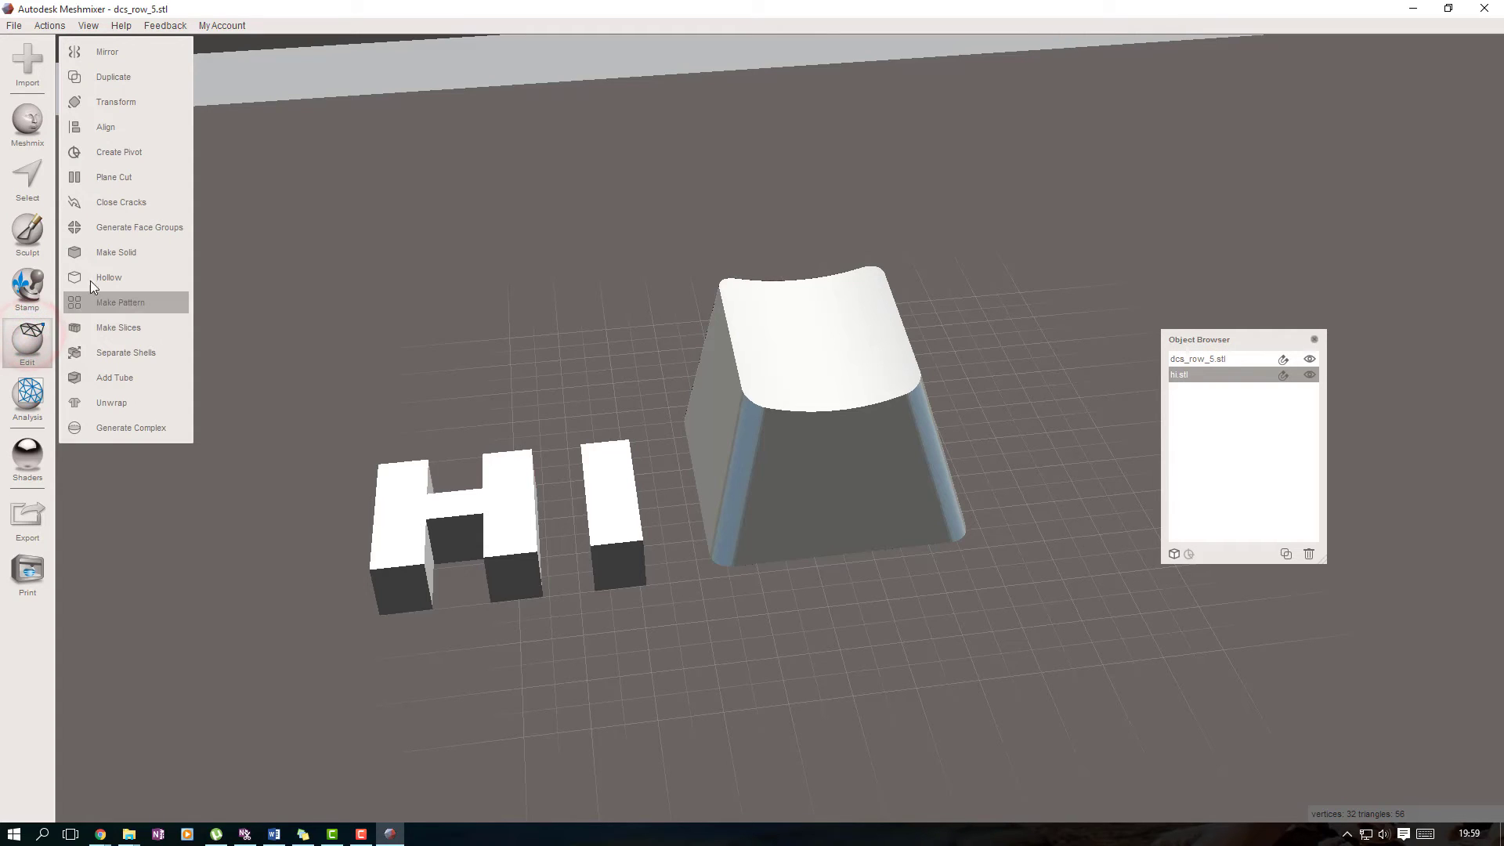
{"action": "mouse_move", "coordinate": [132, 113]}
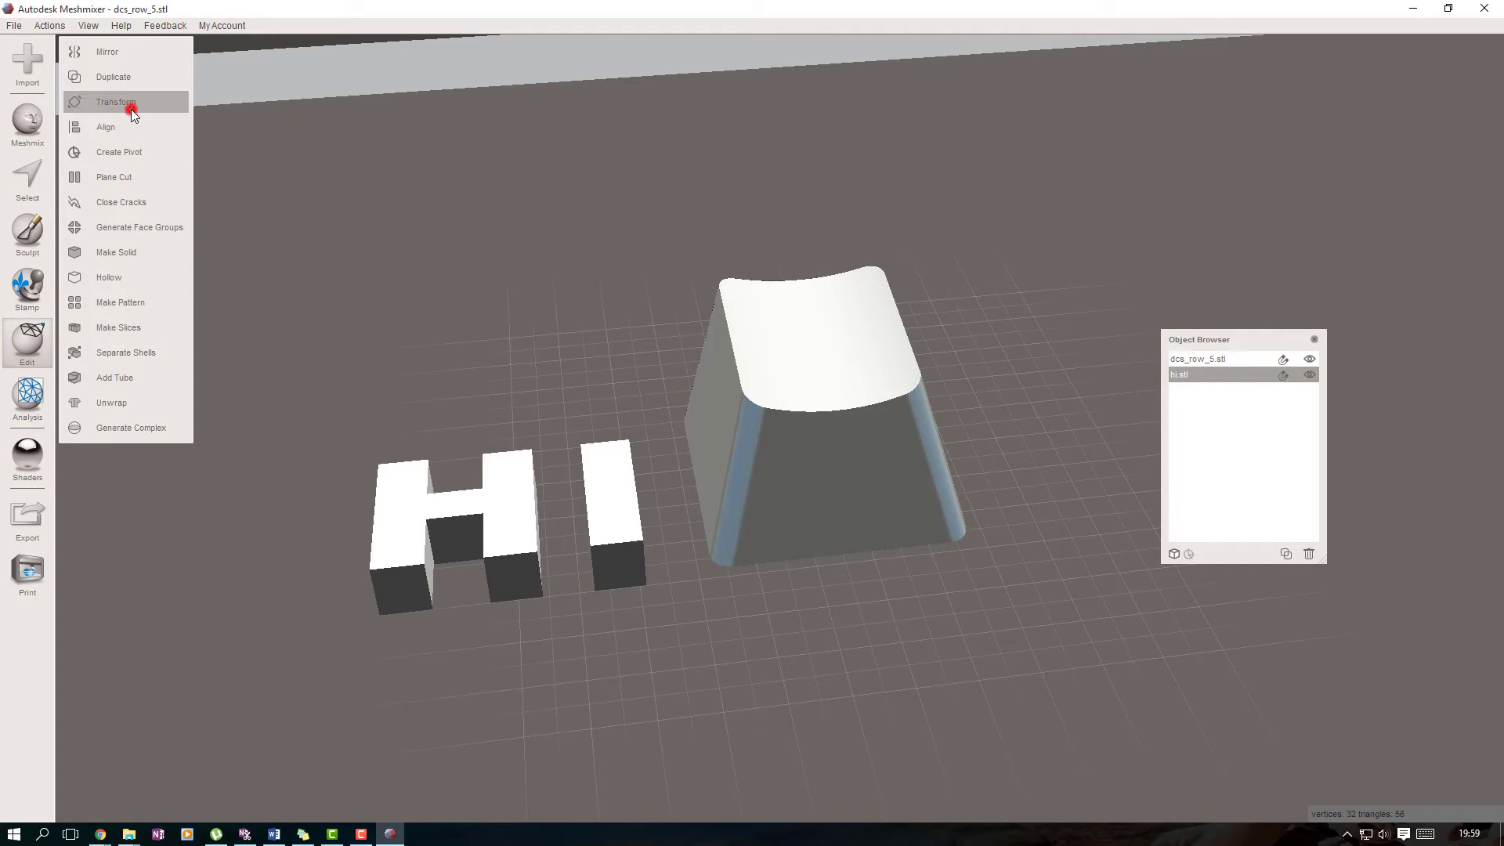
{"action": "left_click", "coordinate": [115, 102]}
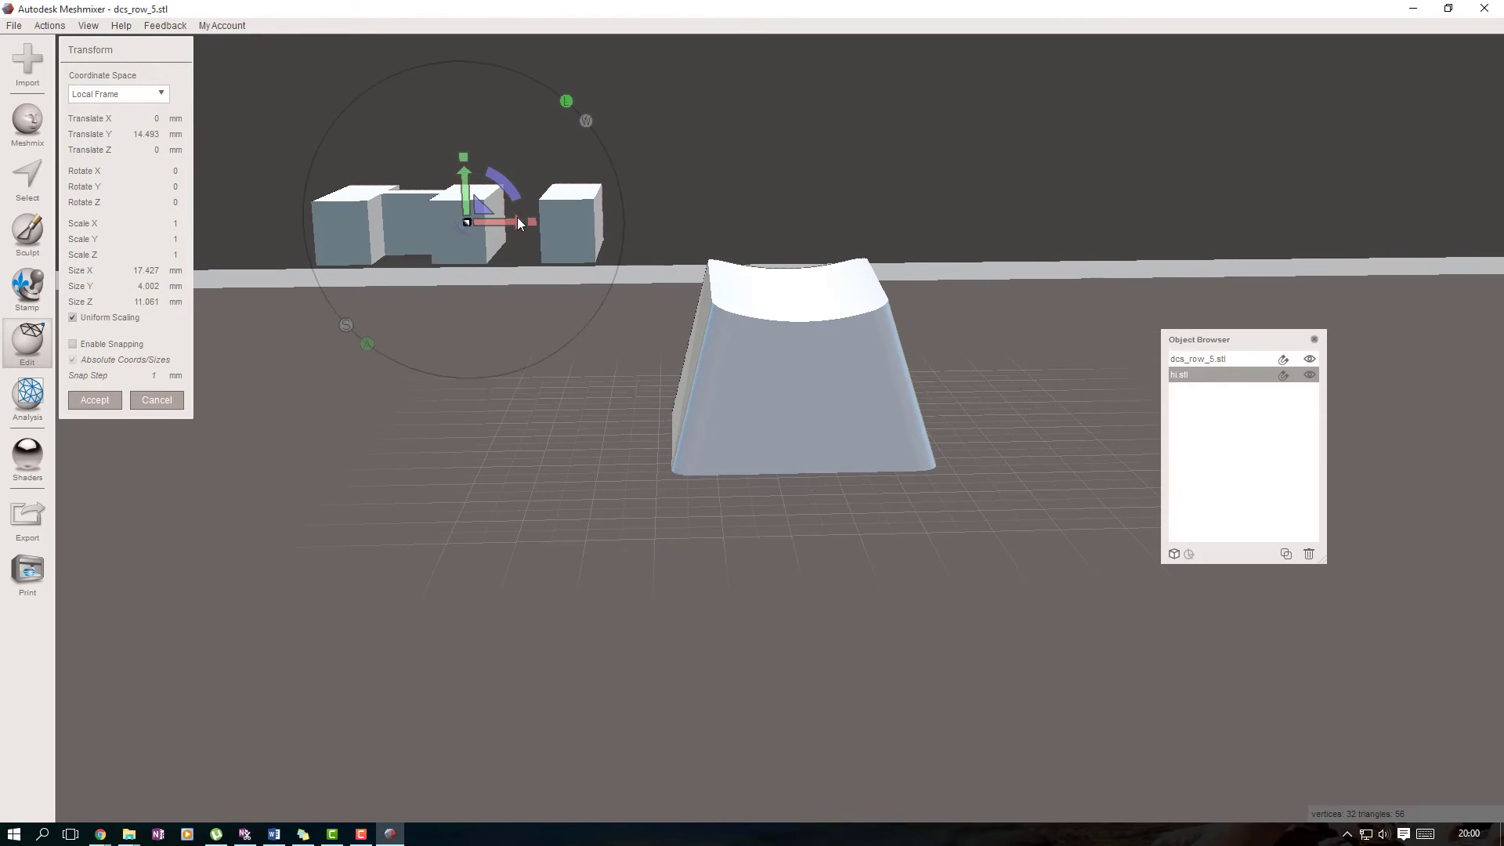
{"action": "left_click_drag", "start_coordinate": [498, 222], "coordinate": [854, 226]}
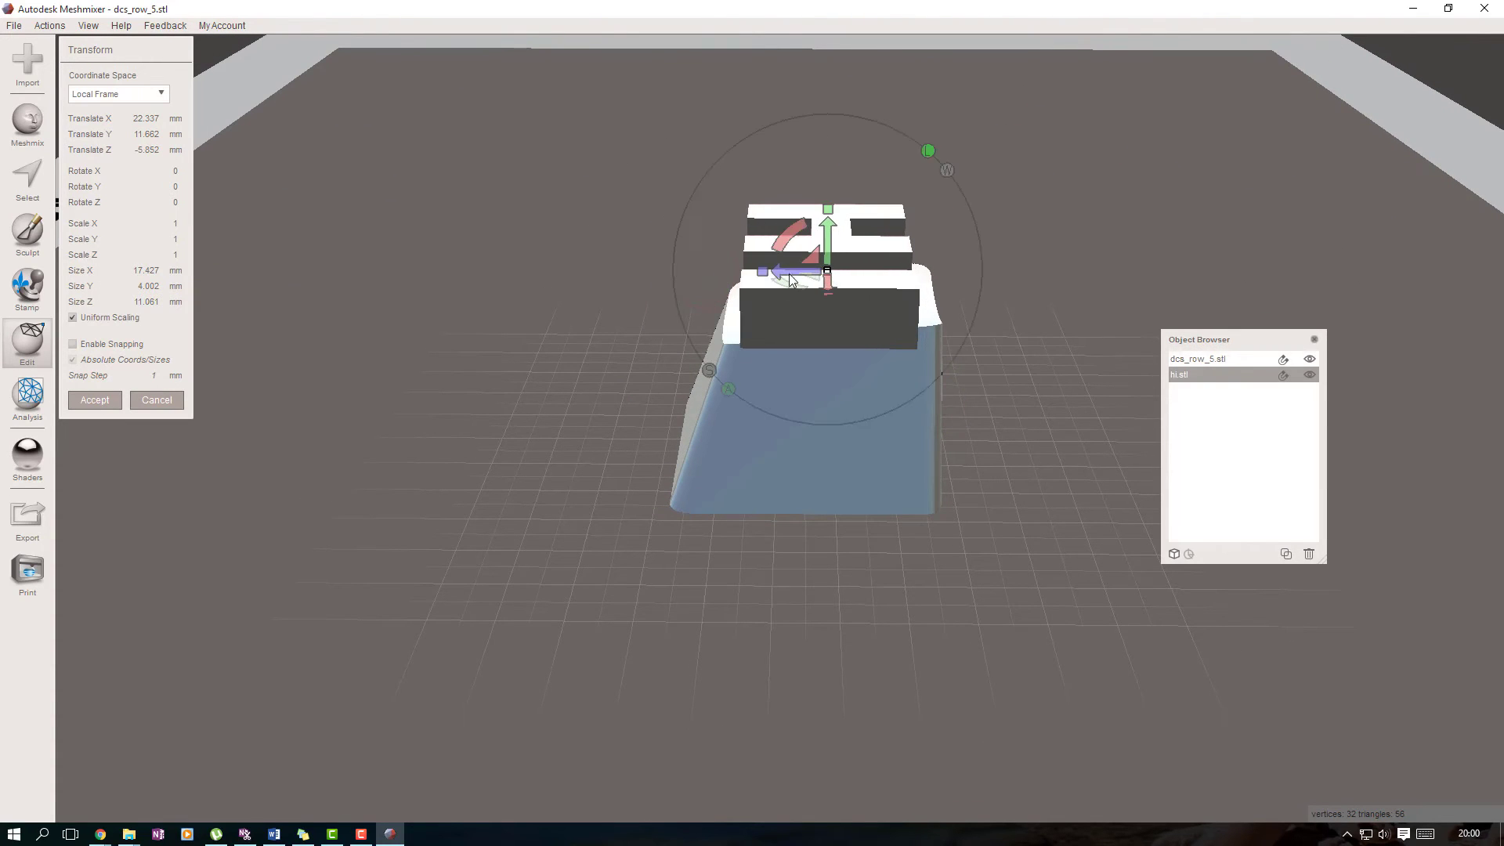
{"action": "left_click_drag", "start_coordinate": [825, 268], "coordinate": [749, 291]}
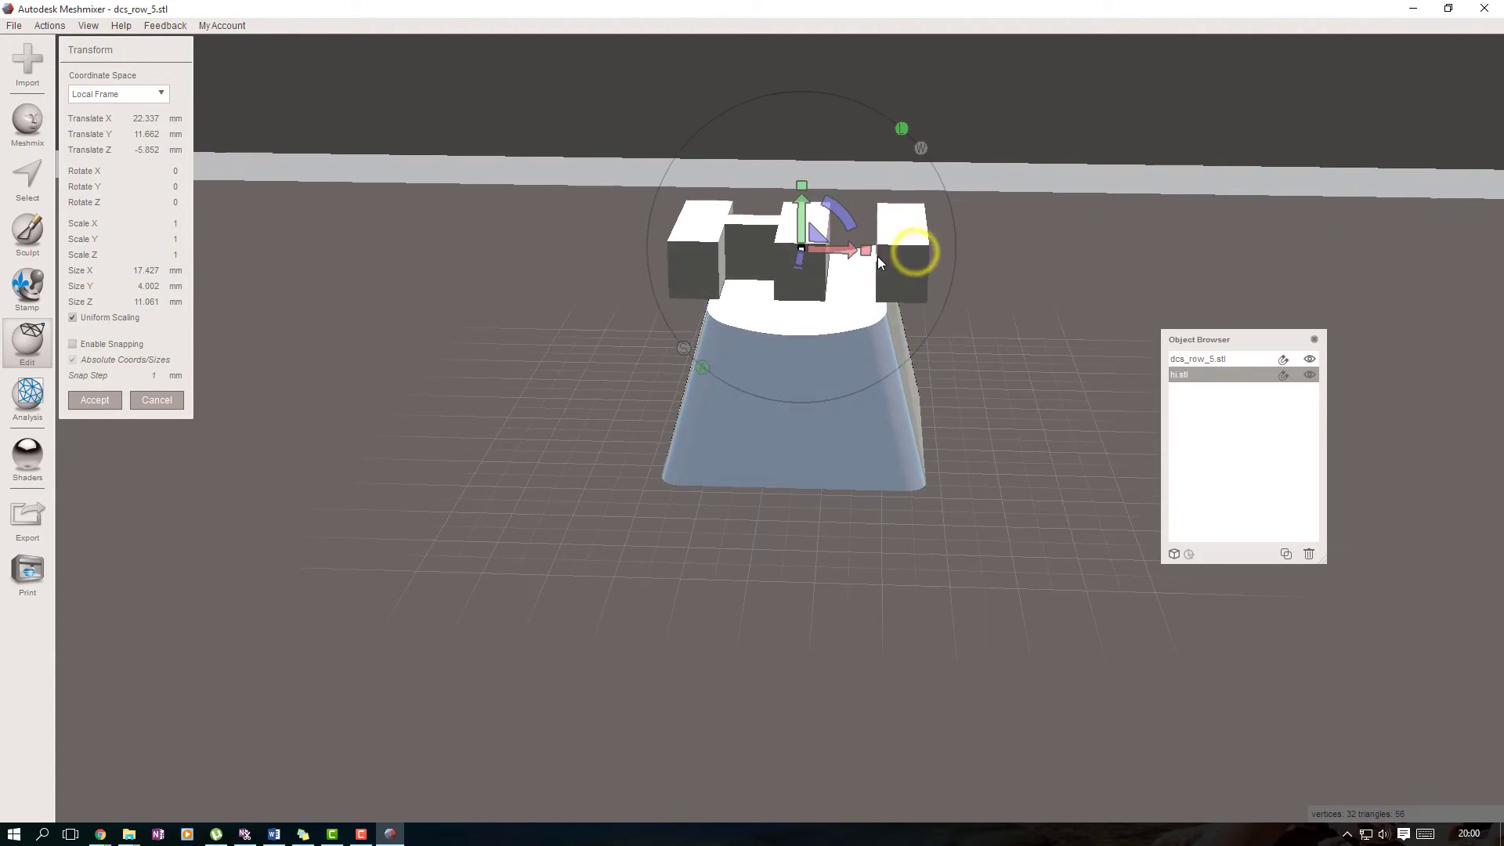
{"action": "left_click_drag", "start_coordinate": [810, 251], "coordinate": [859, 251]}
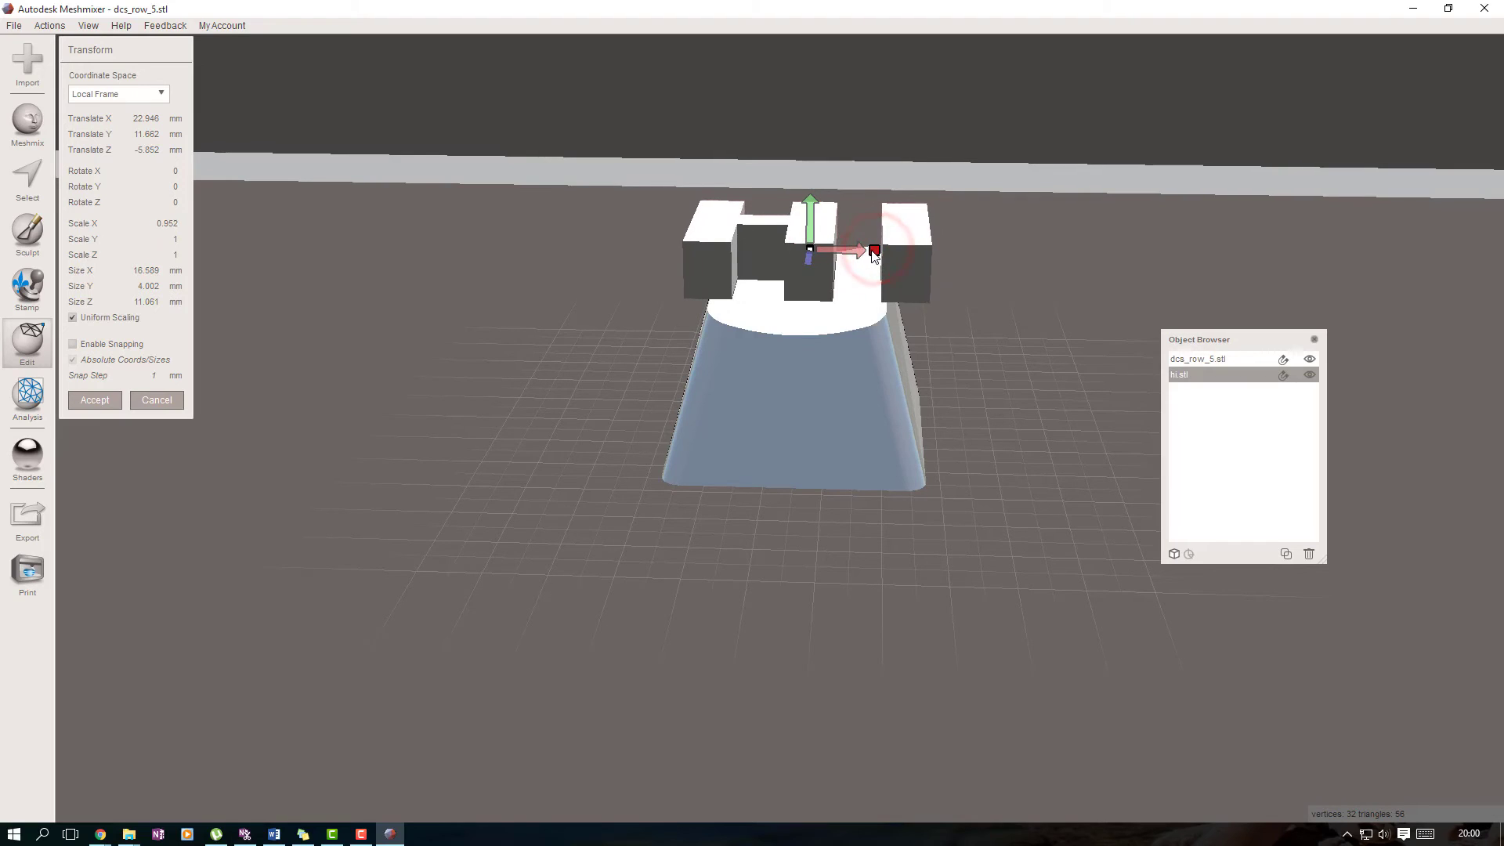
Scale the letters down in X and Y to fit the keycap top and centre them on it
{"action": "left_click_drag", "start_coordinate": [868, 251], "coordinate": [848, 251]}
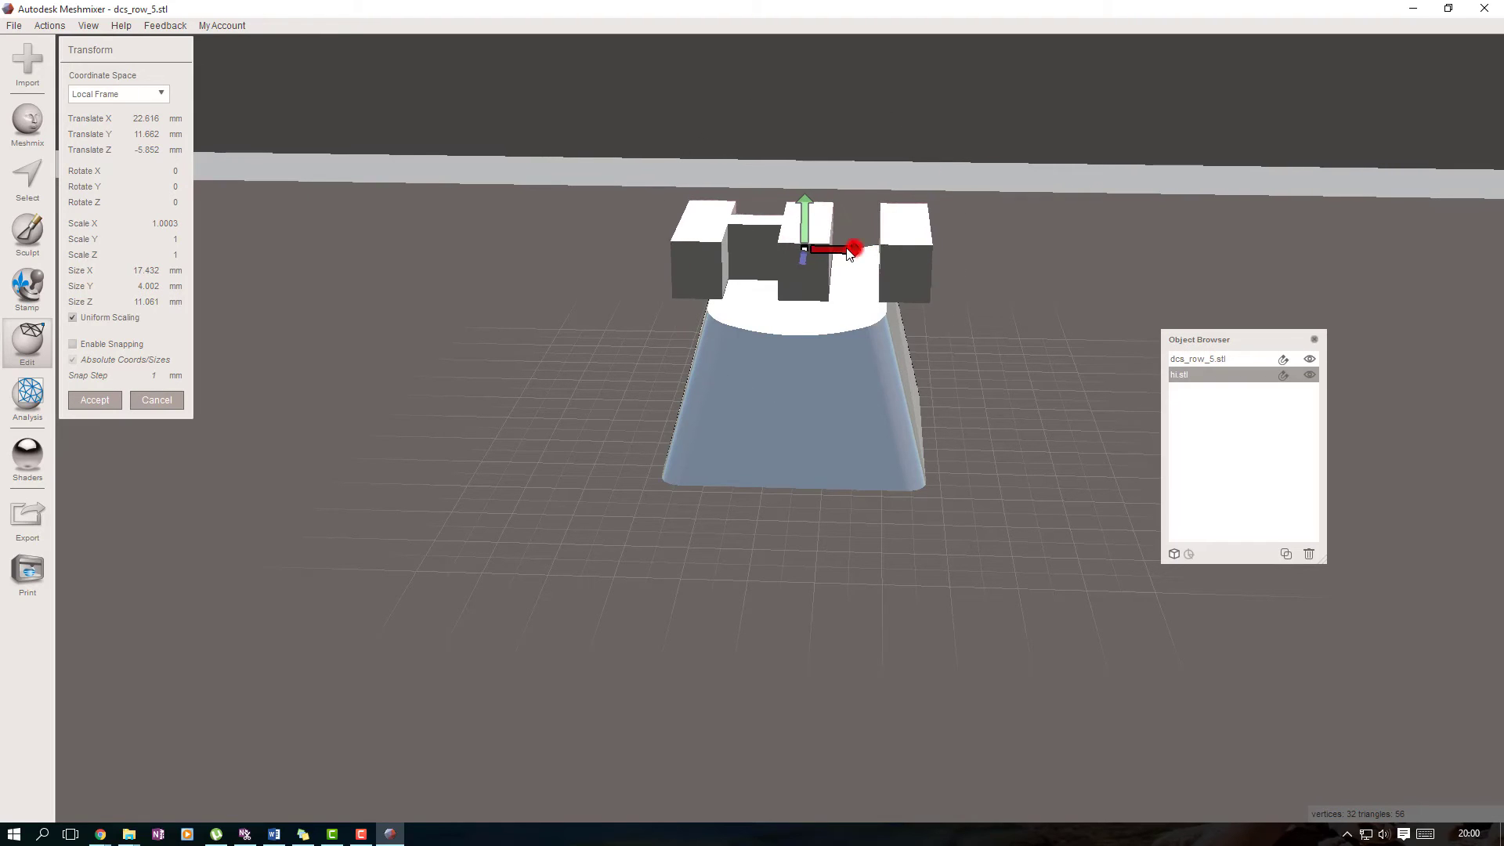
{"action": "left_click_drag", "start_coordinate": [849, 249], "coordinate": [877, 252]}
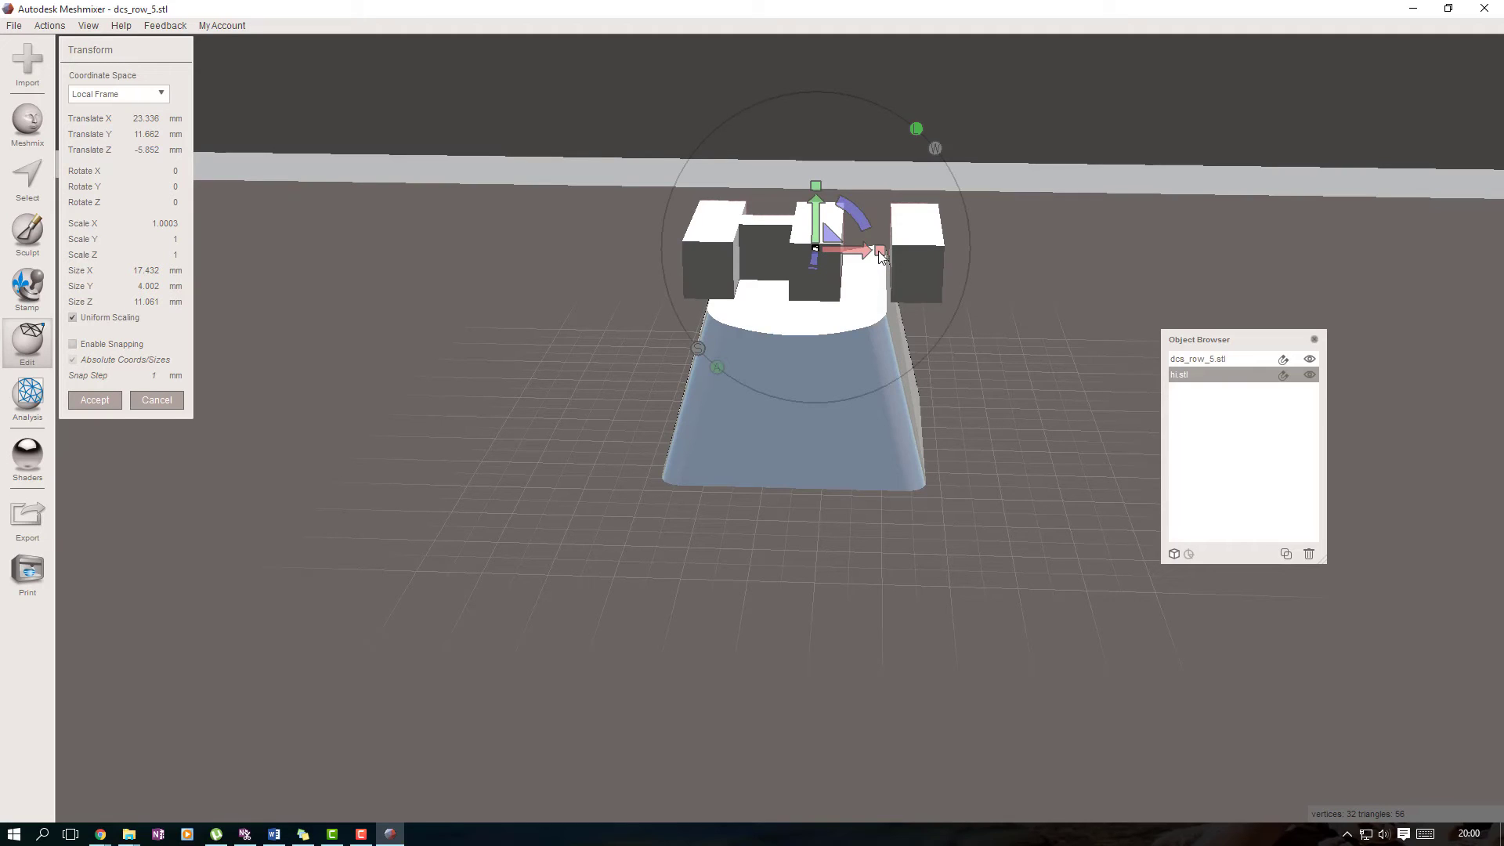
{"action": "left_click_drag", "start_coordinate": [877, 251], "coordinate": [819, 251]}
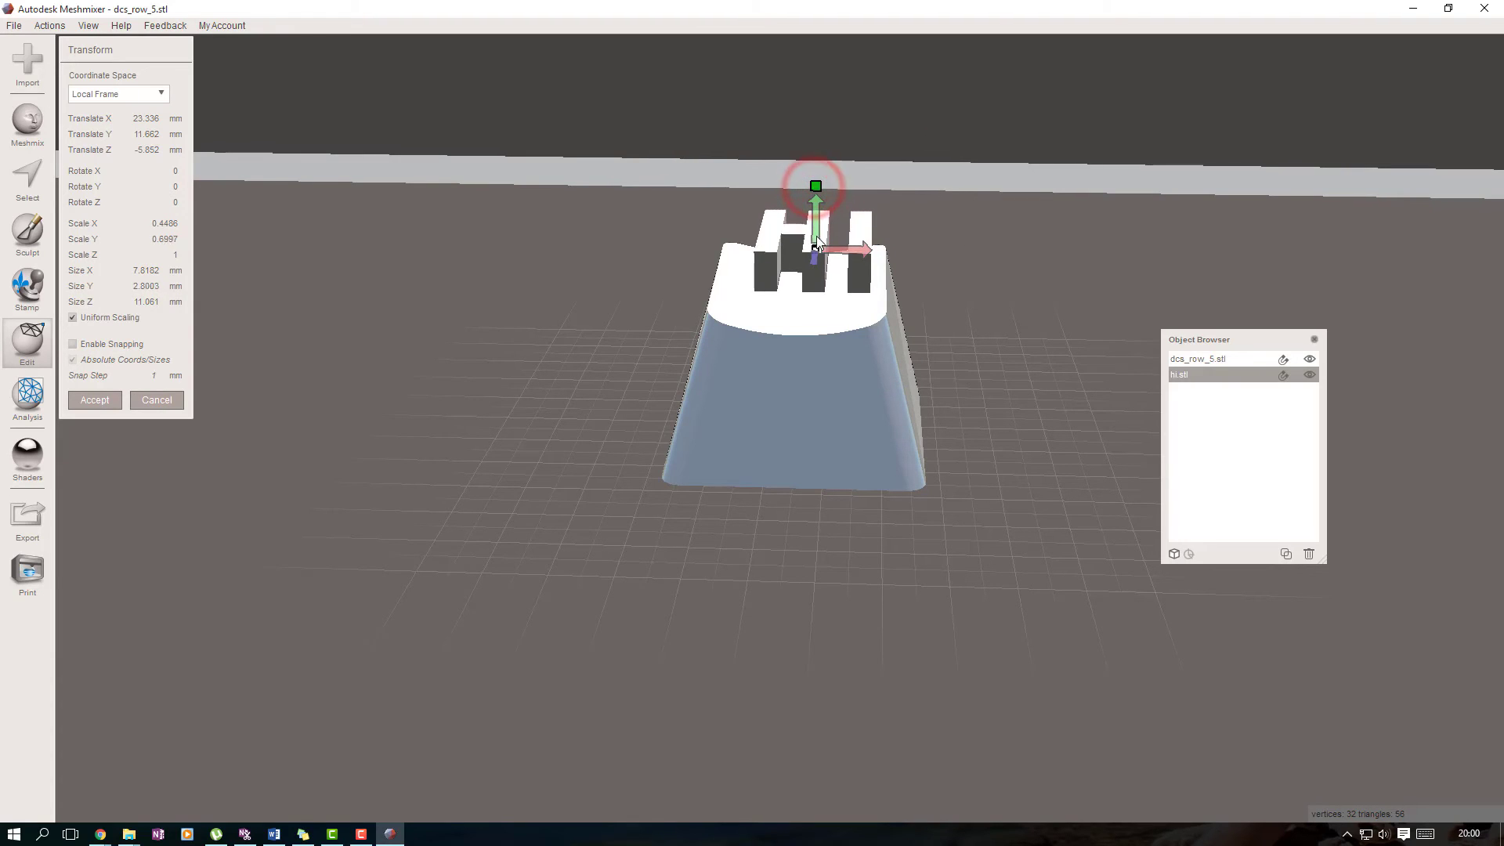
{"action": "left_click_drag", "start_coordinate": [815, 202], "coordinate": [814, 239]}
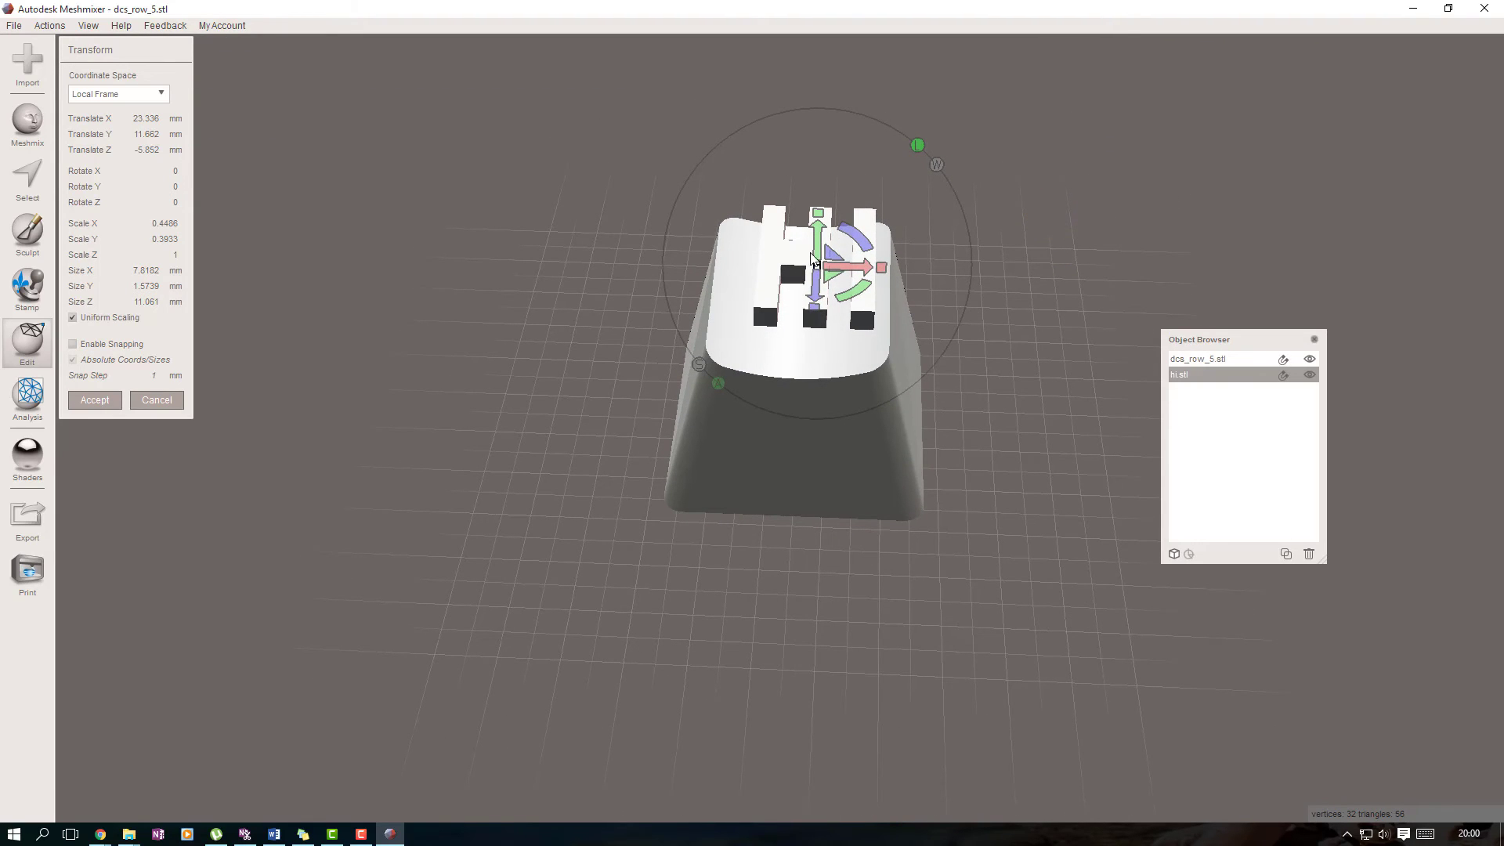
{"action": "left_click_drag", "start_coordinate": [867, 267], "coordinate": [849, 266]}
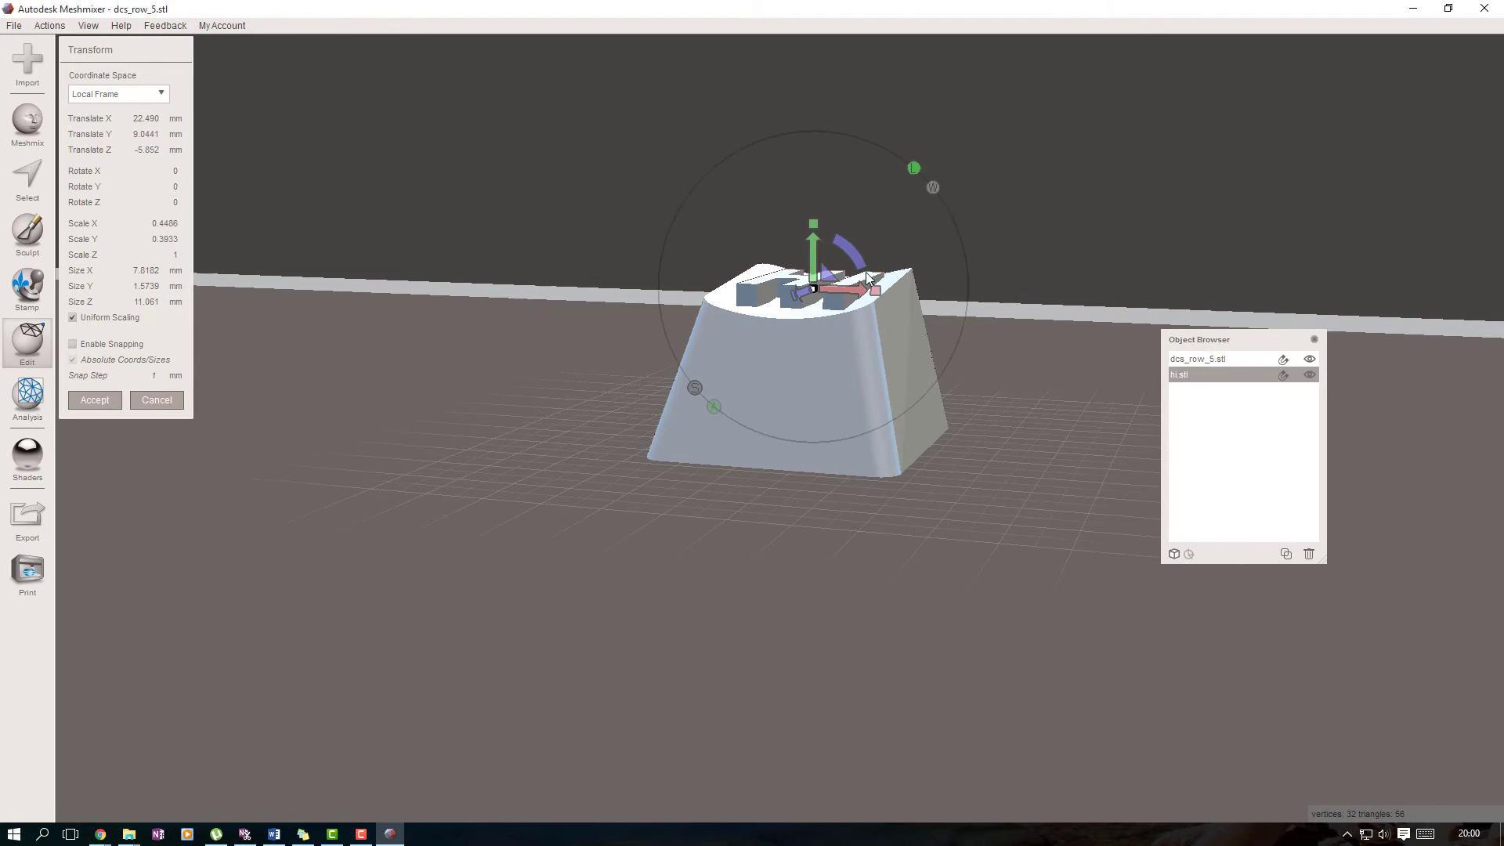
{"action": "left_click_drag", "start_coordinate": [863, 279], "coordinate": [750, 349]}
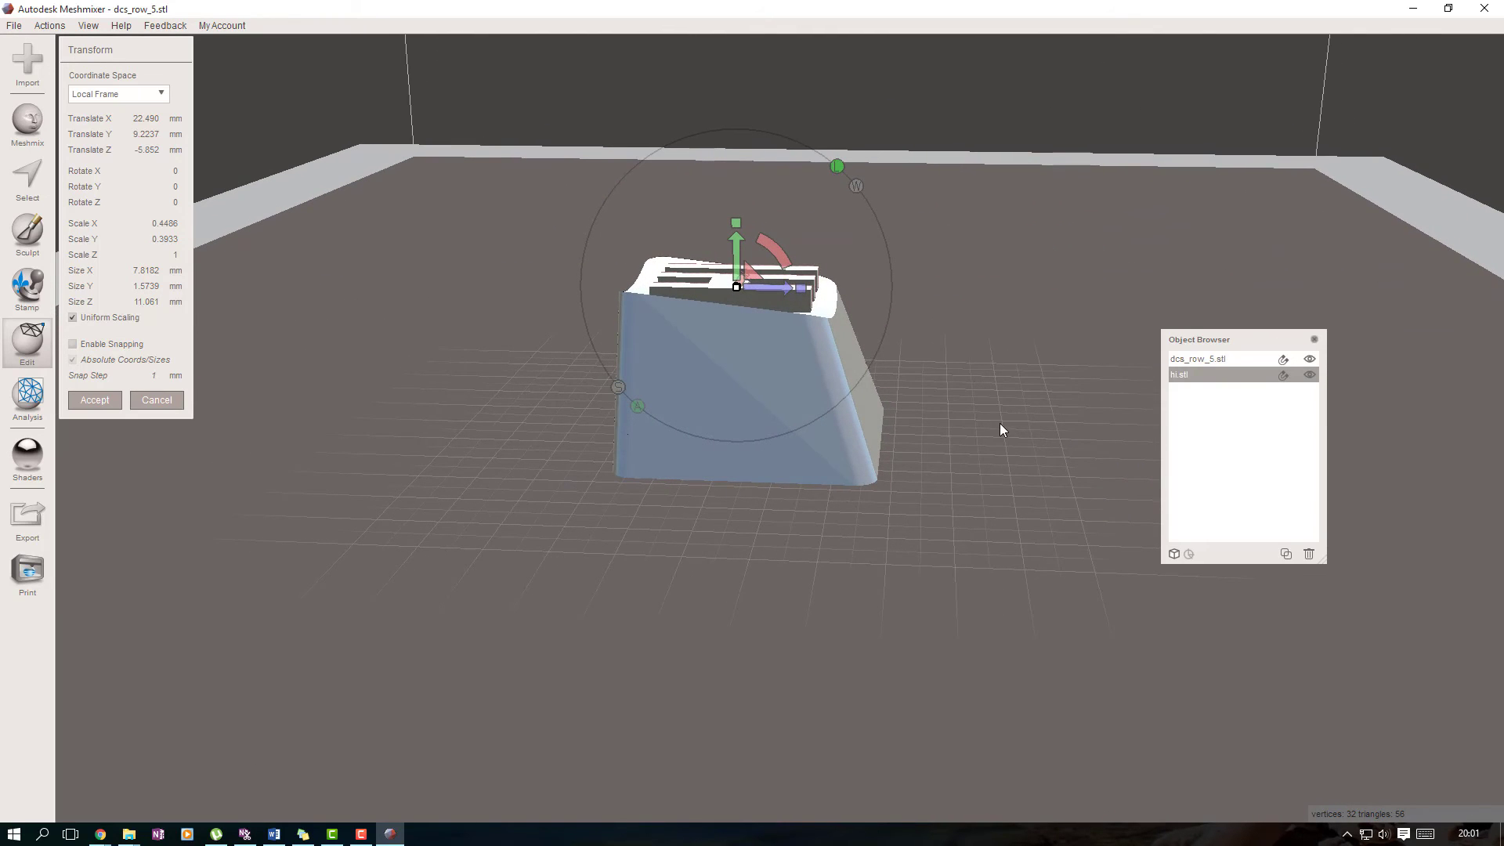
Rotate the HI letters about X by roughly 4.6 degrees to match the keycap's sloped top
{"action": "left_click_drag", "start_coordinate": [837, 166], "coordinate": [772, 254]}
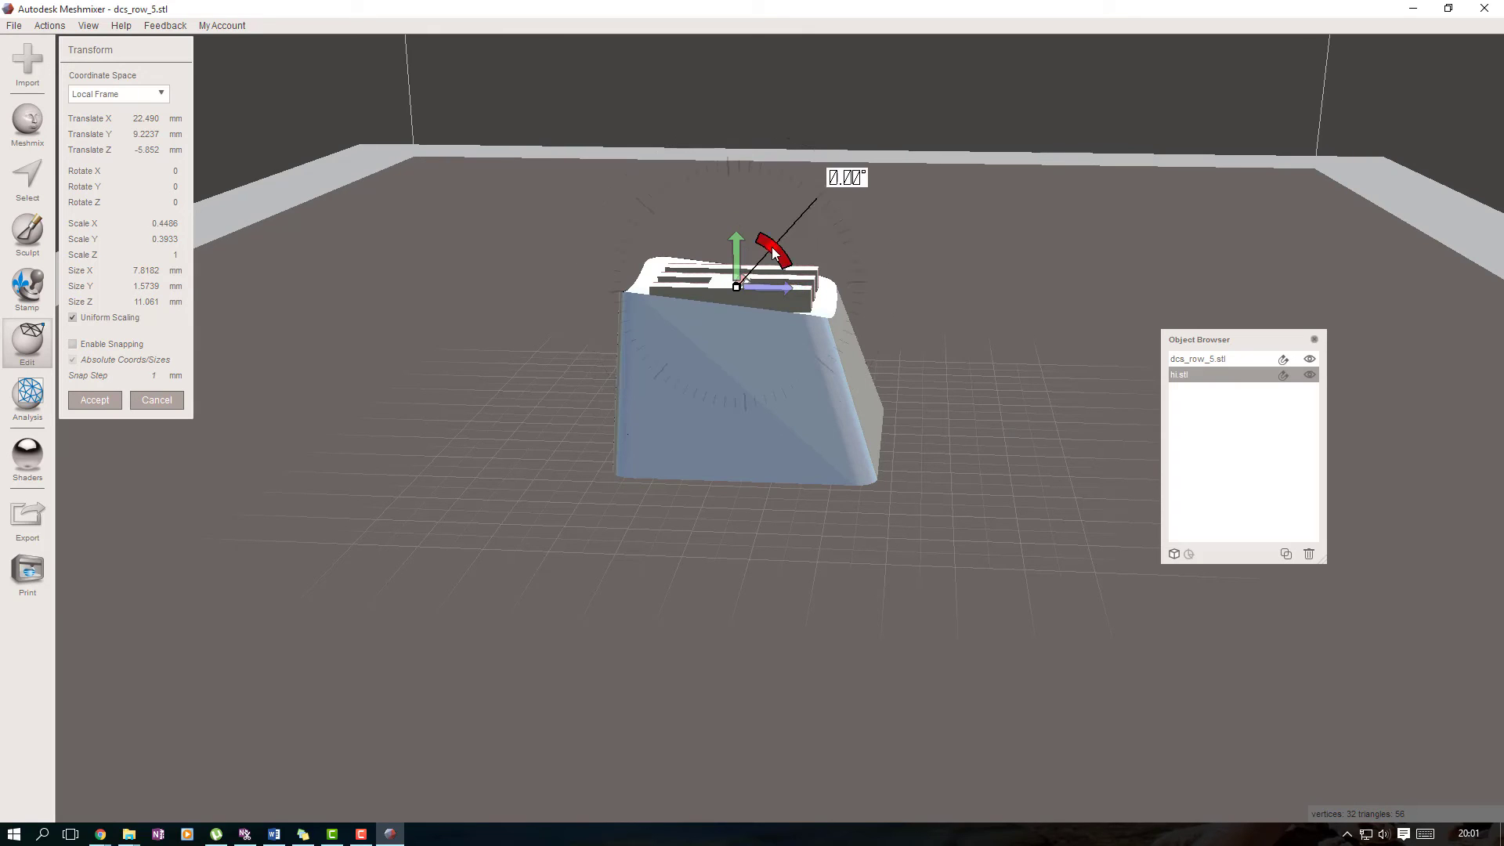
{"action": "left_click_drag", "start_coordinate": [777, 249], "coordinate": [782, 244]}
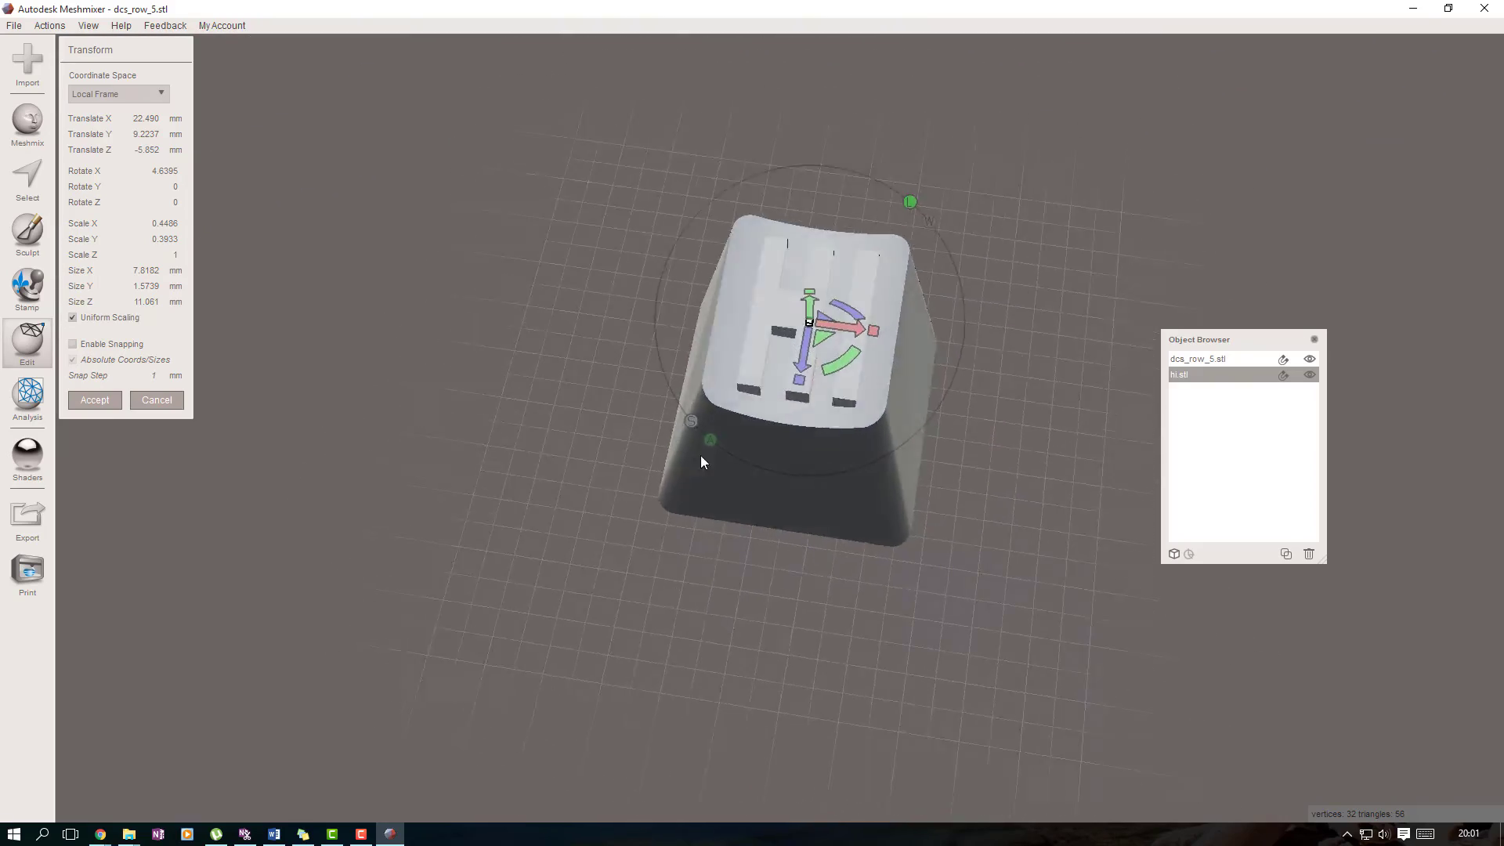
{"action": "left_click_drag", "start_coordinate": [702, 461], "coordinate": [722, 472]}
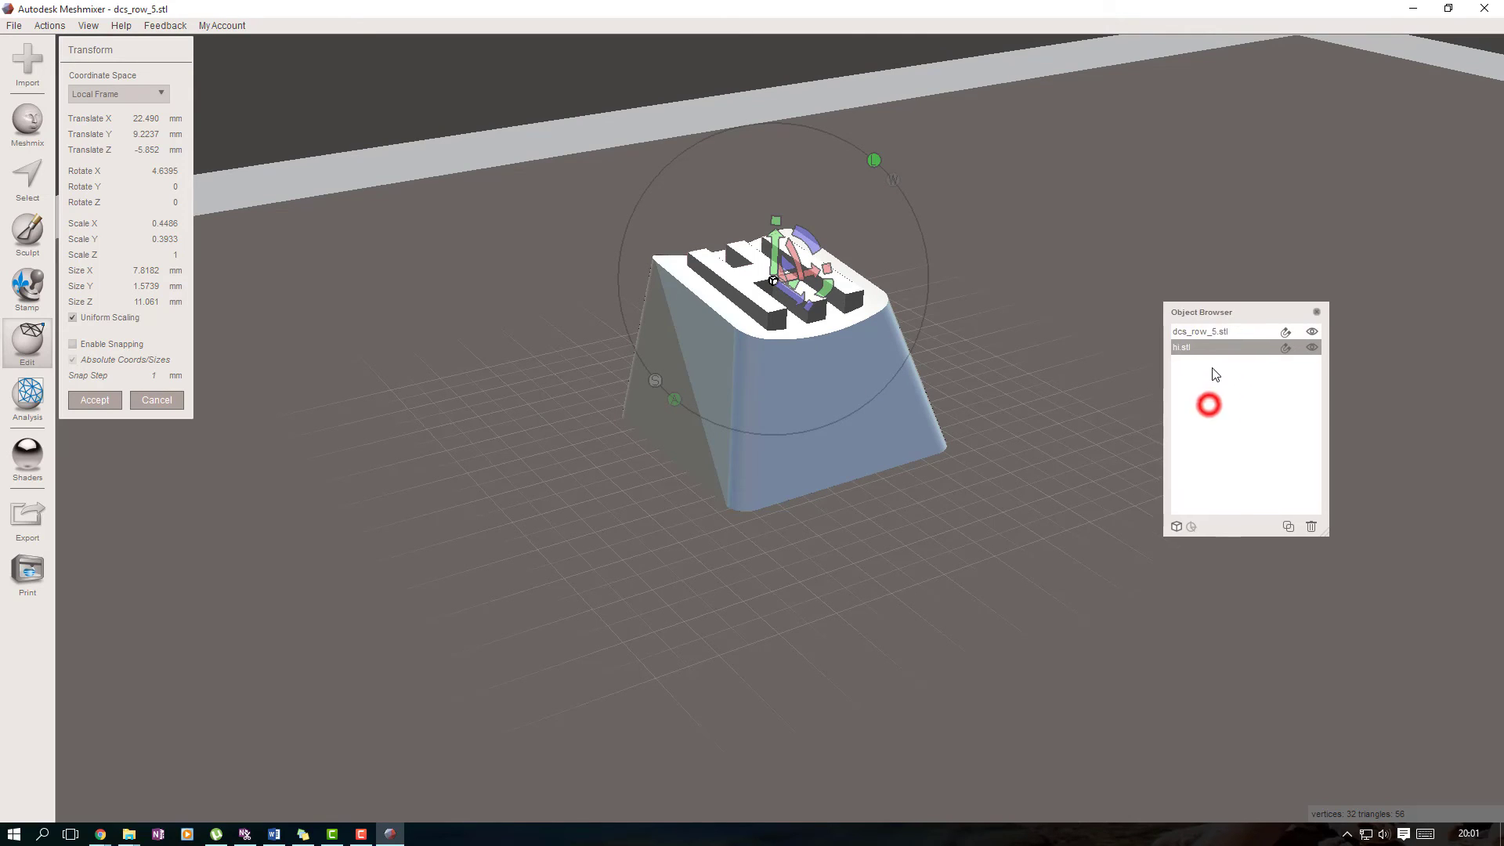
Combine the letters and keycap objects into one dcs_row_5 object and view it from above
{"action": "left_click", "coordinate": [1214, 334]}
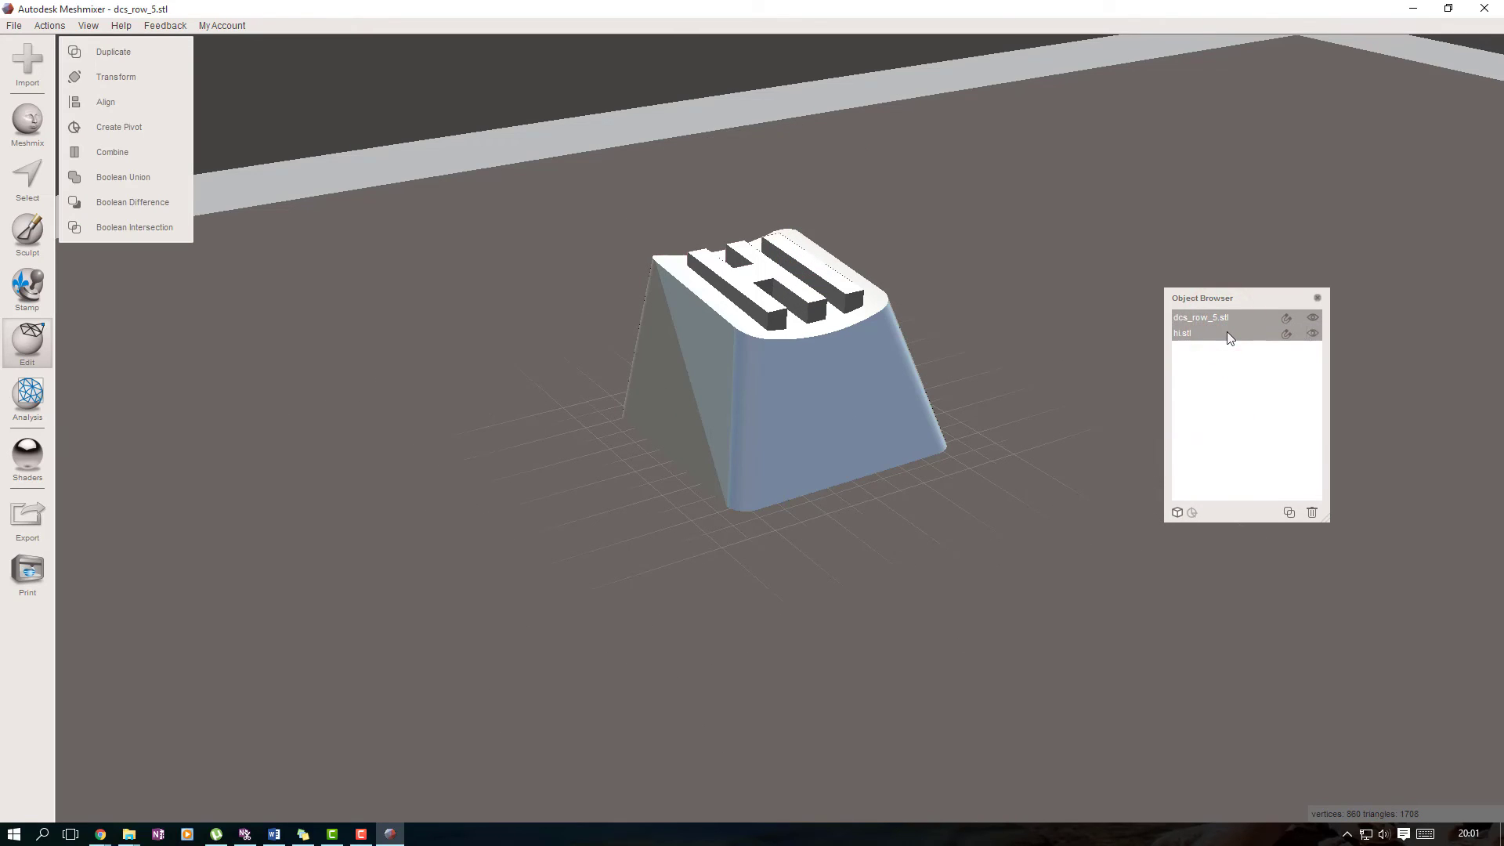
{"action": "left_click", "coordinate": [1223, 317]}
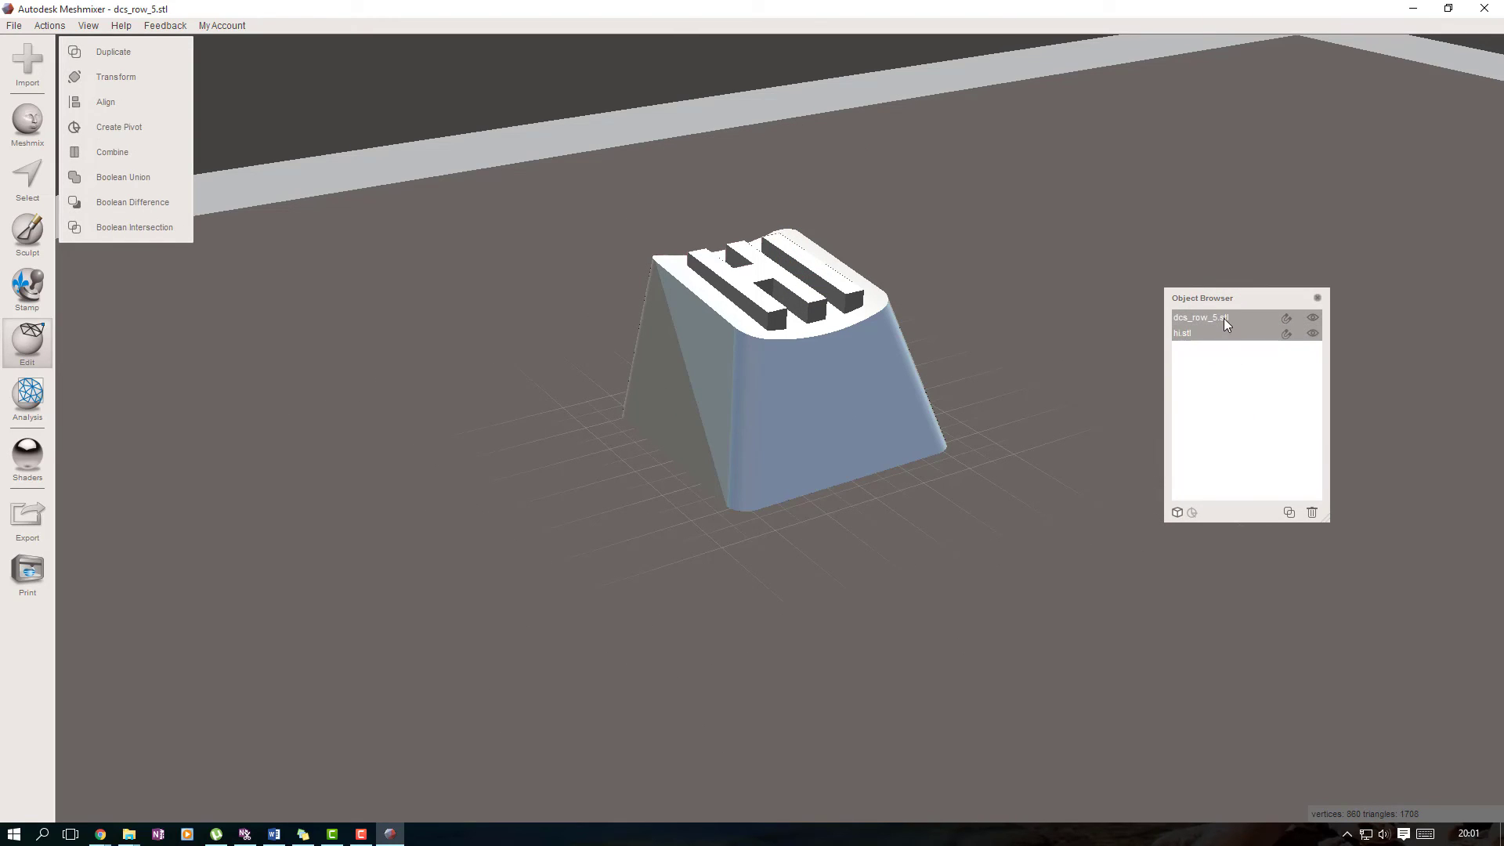
{"action": "mouse_move", "coordinate": [134, 154]}
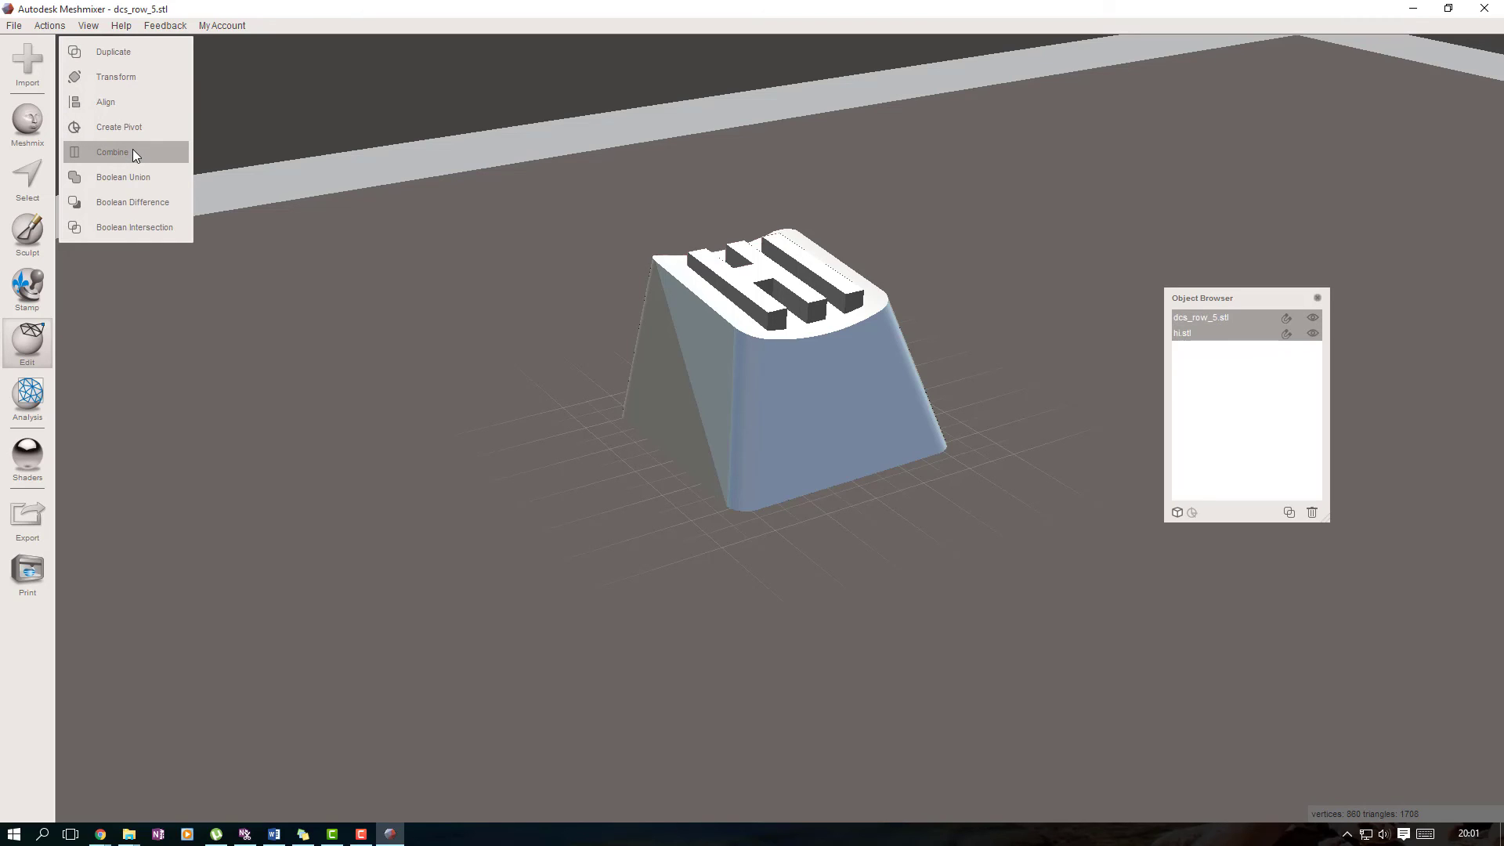
{"action": "left_click", "coordinate": [133, 152]}
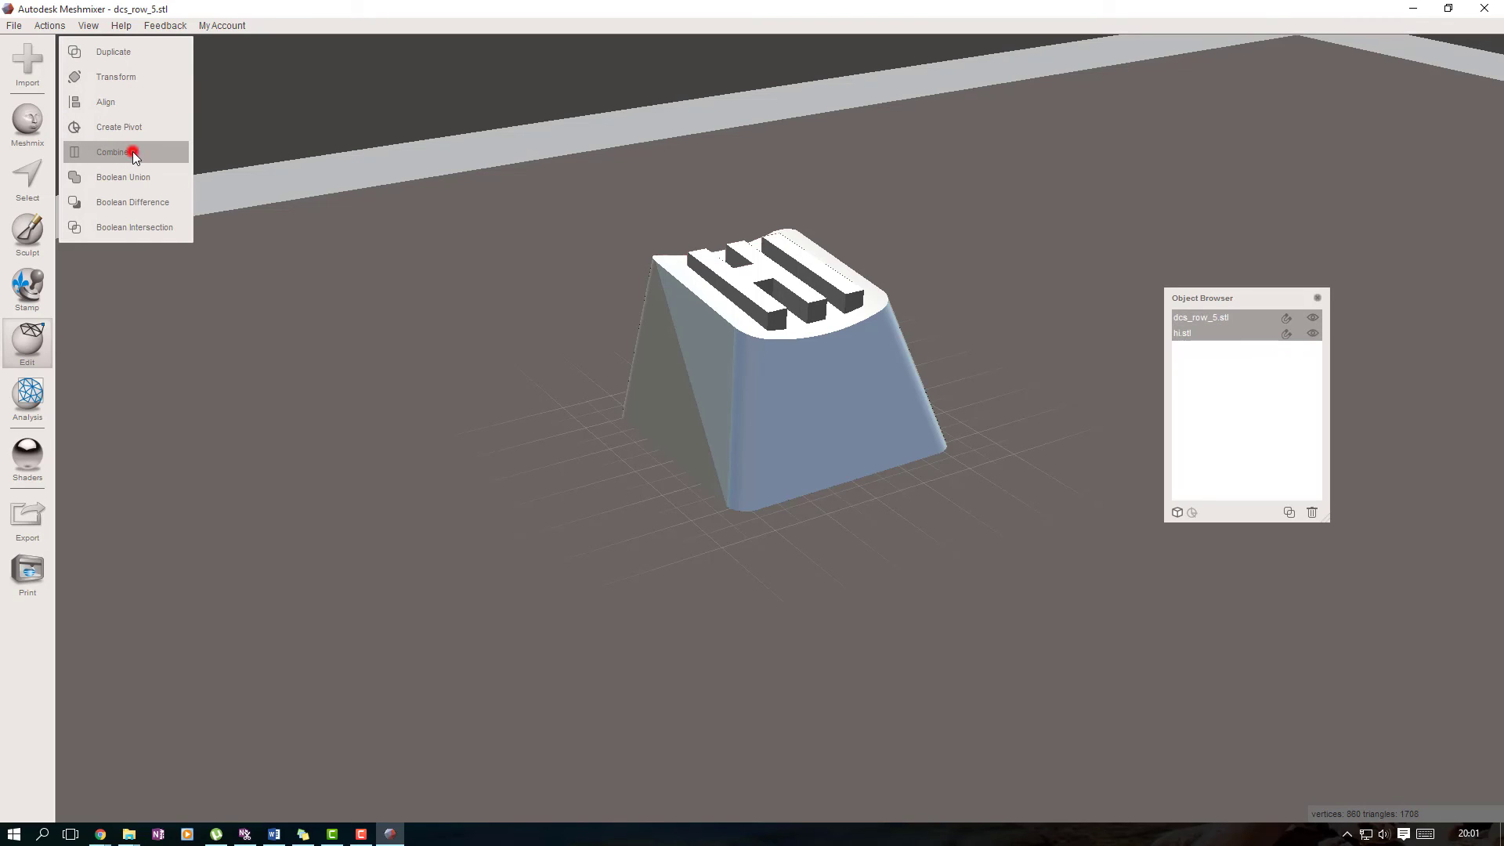
{"action": "left_click", "coordinate": [112, 152]}
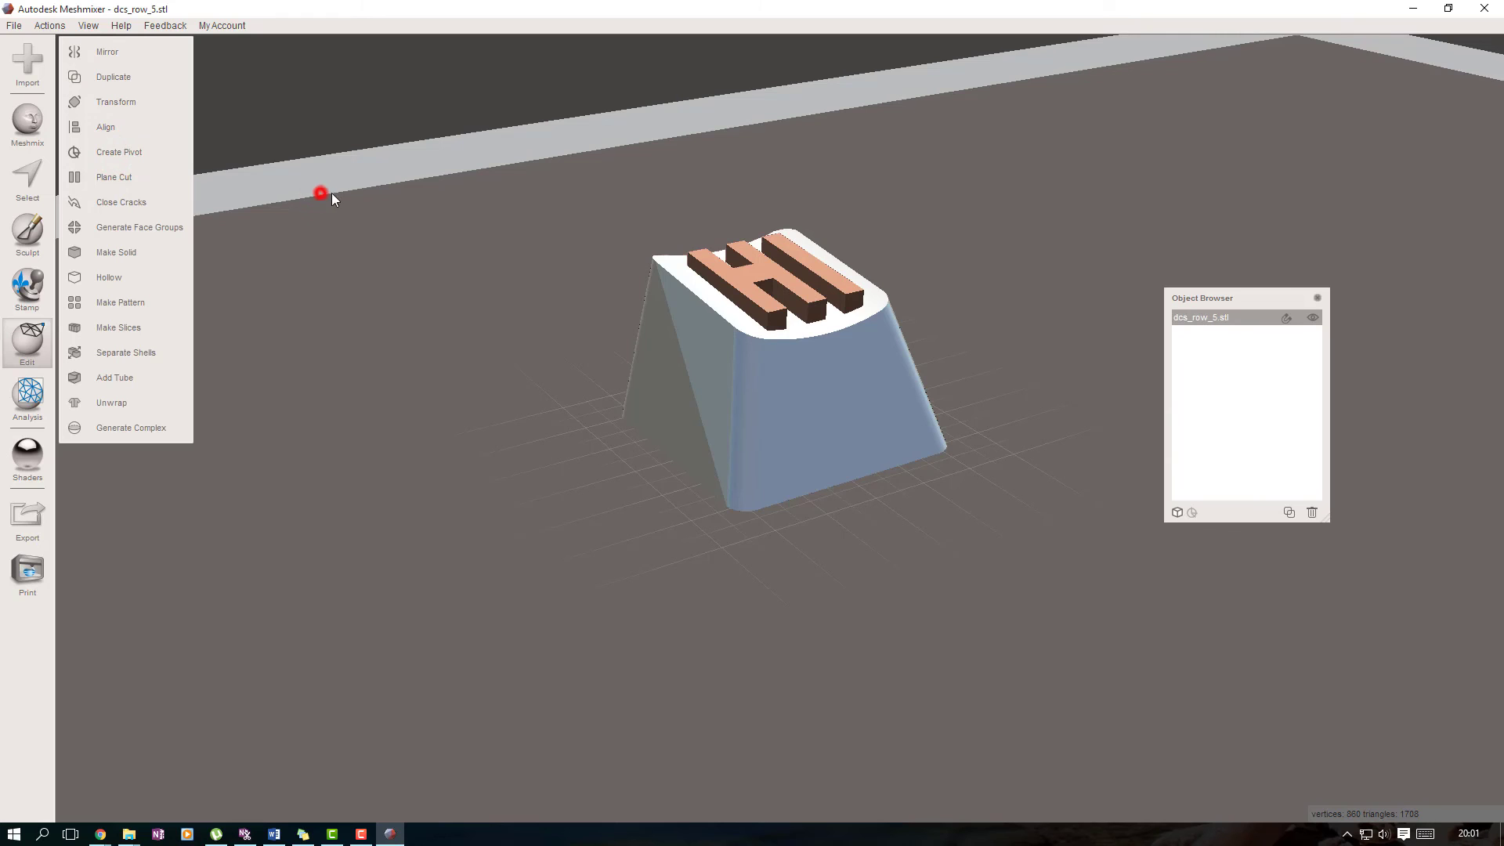
{"action": "left_click_drag", "start_coordinate": [331, 197], "coordinate": [691, 117]}
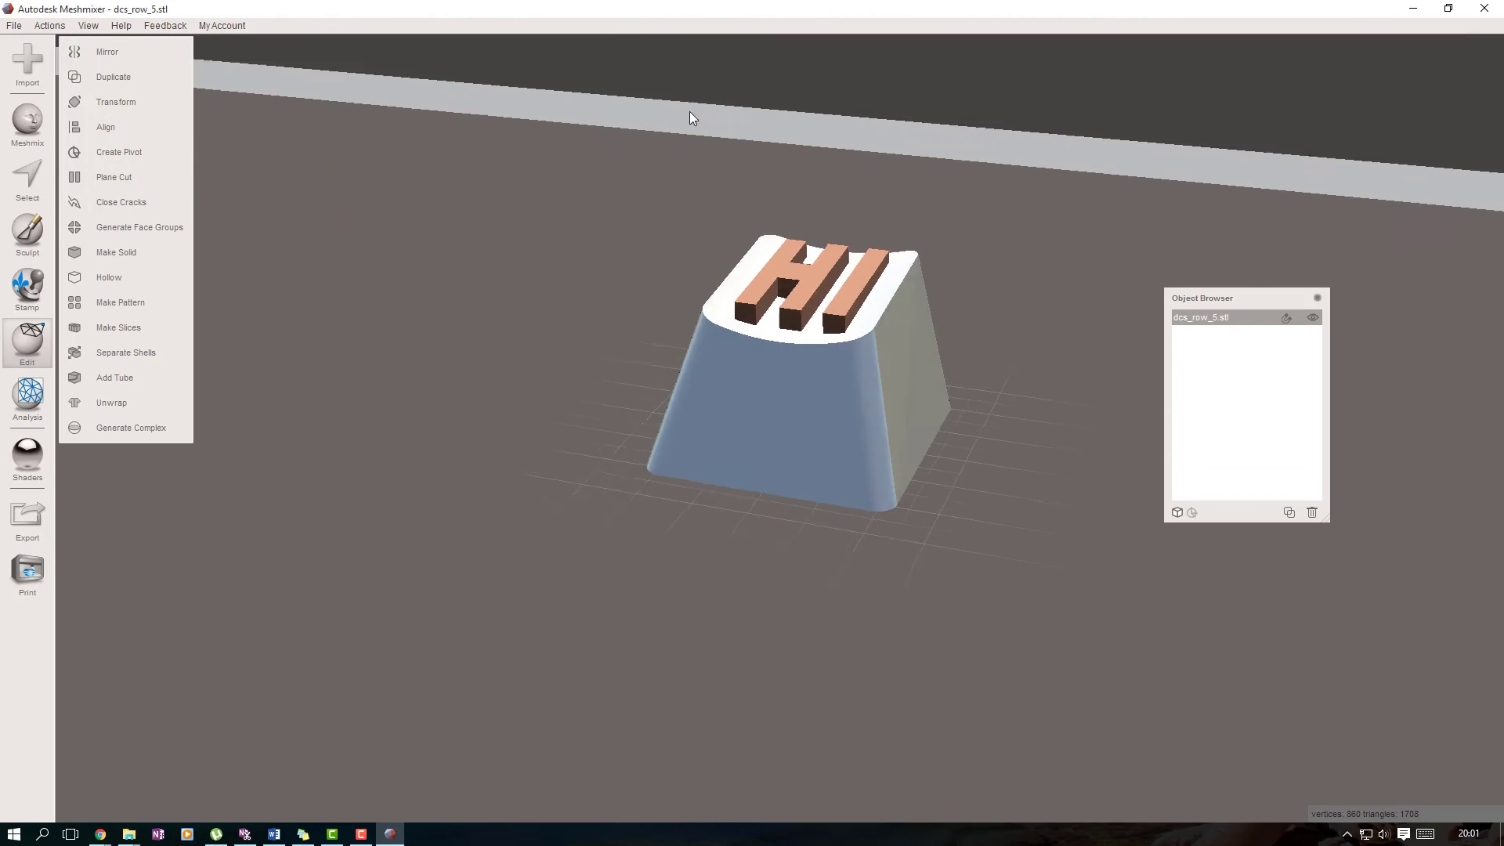
{"action": "left_click_drag", "start_coordinate": [691, 118], "coordinate": [956, 331]}
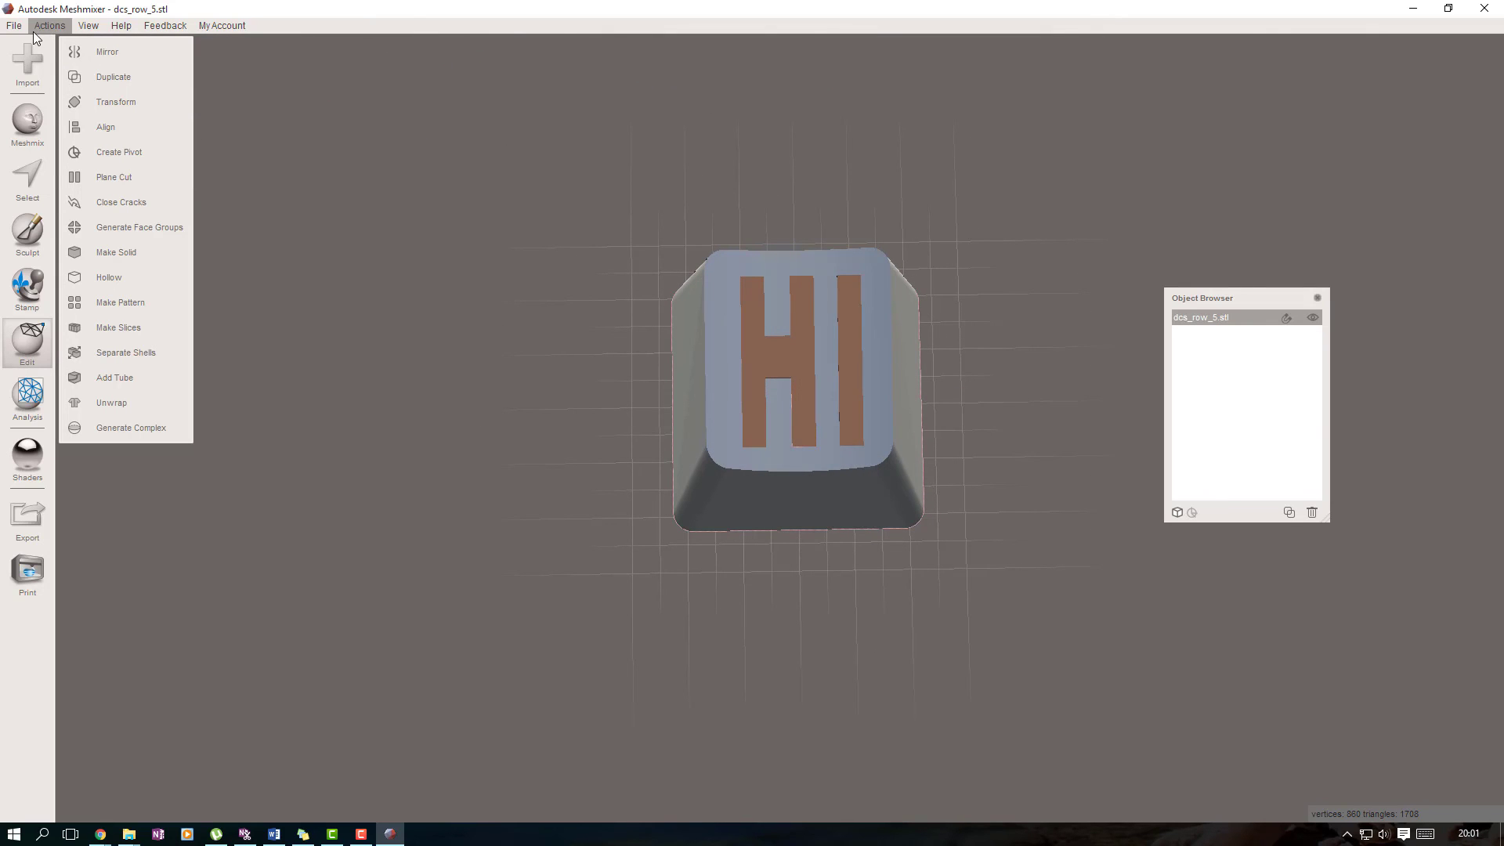
Start File > Export to save the combined keycap in STL ASCII format
{"action": "left_click", "coordinate": [12, 25]}
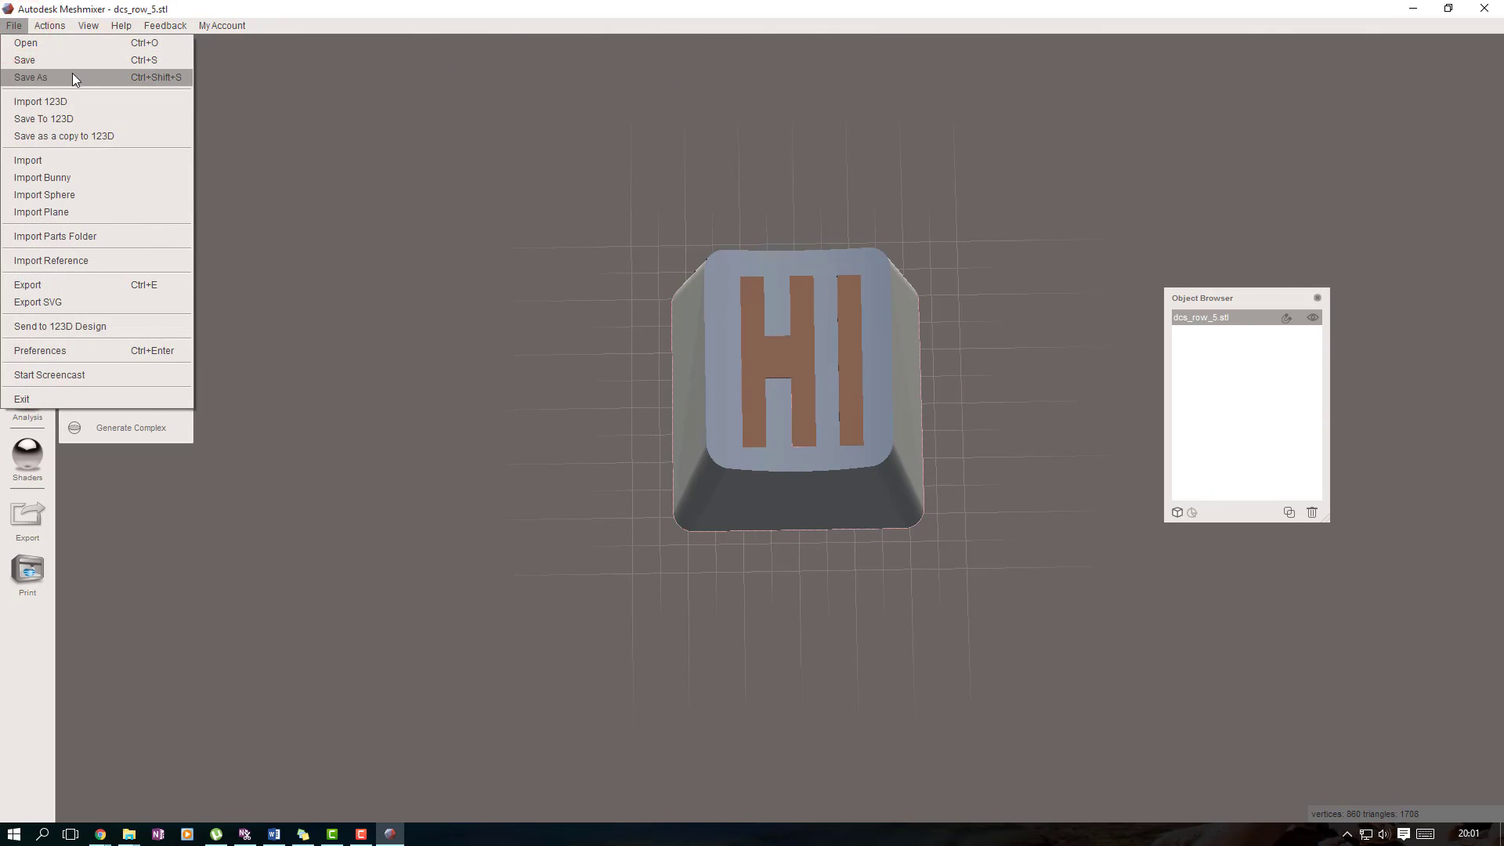
{"action": "mouse_move", "coordinate": [76, 163]}
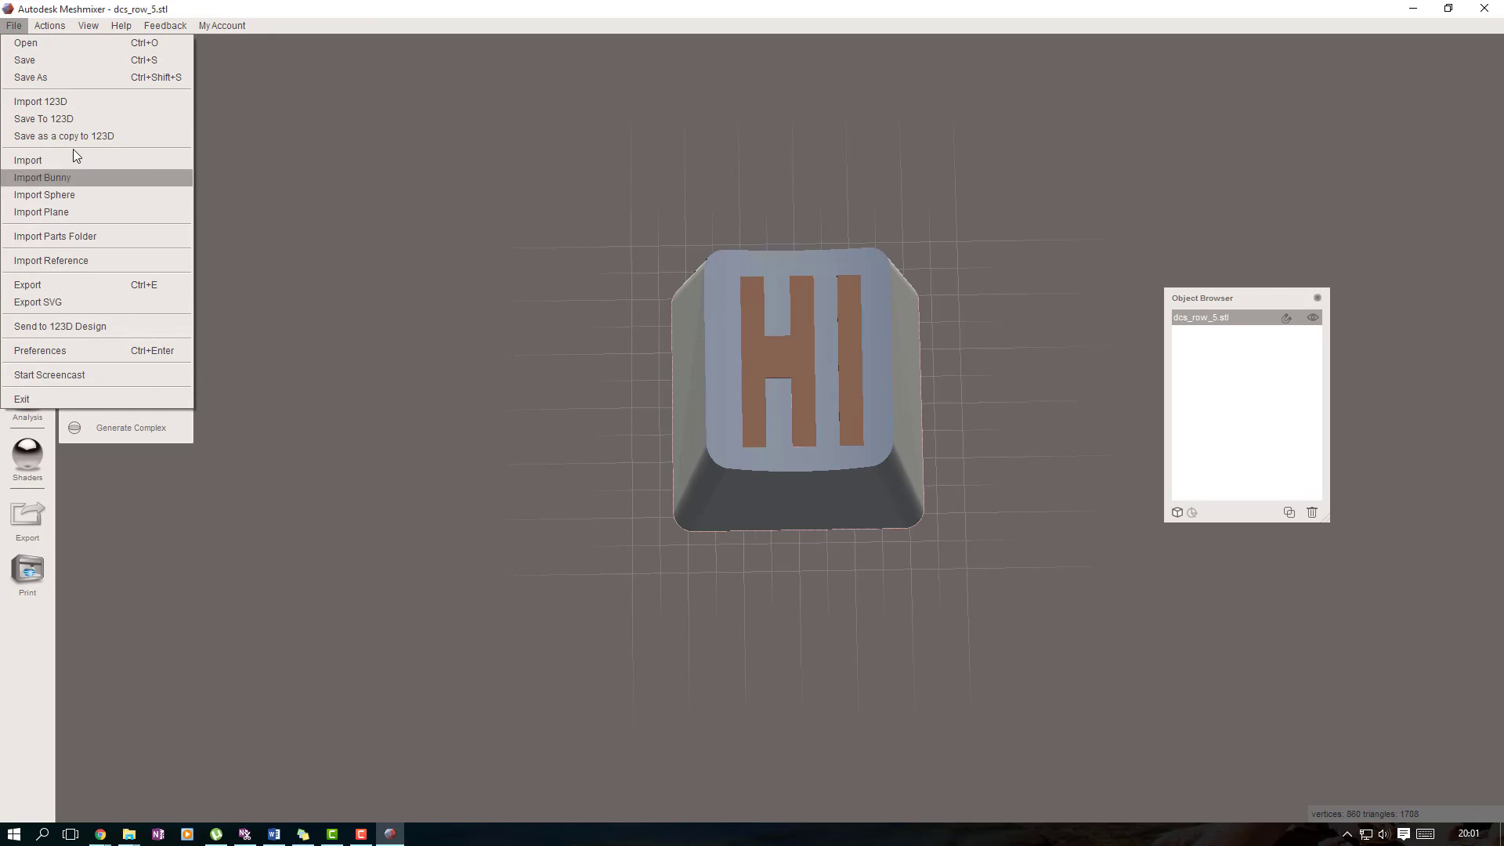
{"action": "mouse_move", "coordinate": [87, 285]}
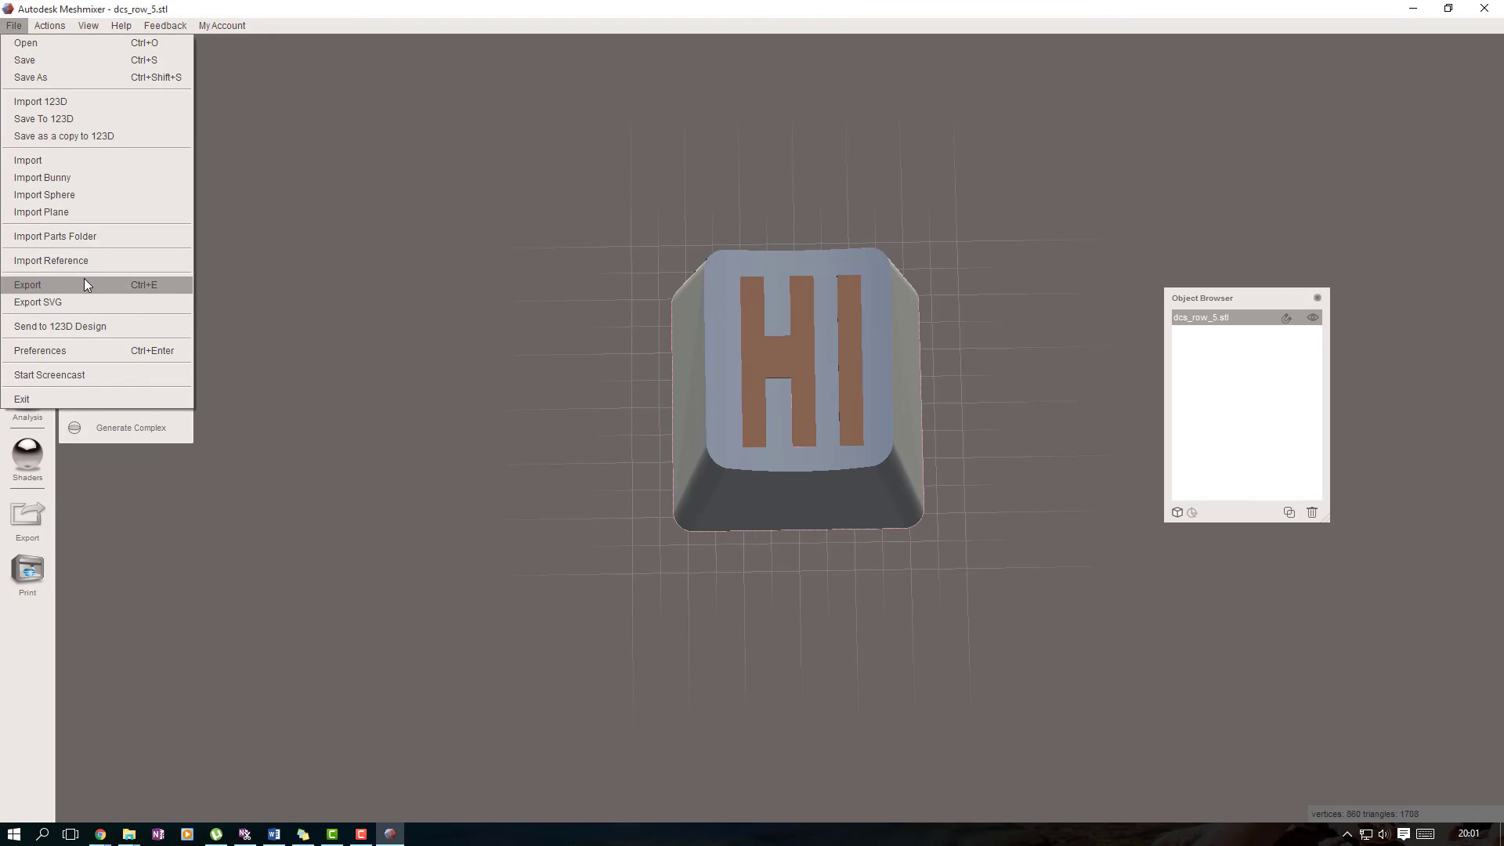
{"action": "left_click", "coordinate": [26, 284]}
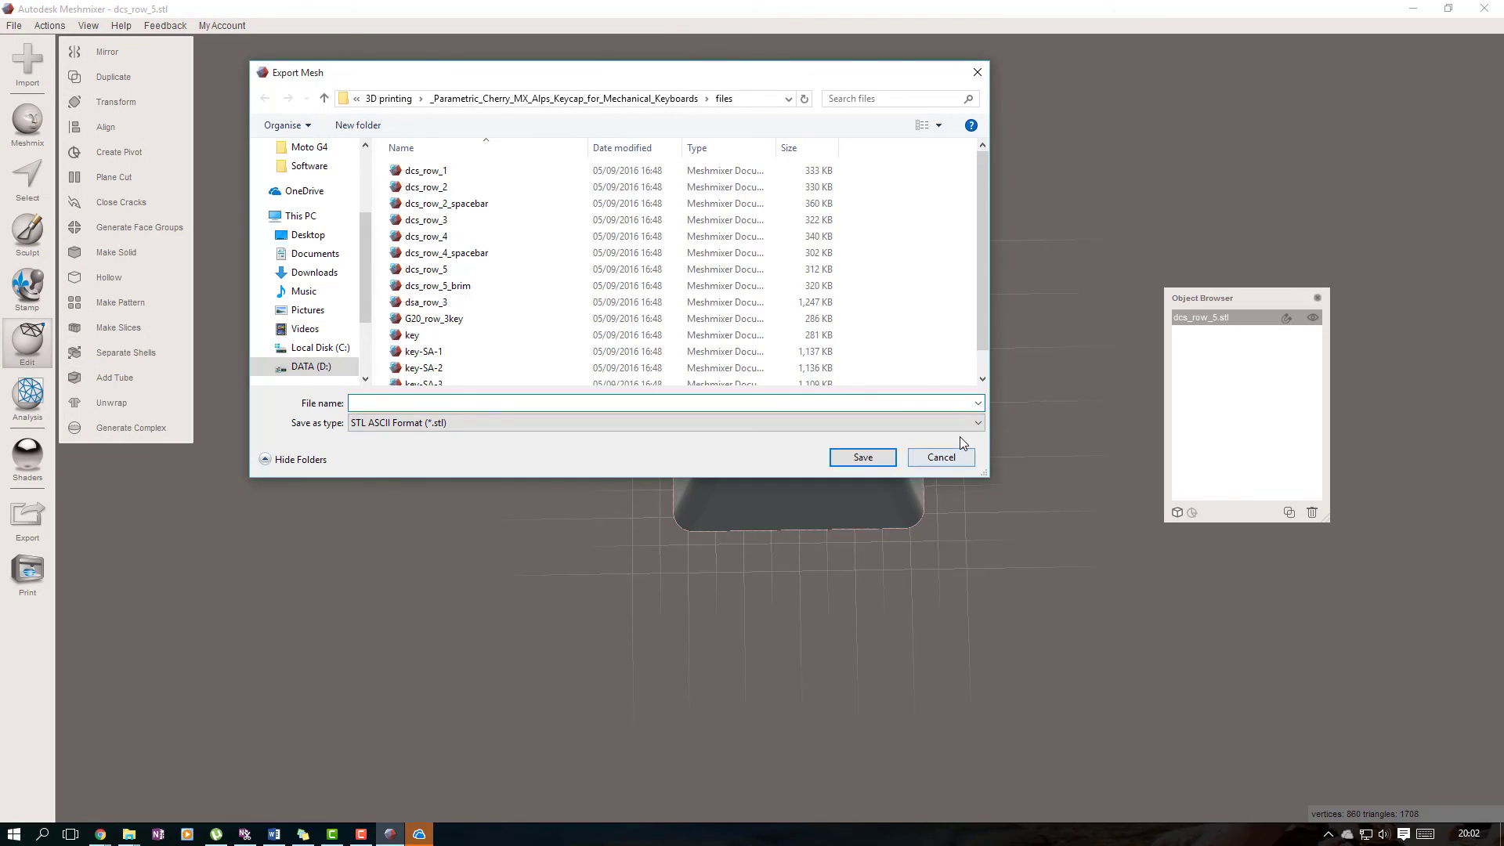
{"action": "mouse_move", "coordinate": [955, 448]}
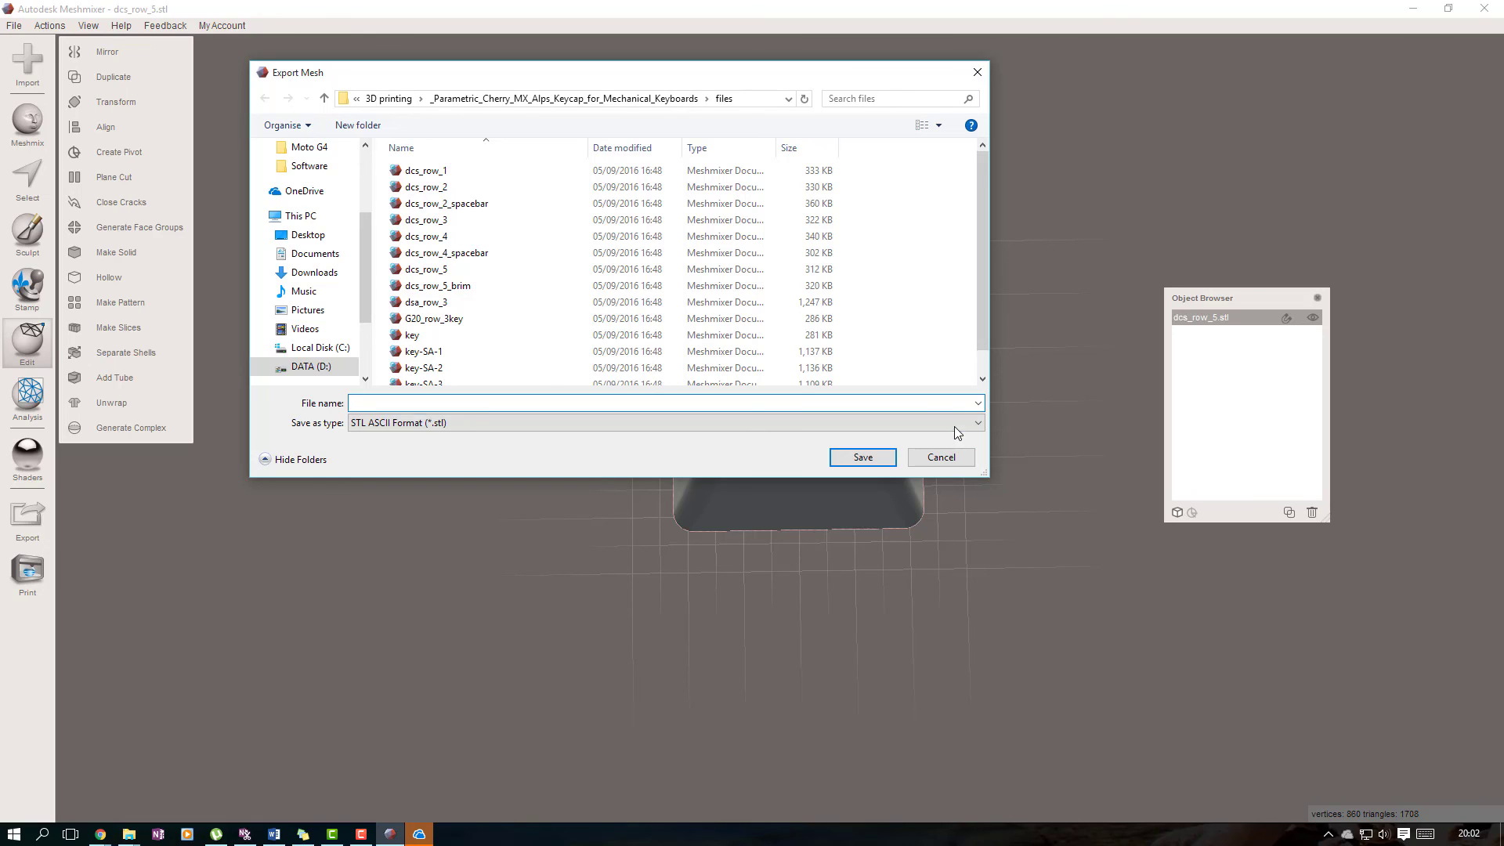
{"action": "mouse_move", "coordinate": [953, 448]}
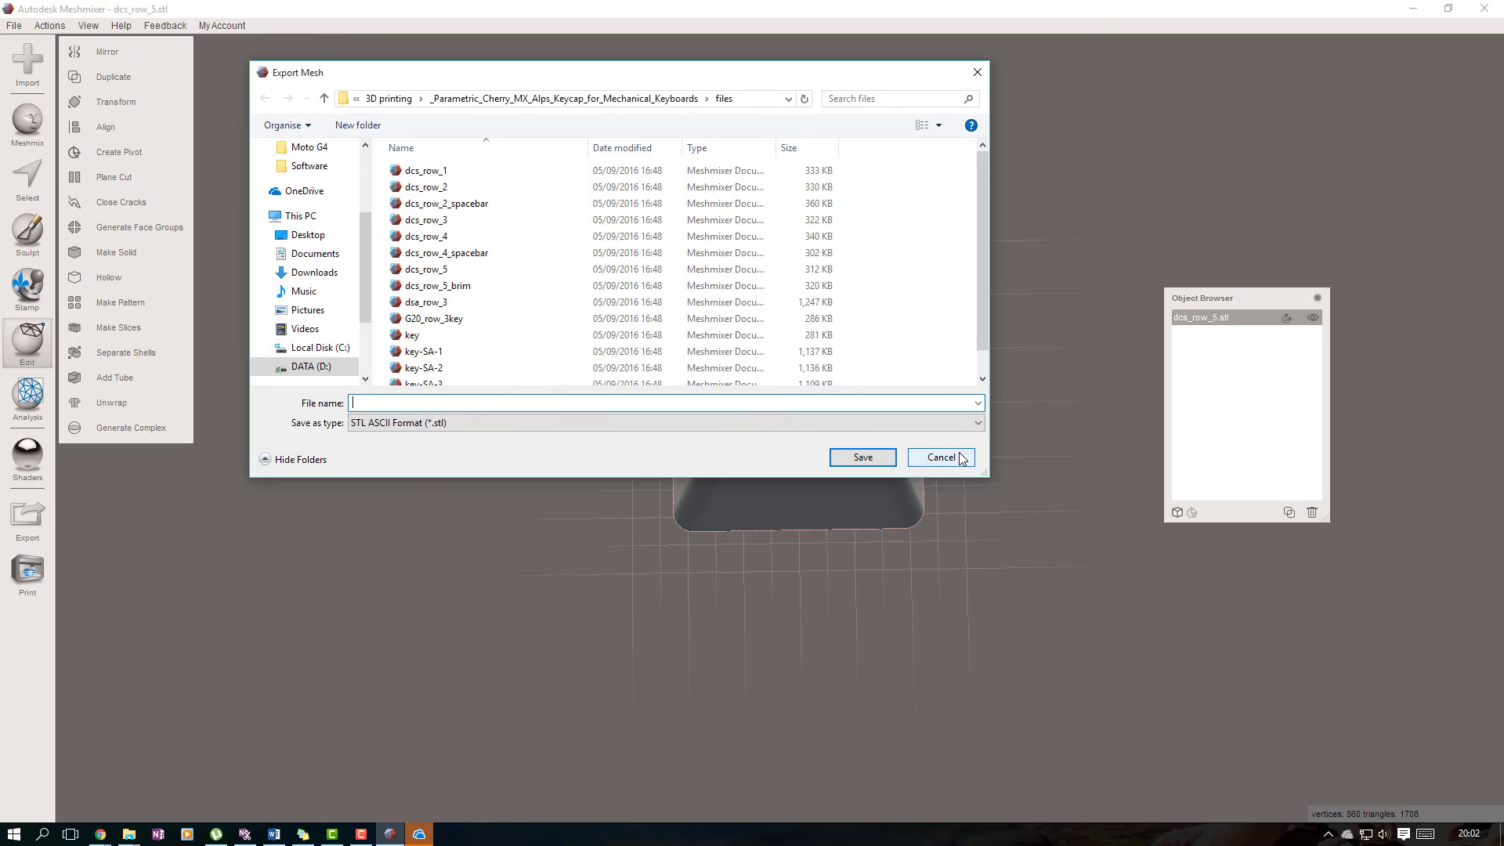
{"action": "mouse_move", "coordinate": [947, 463]}
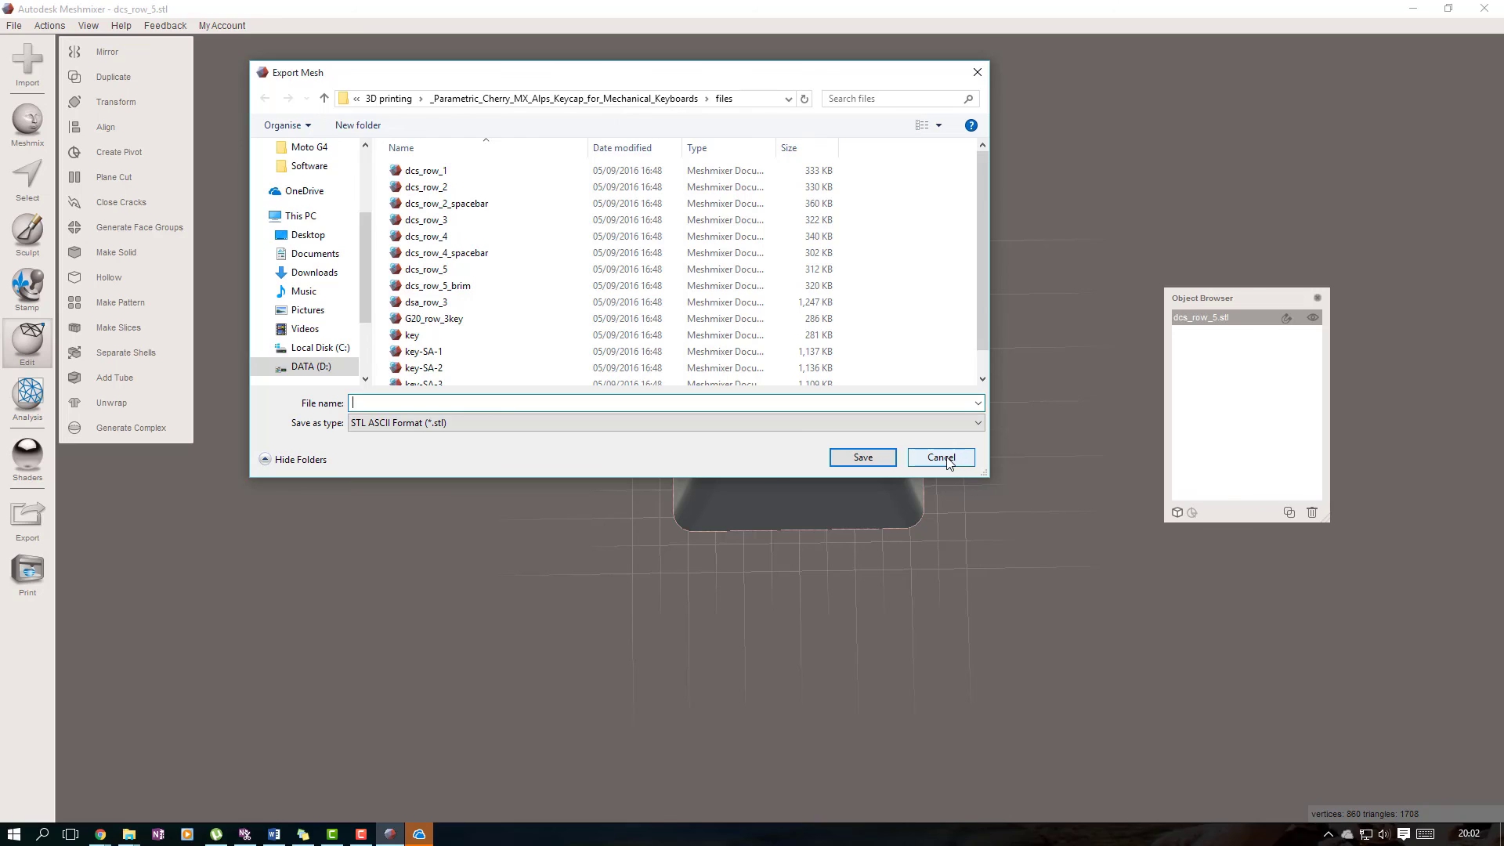